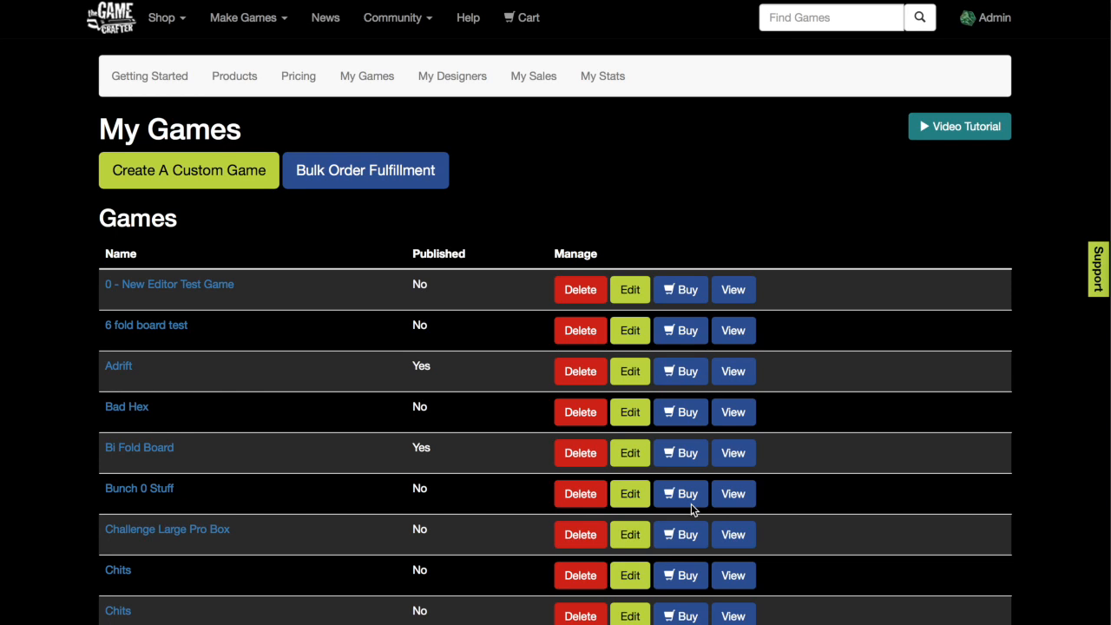
{"action": "mouse_move", "coordinate": [501, 277]}
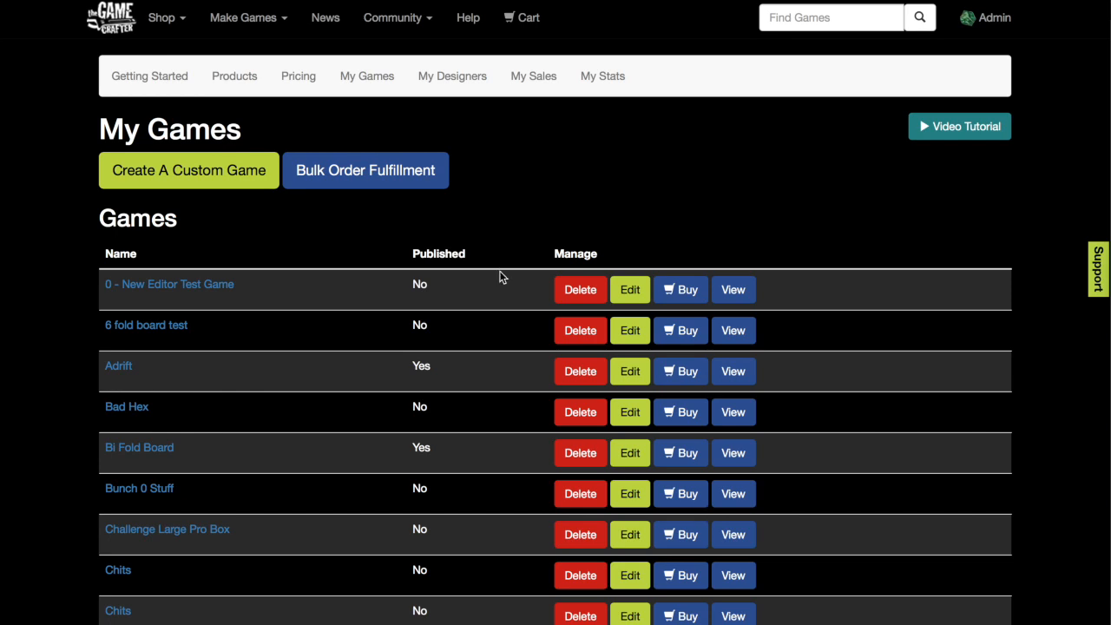
{"action": "mouse_move", "coordinate": [508, 265]}
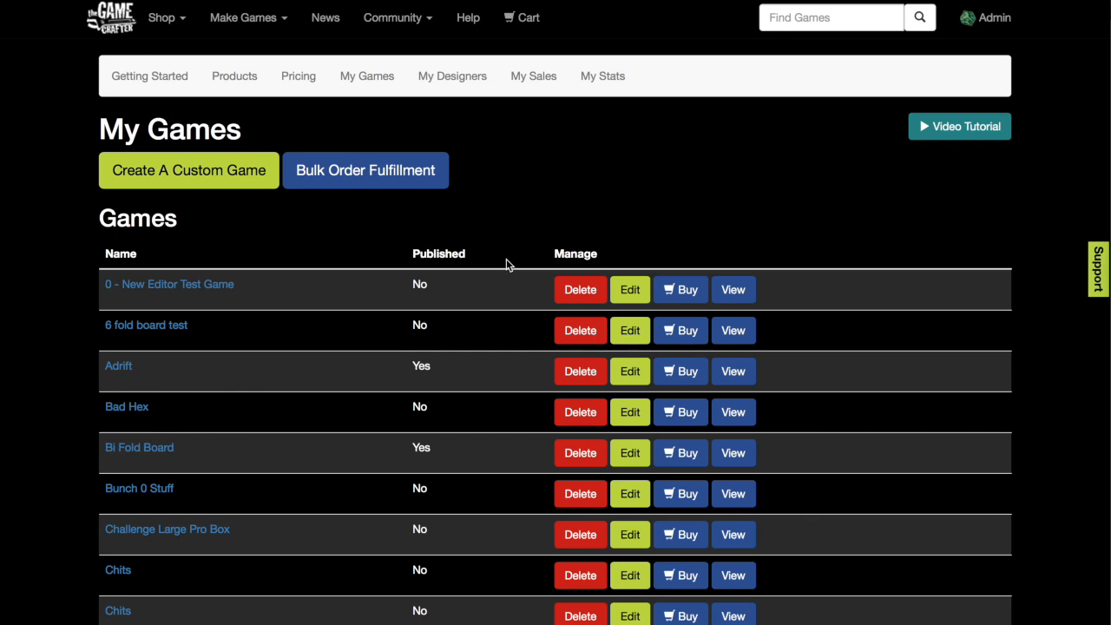
{"action": "mouse_move", "coordinate": [438, 243]}
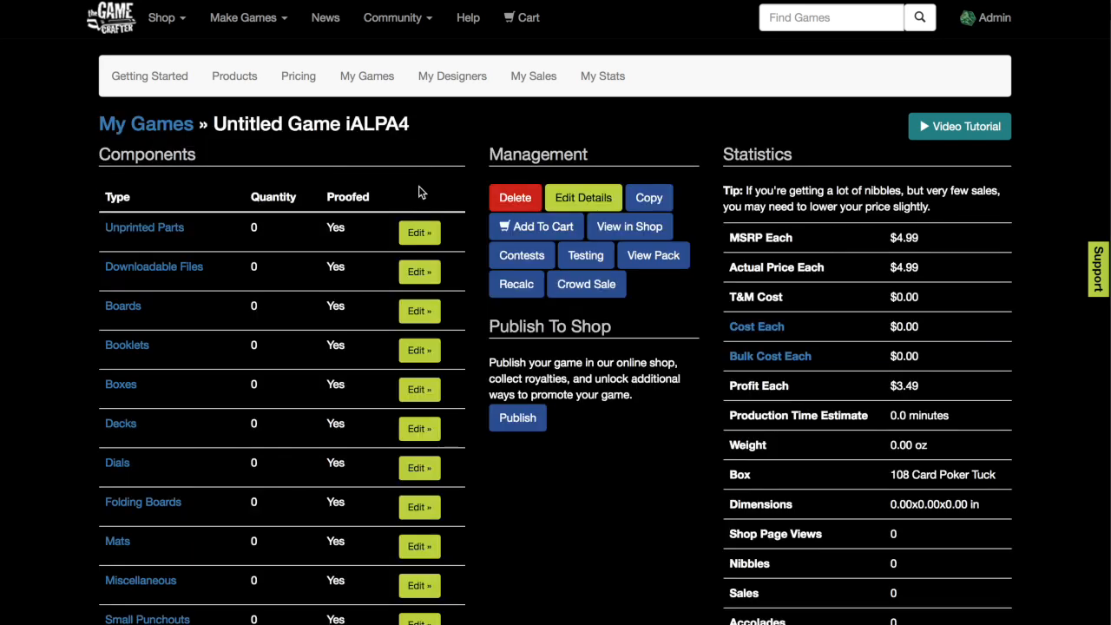
Step: Create a new custom game and rename it 'Custom Punchout'
{"action": "left_click", "coordinate": [584, 198]}
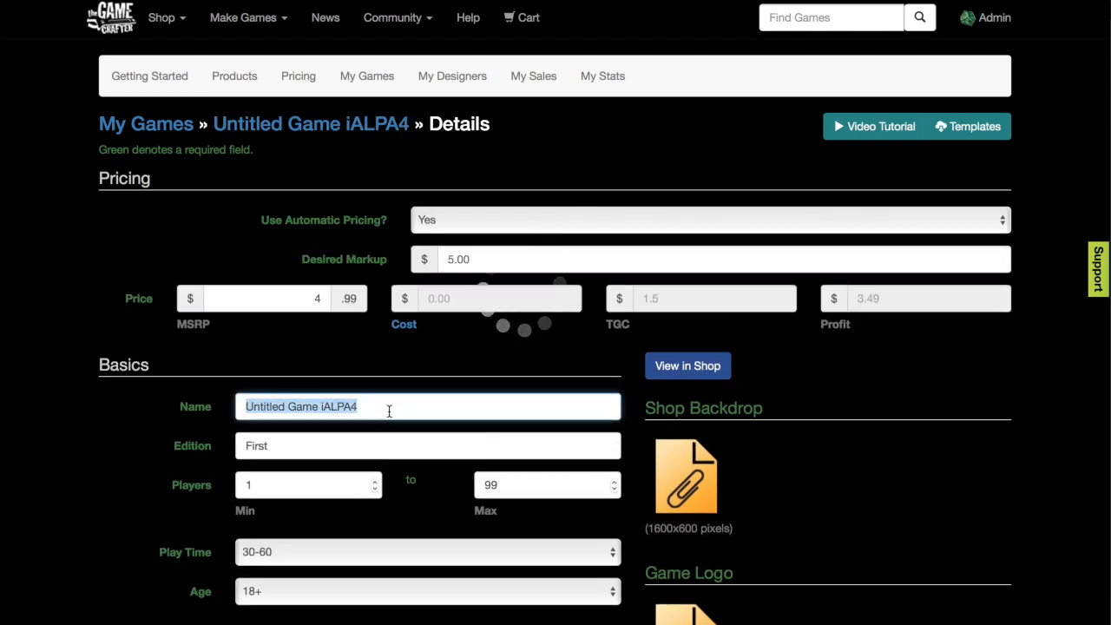
{"action": "type", "text": "Custom P"}
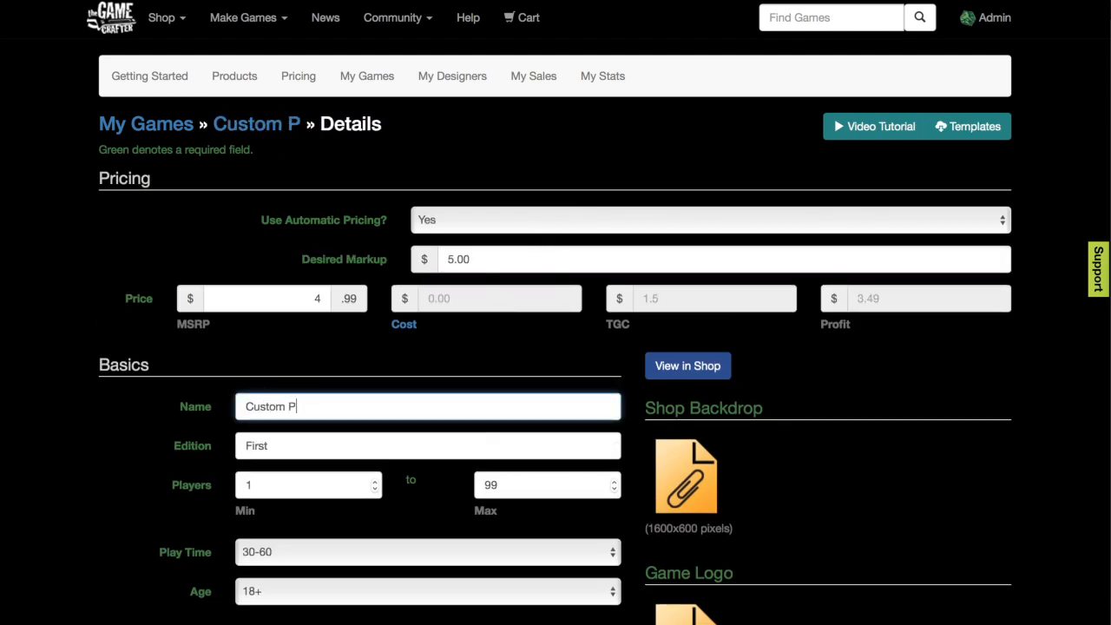
{"action": "type", "text": "unch"}
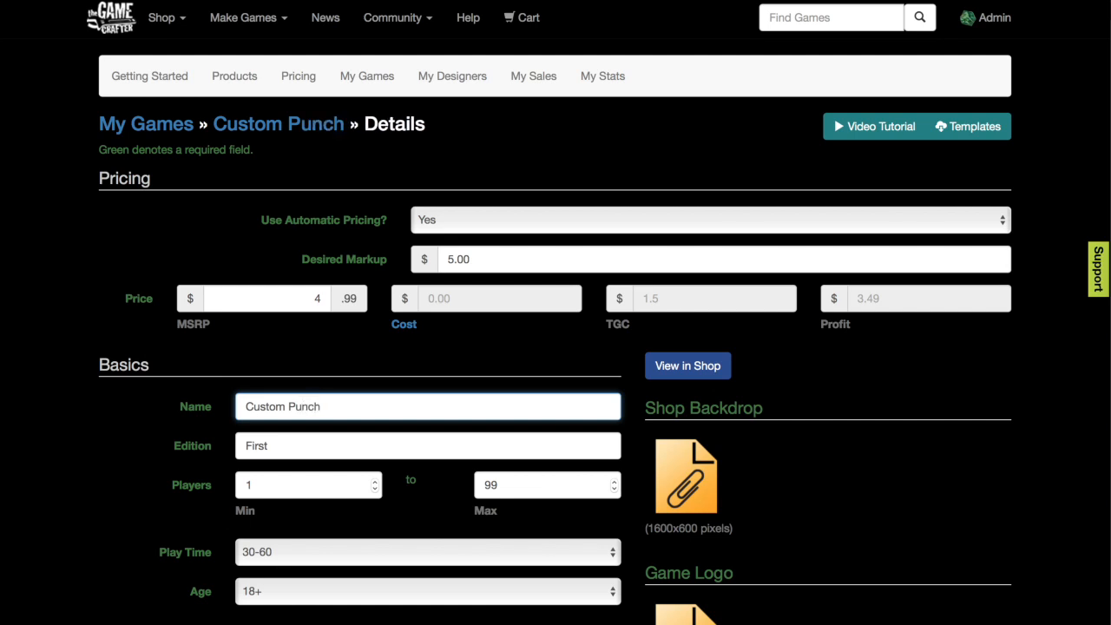
{"action": "type", "text": "out"}
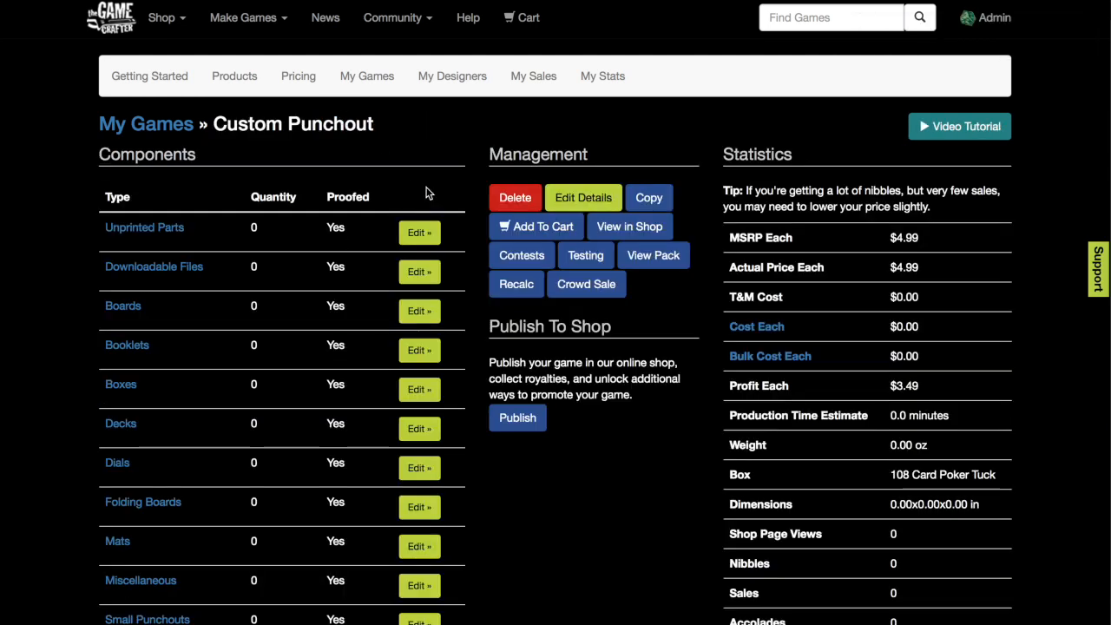
{"action": "mouse_move", "coordinate": [165, 614]}
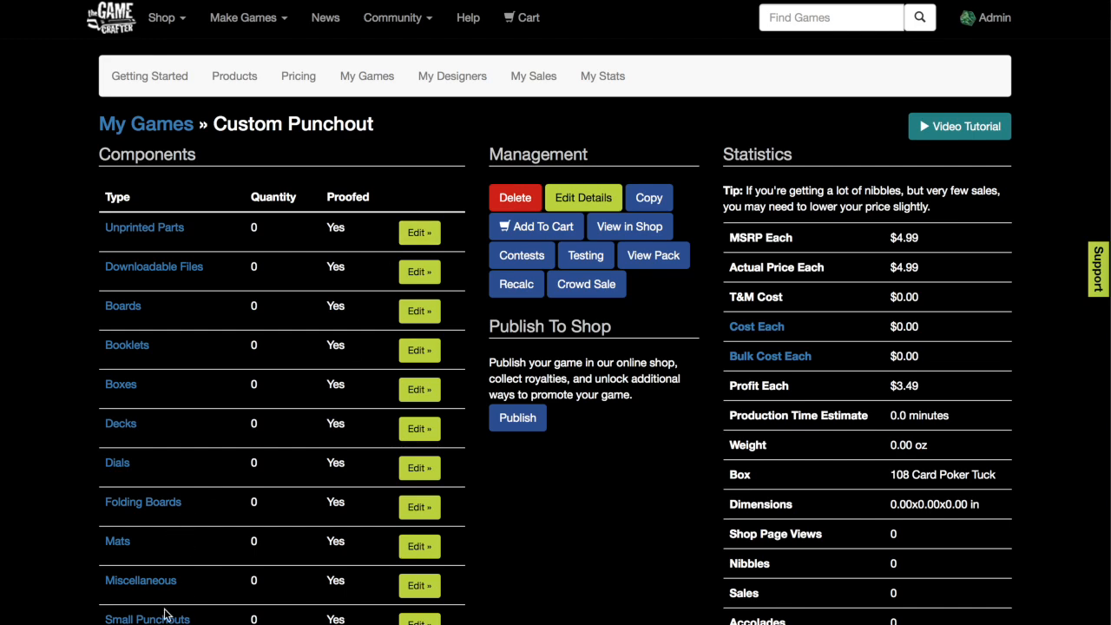
Step: Add a Custom Small Punchout to the game and enable its UV coating
{"action": "scroll", "scroll_direction": "down", "scroll_amount": 3}
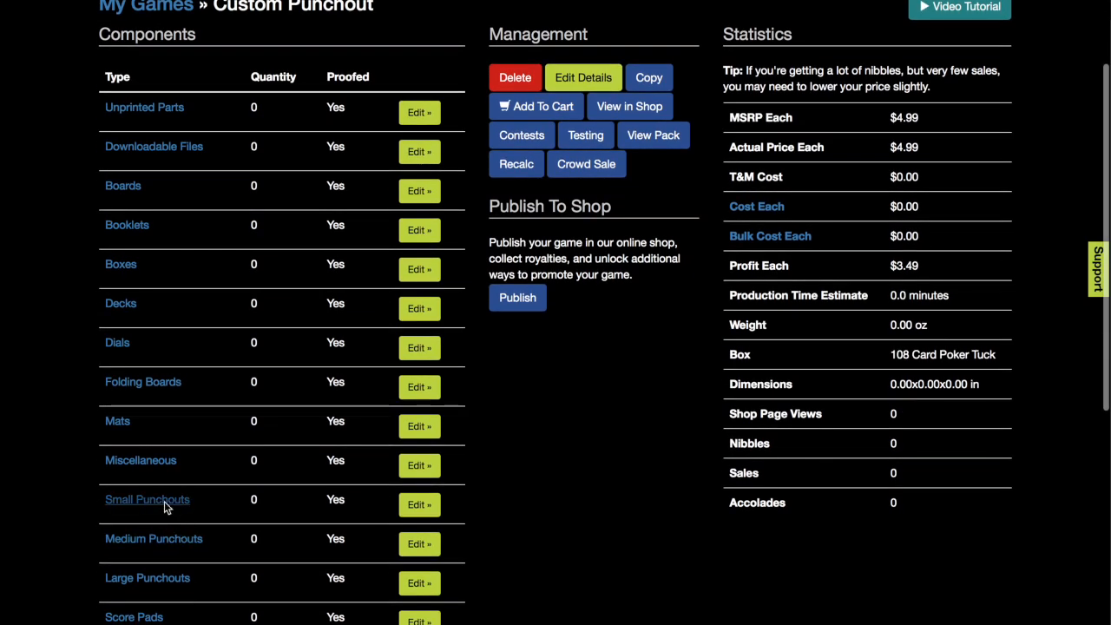
{"action": "left_click", "coordinate": [146, 499]}
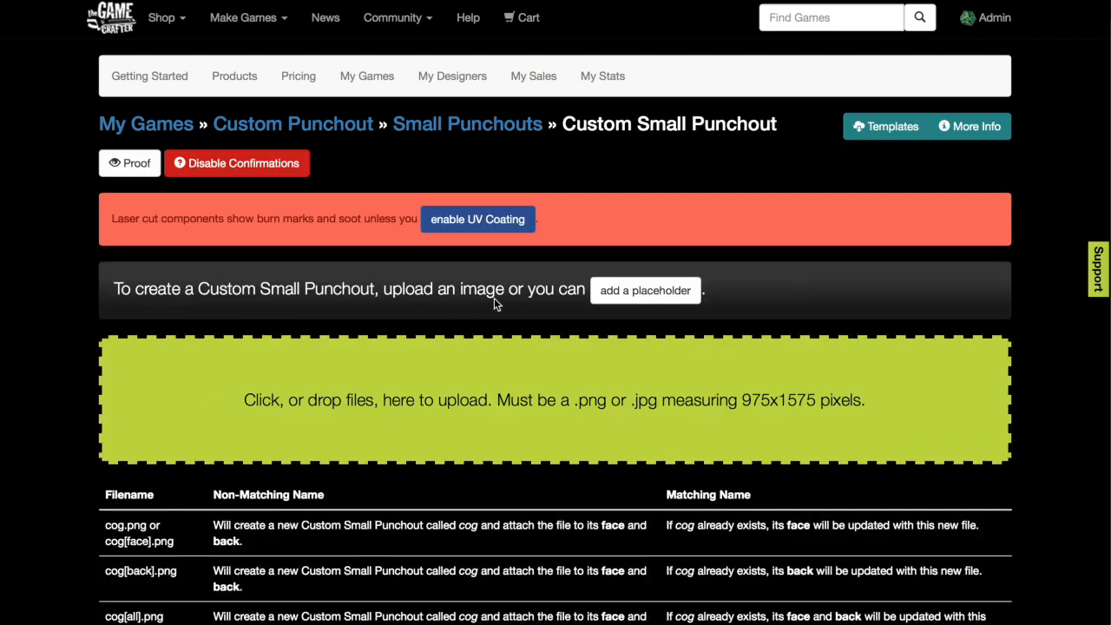
{"action": "mouse_move", "coordinate": [505, 256]}
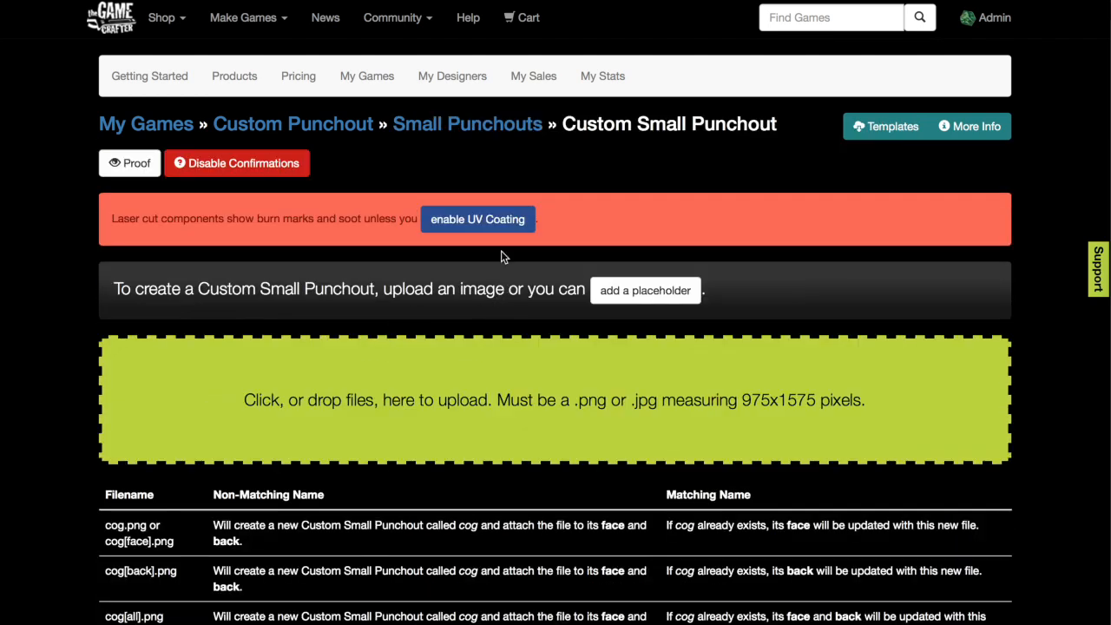
{"action": "left_click", "coordinate": [477, 219]}
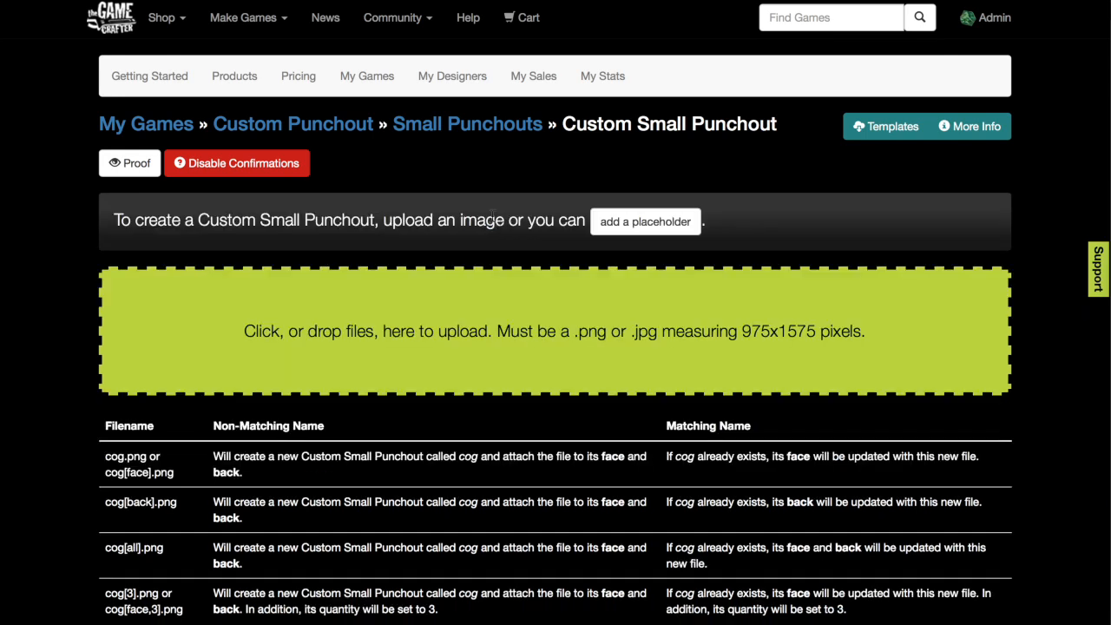
{"action": "mouse_move", "coordinate": [567, 253]}
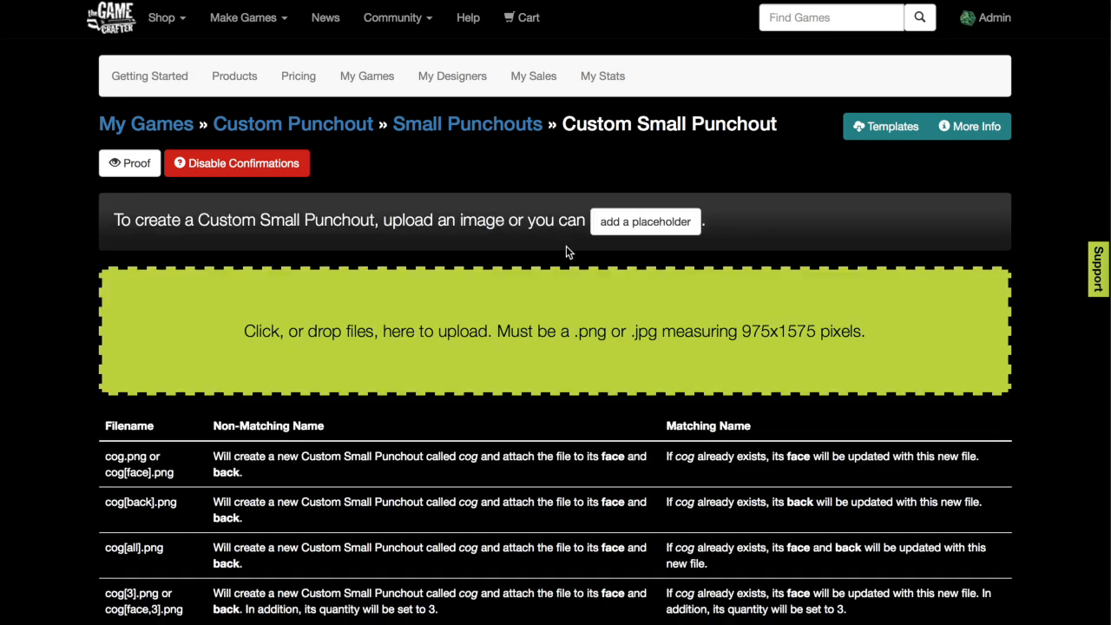
{"action": "mouse_move", "coordinate": [436, 263]}
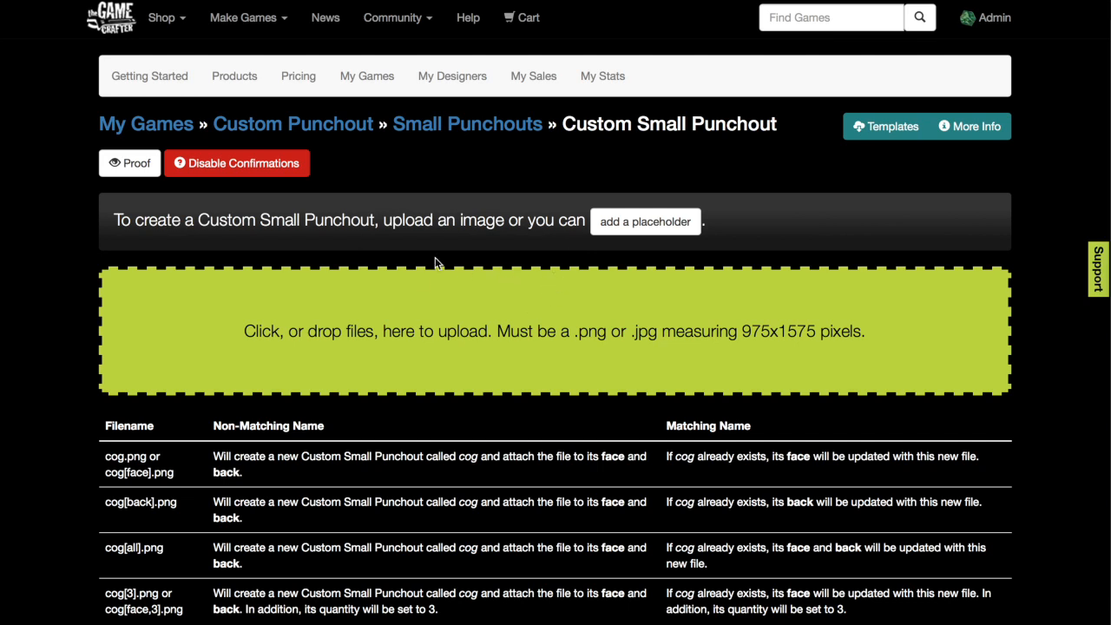
{"action": "mouse_move", "coordinate": [487, 284]}
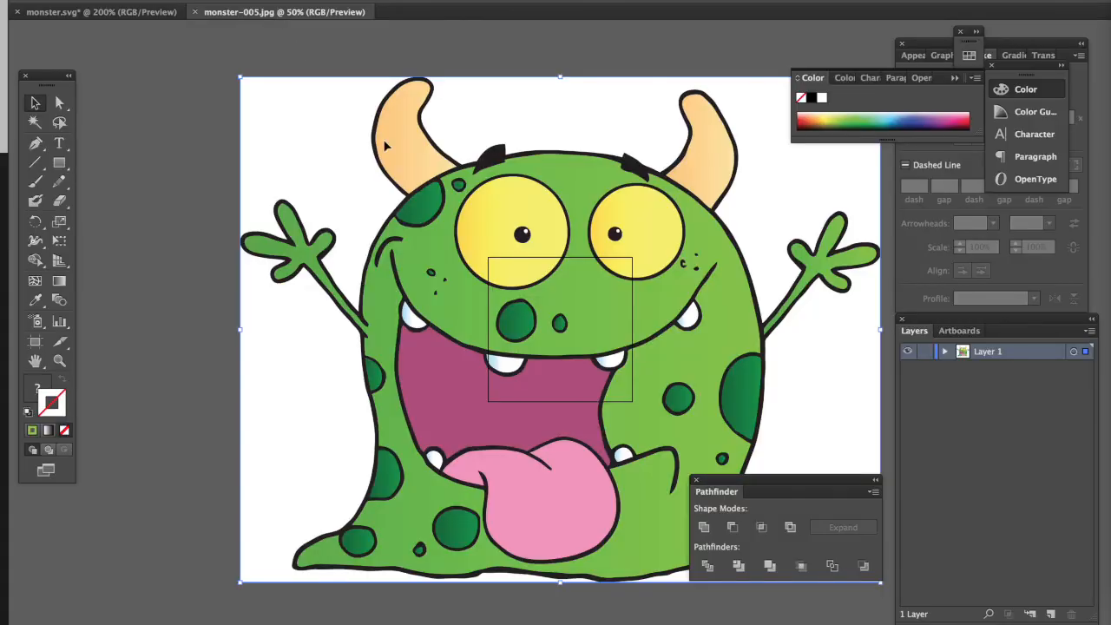
{"action": "mouse_move", "coordinate": [141, 50]}
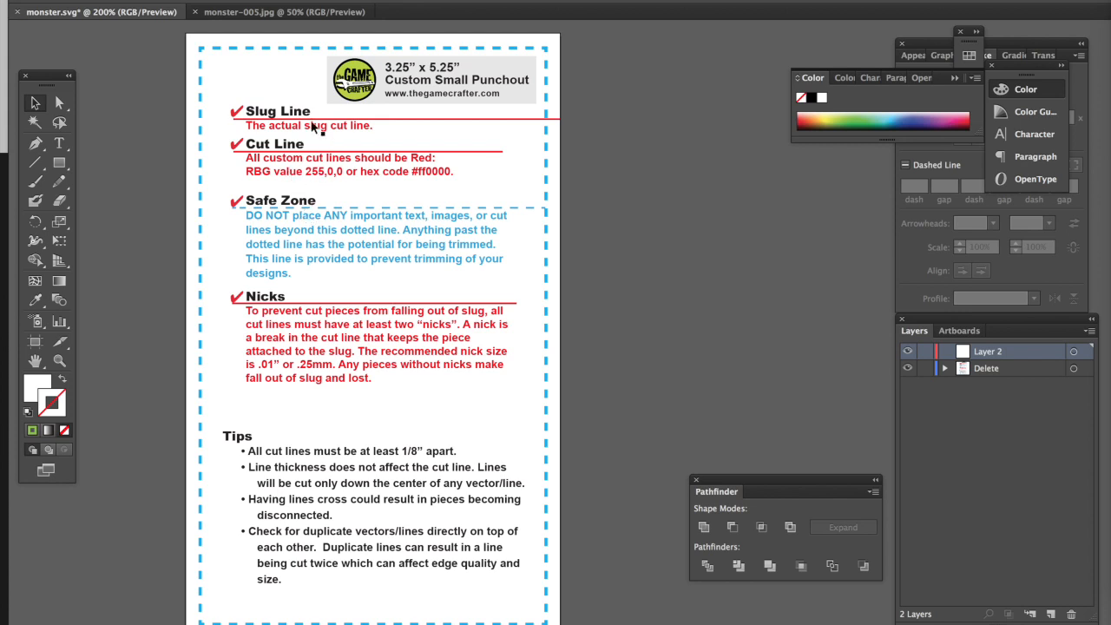
{"action": "mouse_move", "coordinate": [294, 191]}
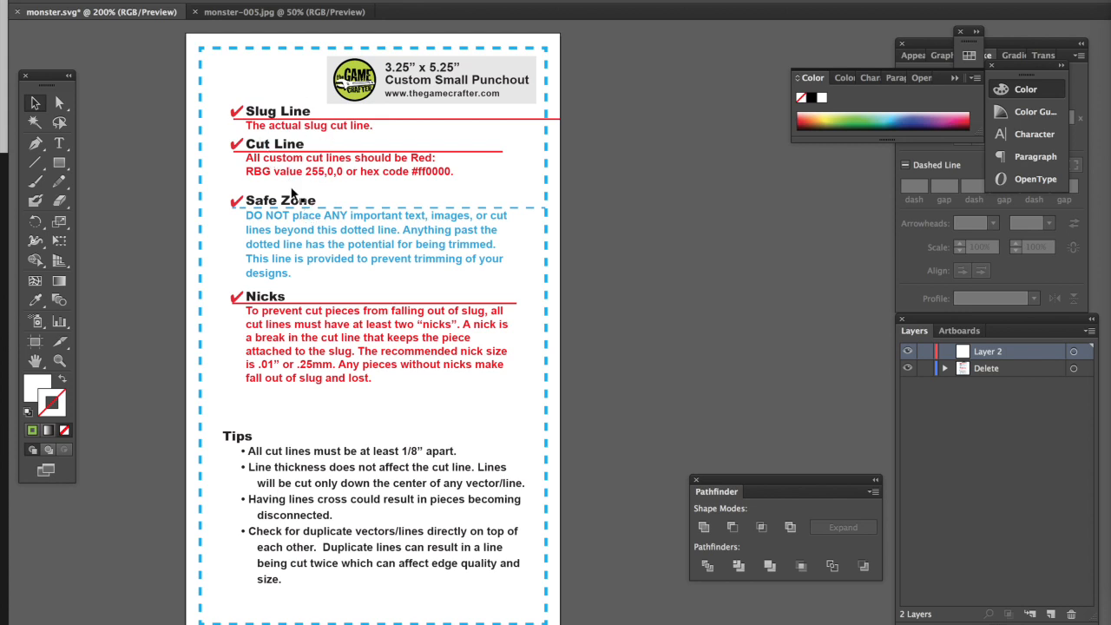
{"action": "mouse_move", "coordinate": [418, 223]}
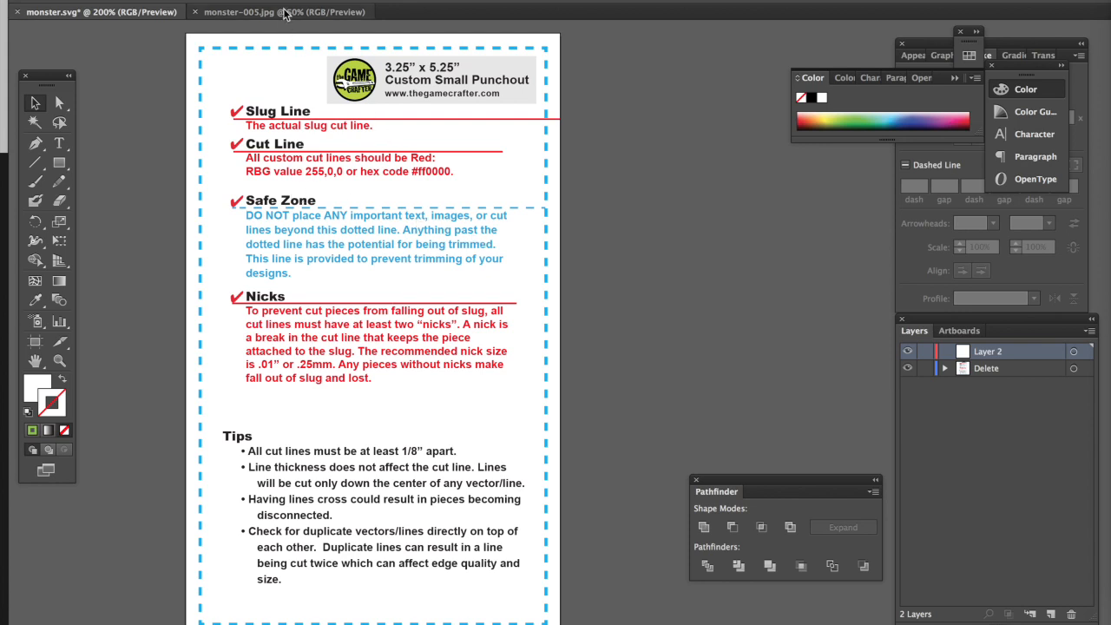
Step: Switch to the monster.svg punchout template and lock the Delete layer
{"action": "left_click", "coordinate": [278, 11]}
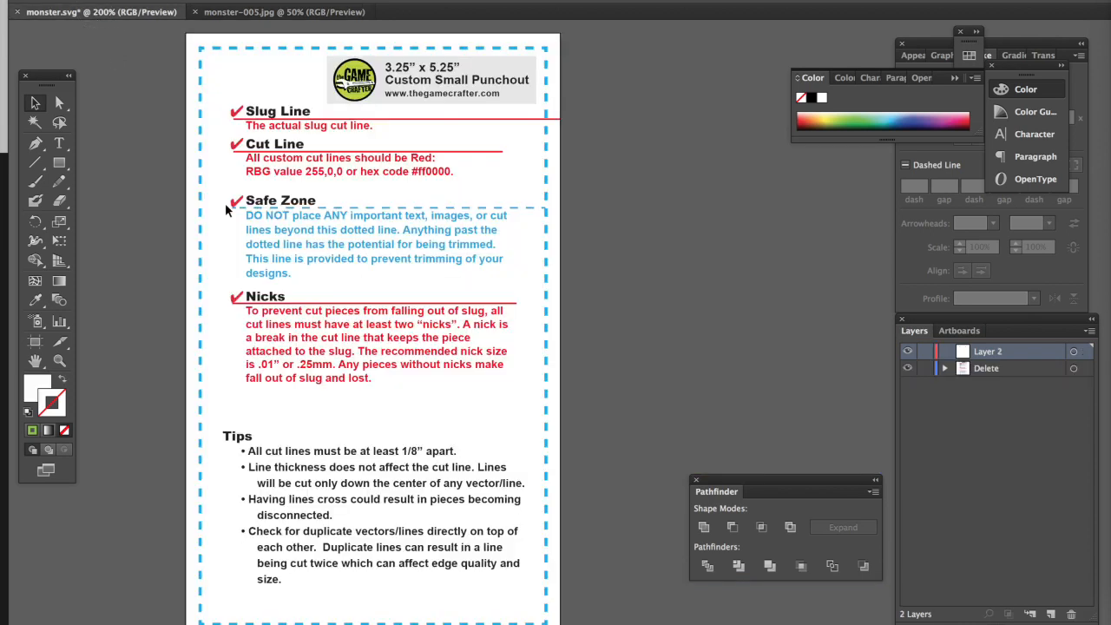
{"action": "mouse_move", "coordinate": [1015, 359]}
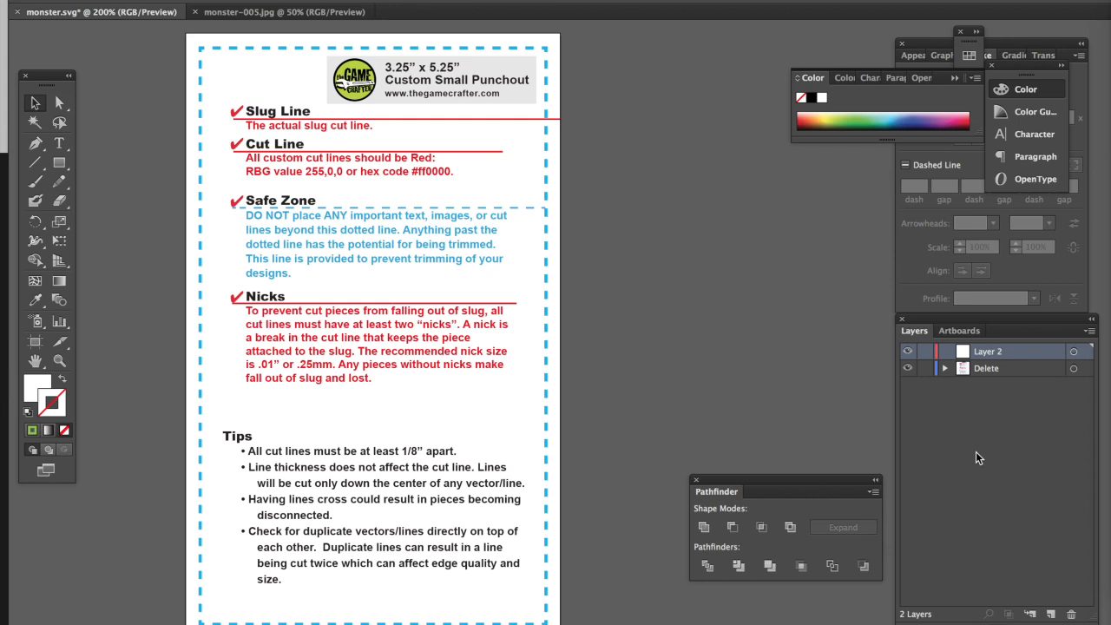
{"action": "left_click", "coordinate": [925, 367]}
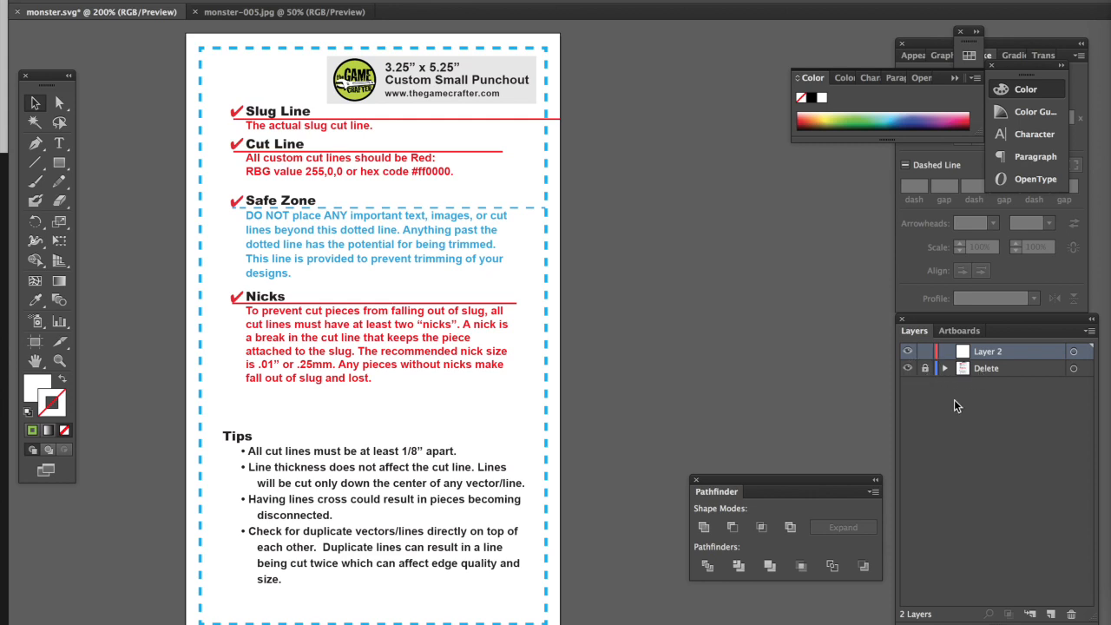
{"action": "mouse_move", "coordinate": [1001, 388]}
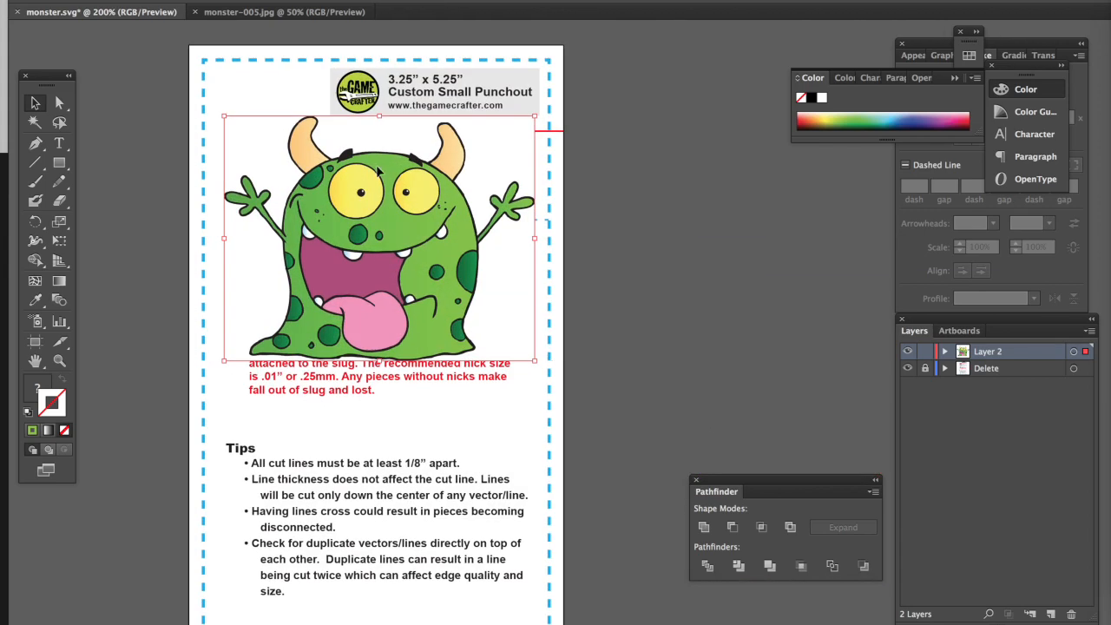
{"action": "mouse_move", "coordinate": [565, 91]}
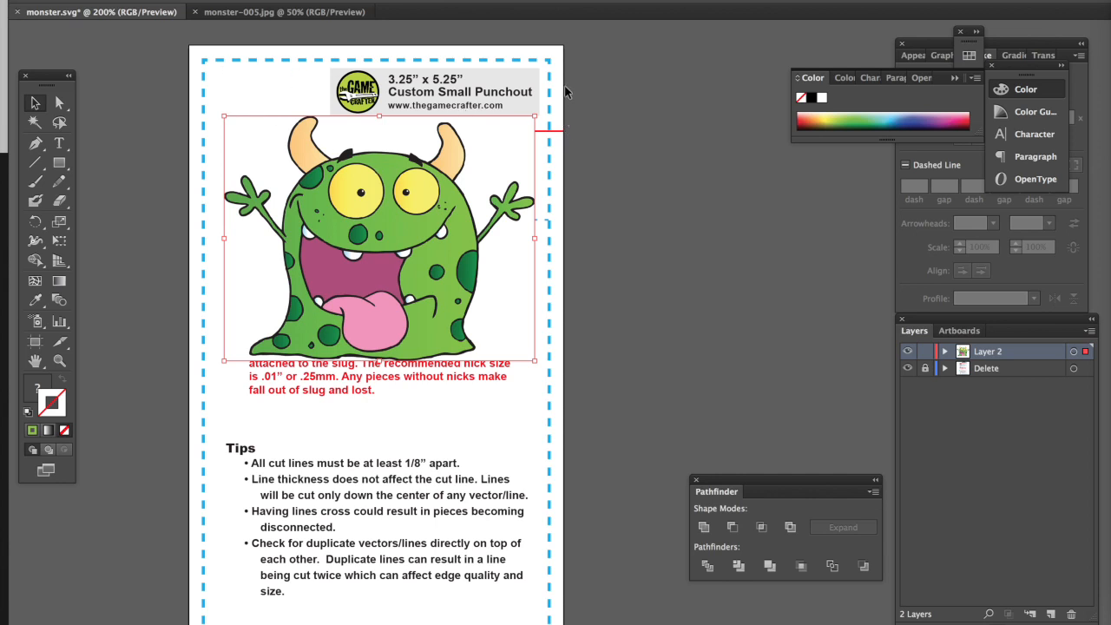
{"action": "mouse_move", "coordinate": [198, 226]}
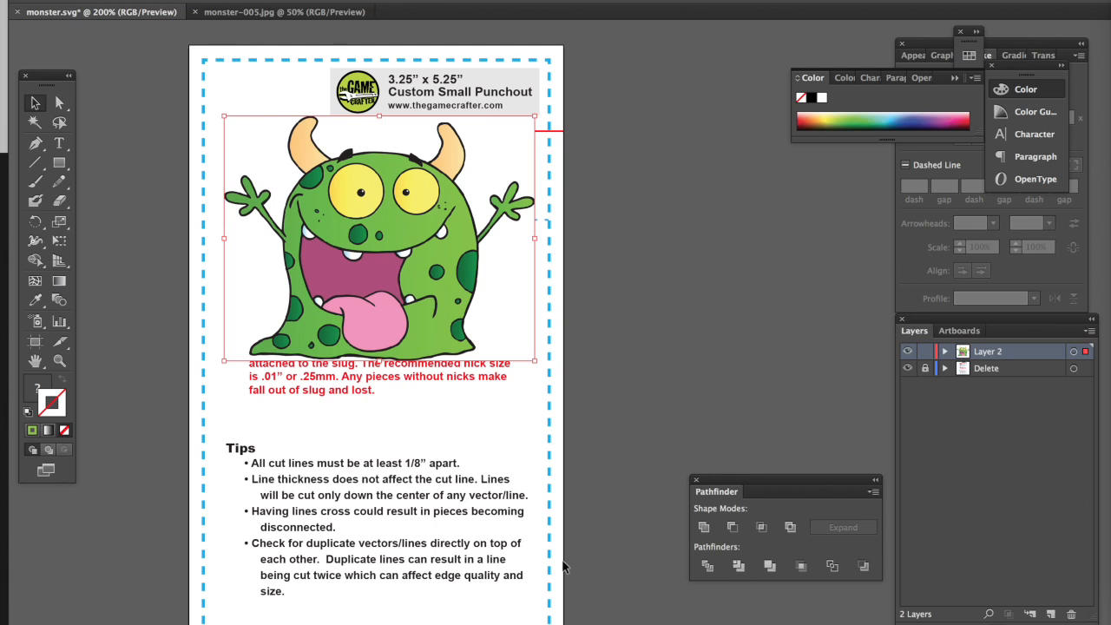
{"action": "mouse_move", "coordinate": [488, 315]}
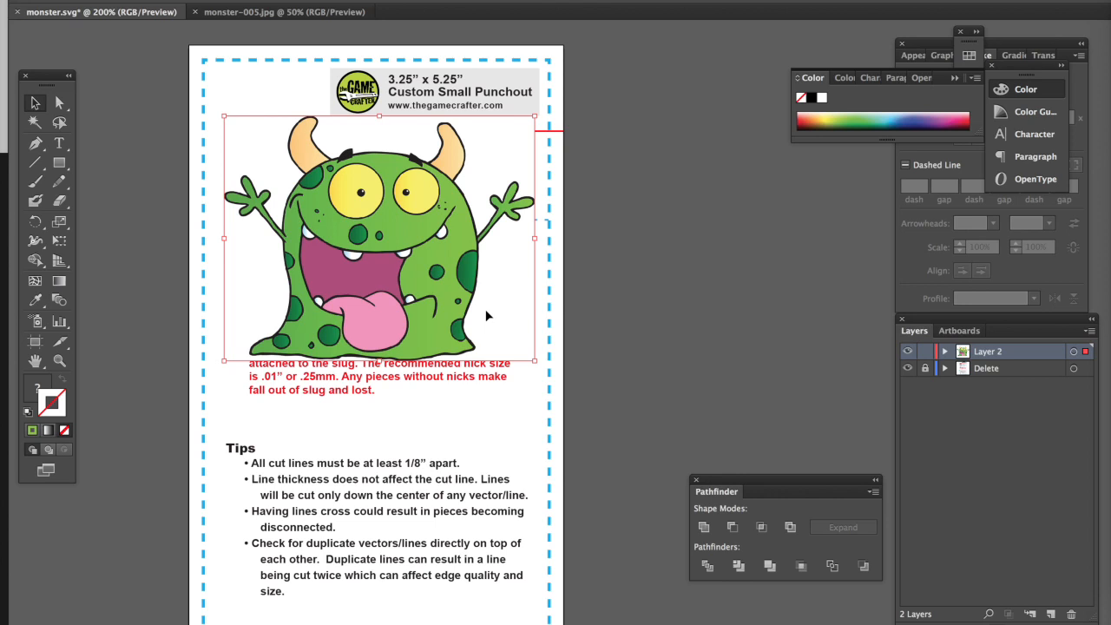
{"action": "mouse_move", "coordinate": [557, 334]}
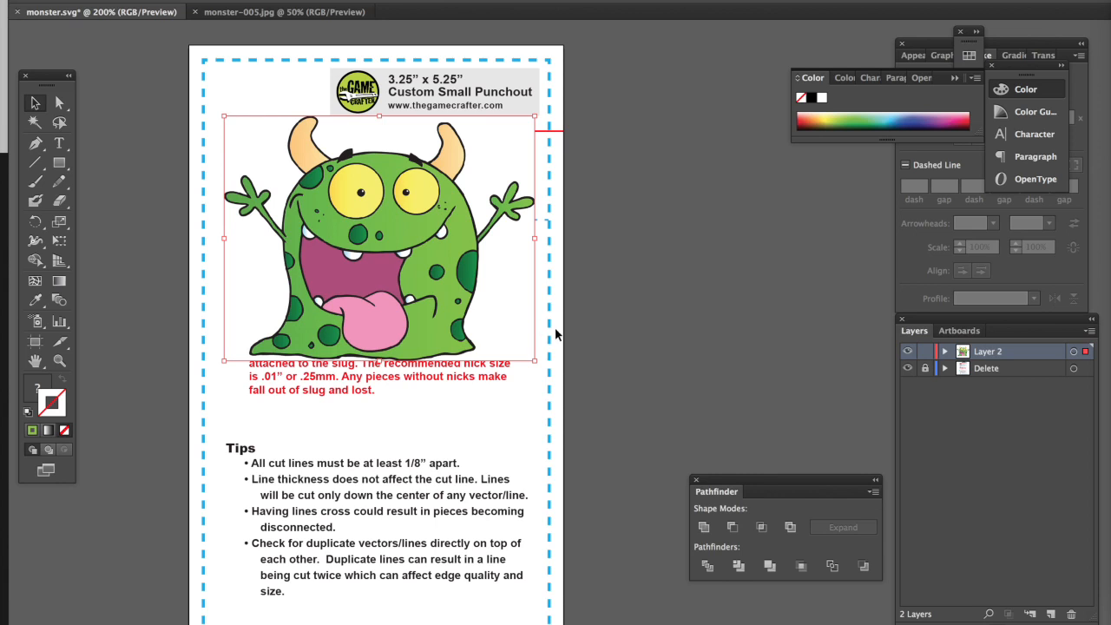
{"action": "double_click", "coordinate": [991, 351]}
{"action": "type", "text": "face"}
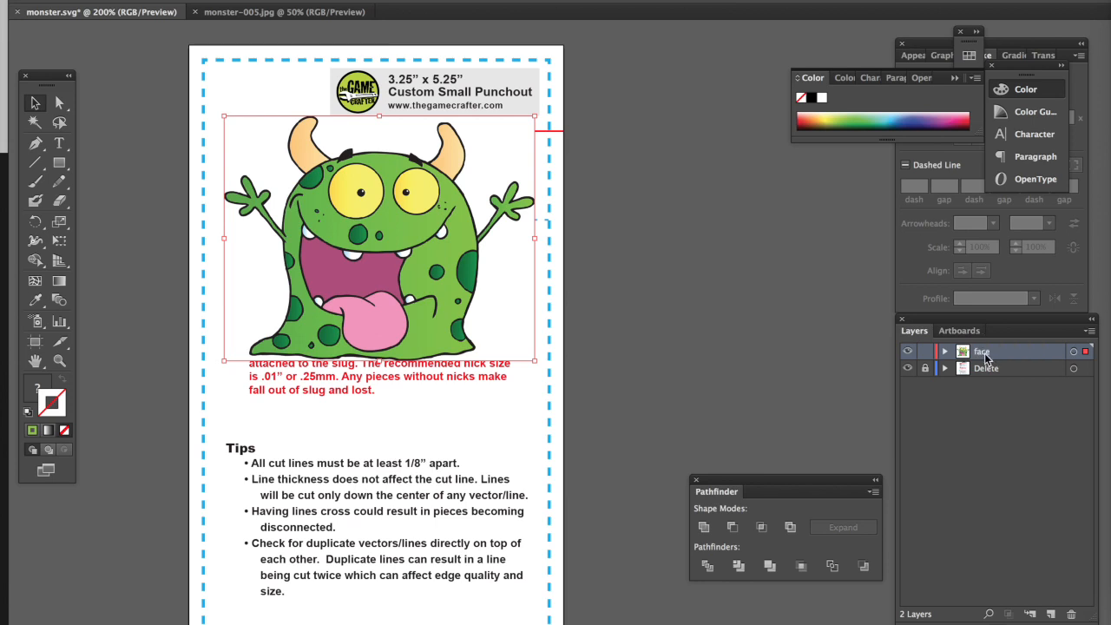
{"action": "mouse_move", "coordinate": [844, 375]}
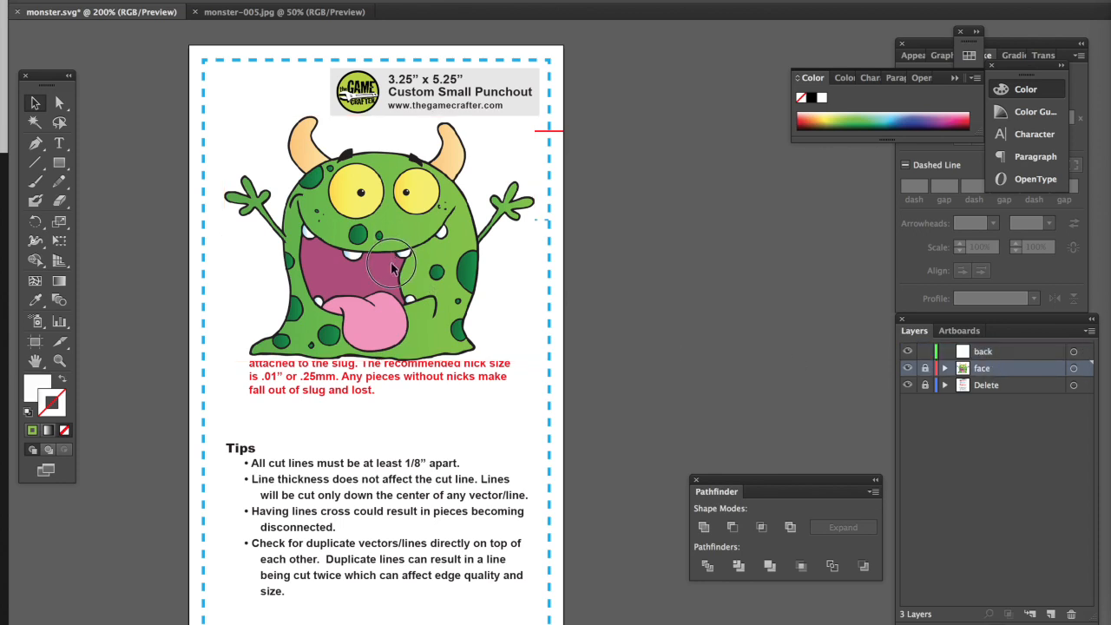
{"action": "mouse_move", "coordinate": [534, 264]}
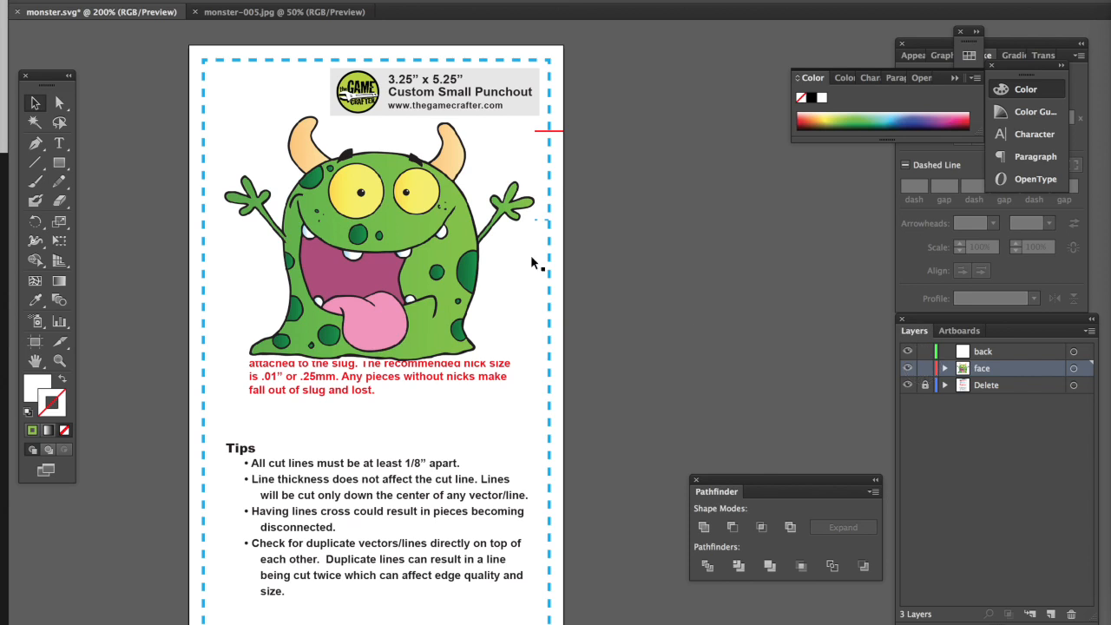
{"action": "left_click", "coordinate": [432, 236]}
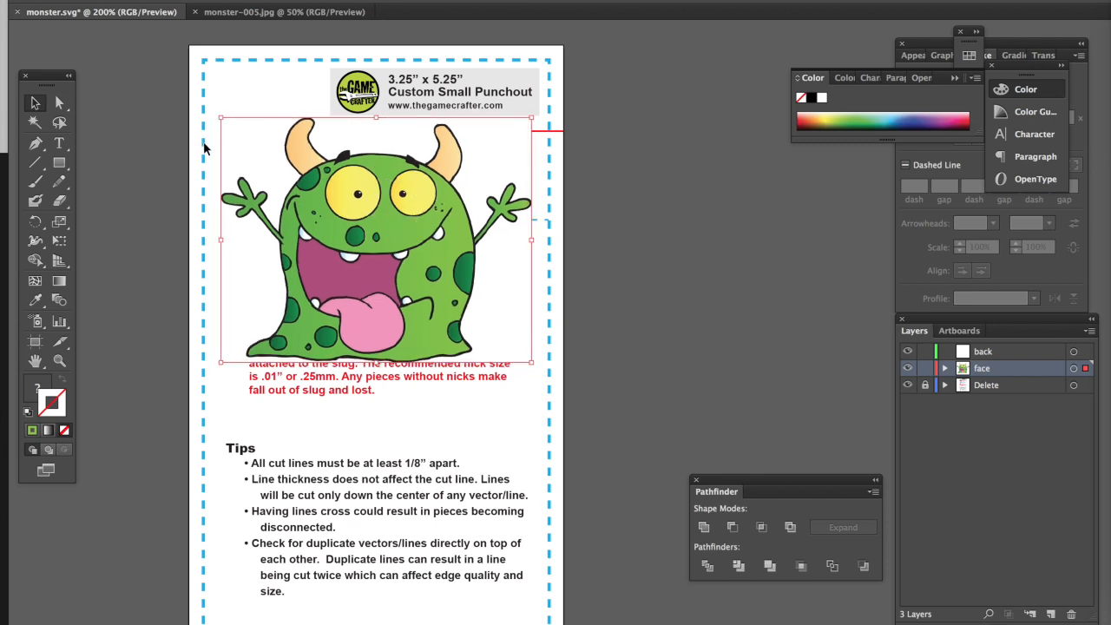
{"action": "mouse_move", "coordinate": [536, 172]}
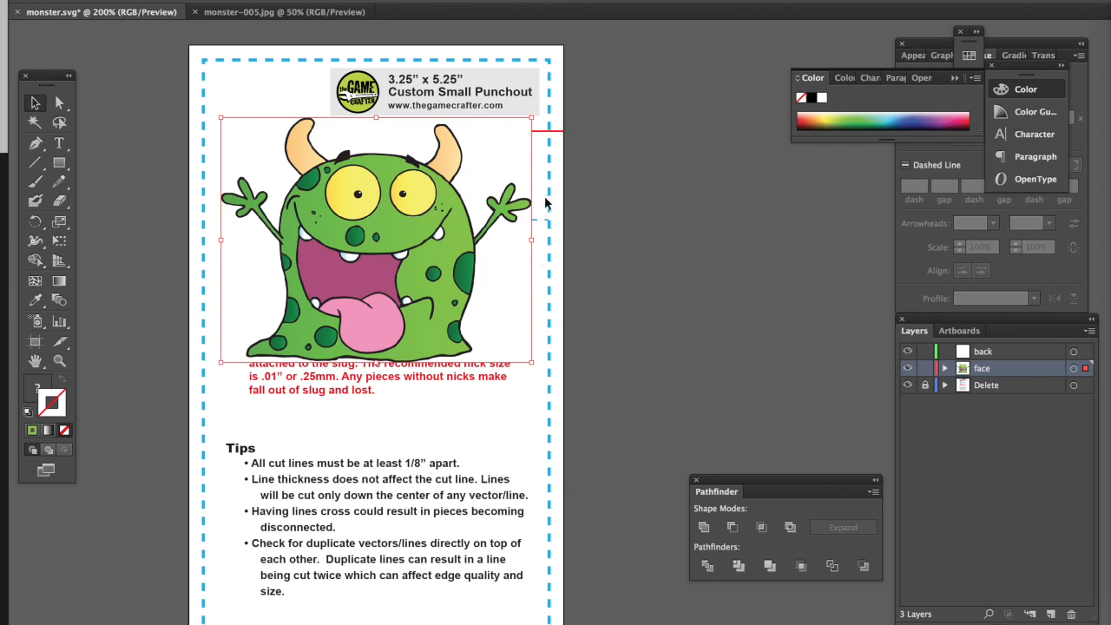
{"action": "mouse_move", "coordinate": [269, 365]}
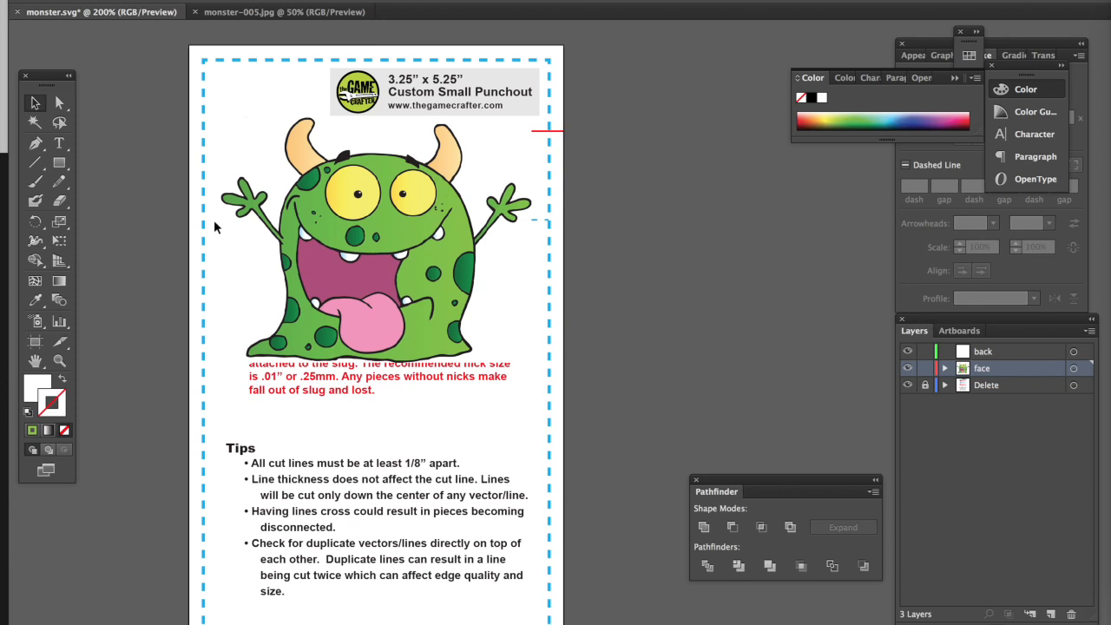
{"action": "mouse_move", "coordinate": [228, 130]}
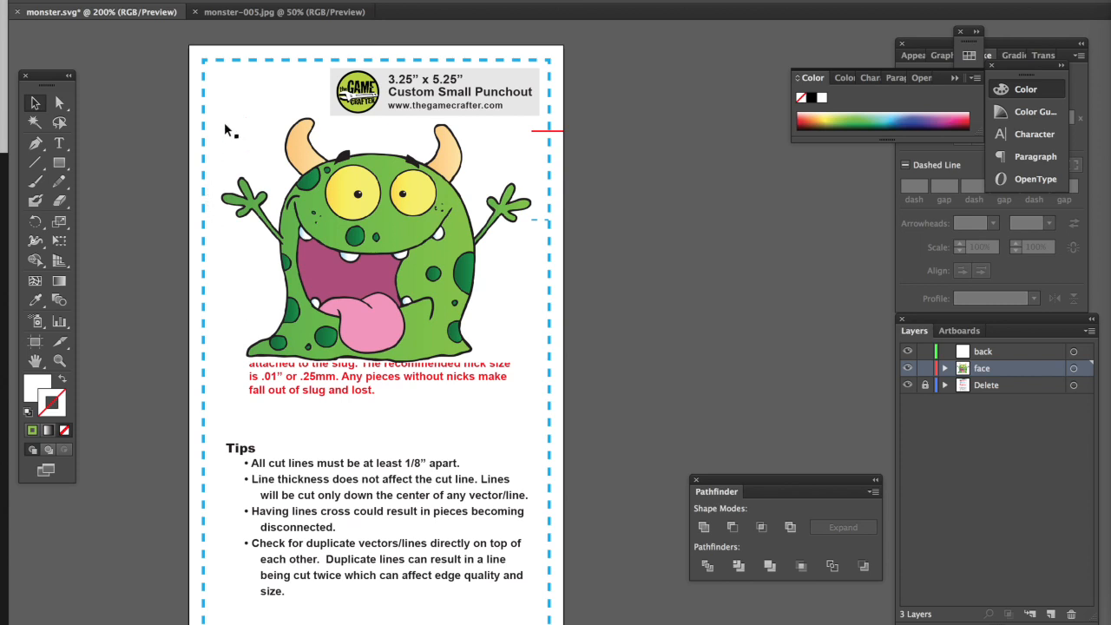
{"action": "mouse_move", "coordinate": [204, 165]}
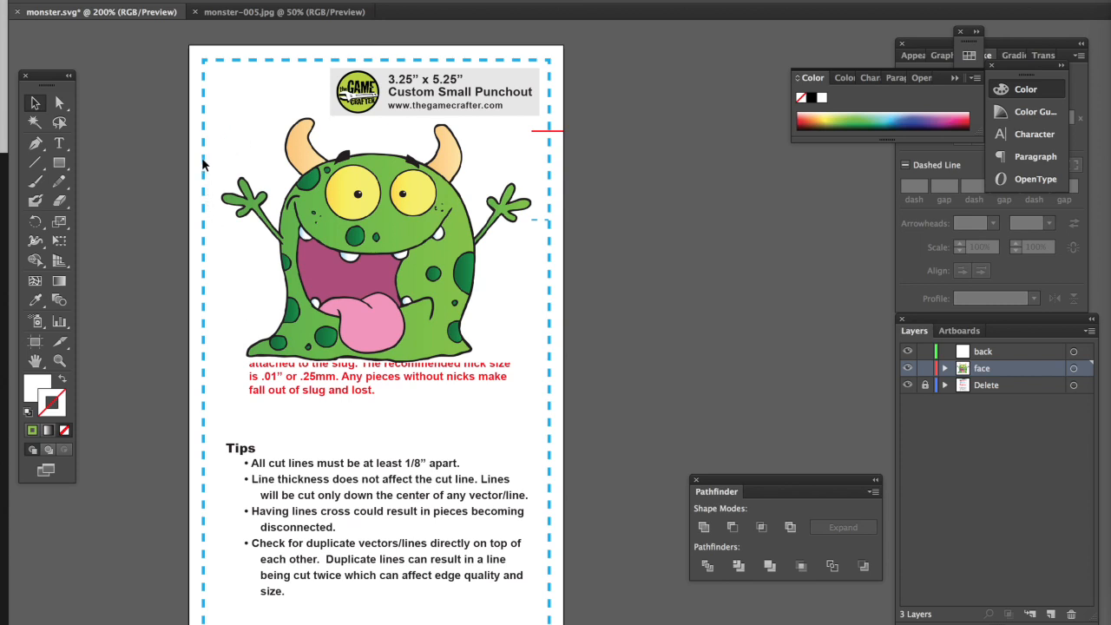
{"action": "mouse_move", "coordinate": [211, 267]}
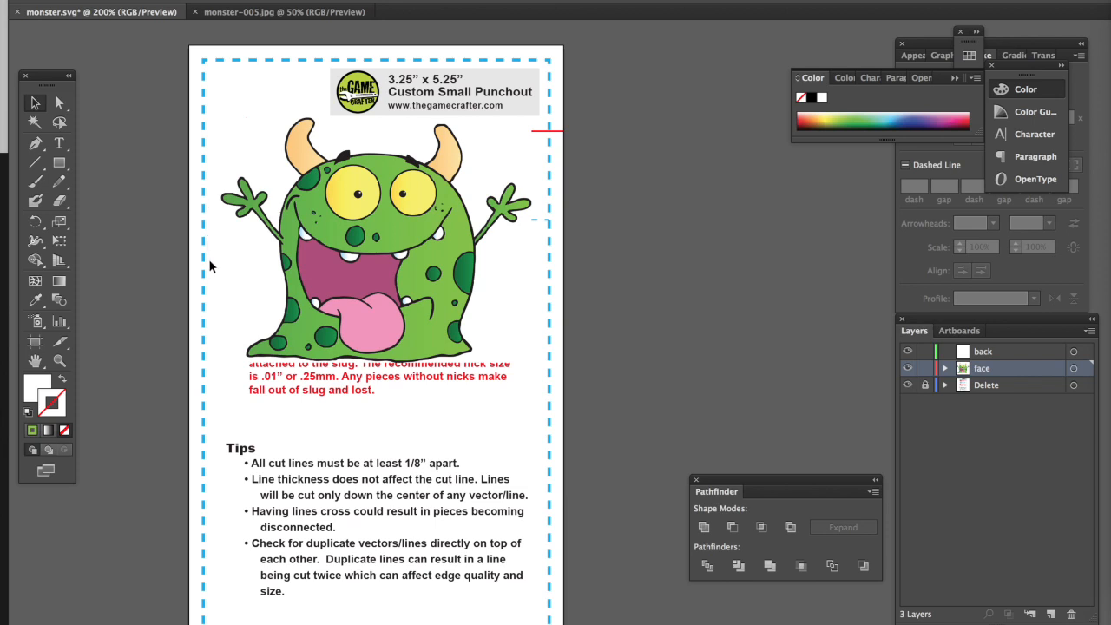
{"action": "mouse_move", "coordinate": [208, 191]}
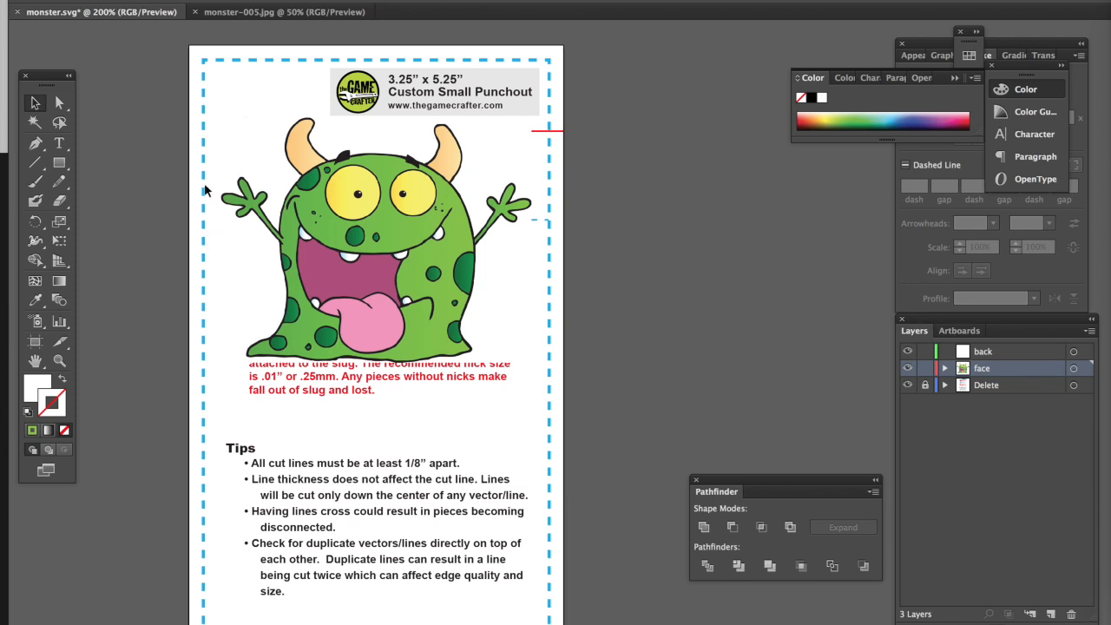
{"action": "mouse_move", "coordinate": [231, 374]}
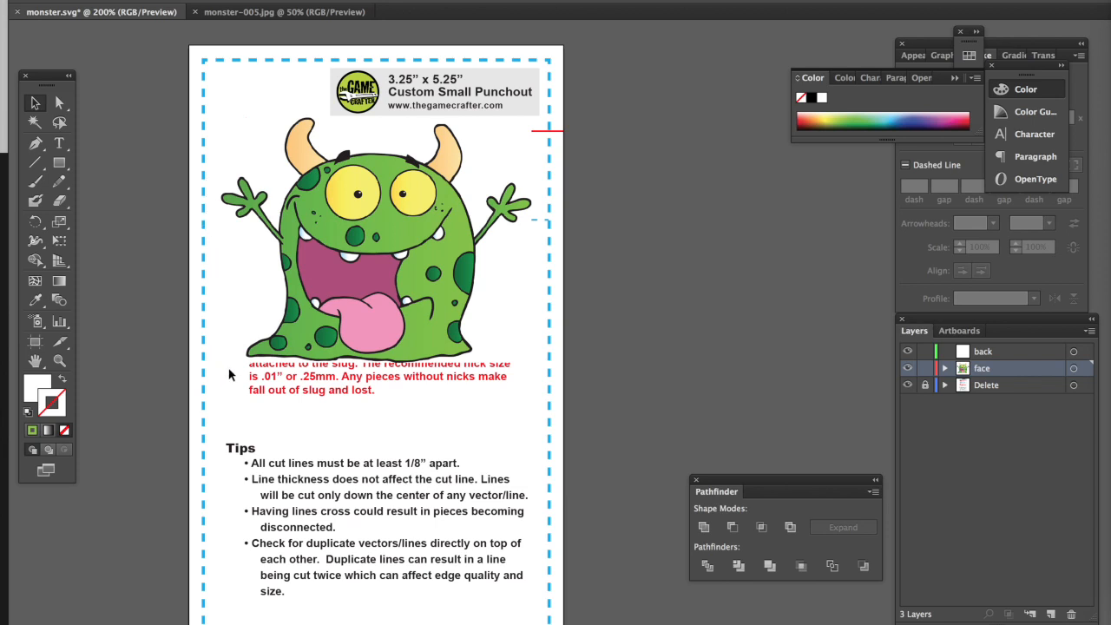
{"action": "mouse_move", "coordinate": [536, 304]}
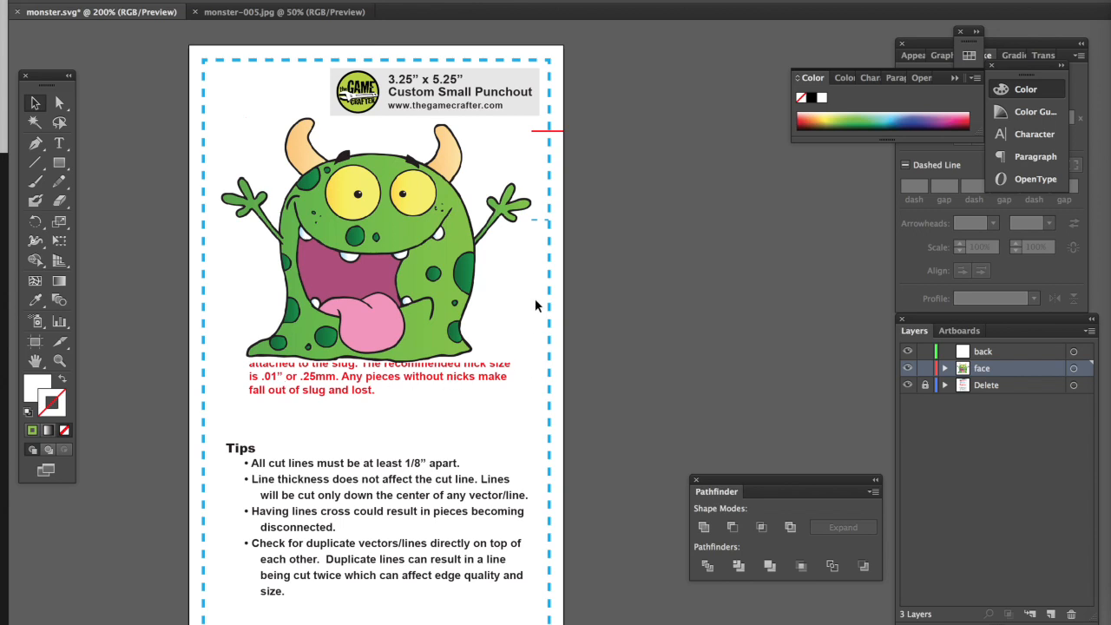
{"action": "mouse_move", "coordinate": [460, 290]}
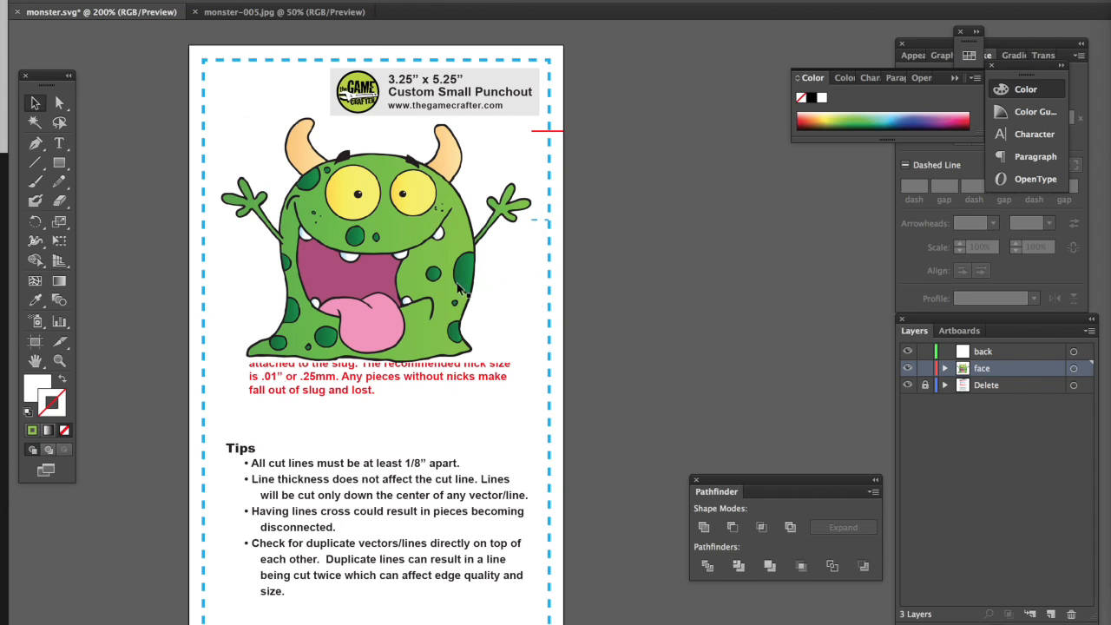
{"action": "left_click", "coordinate": [428, 275]}
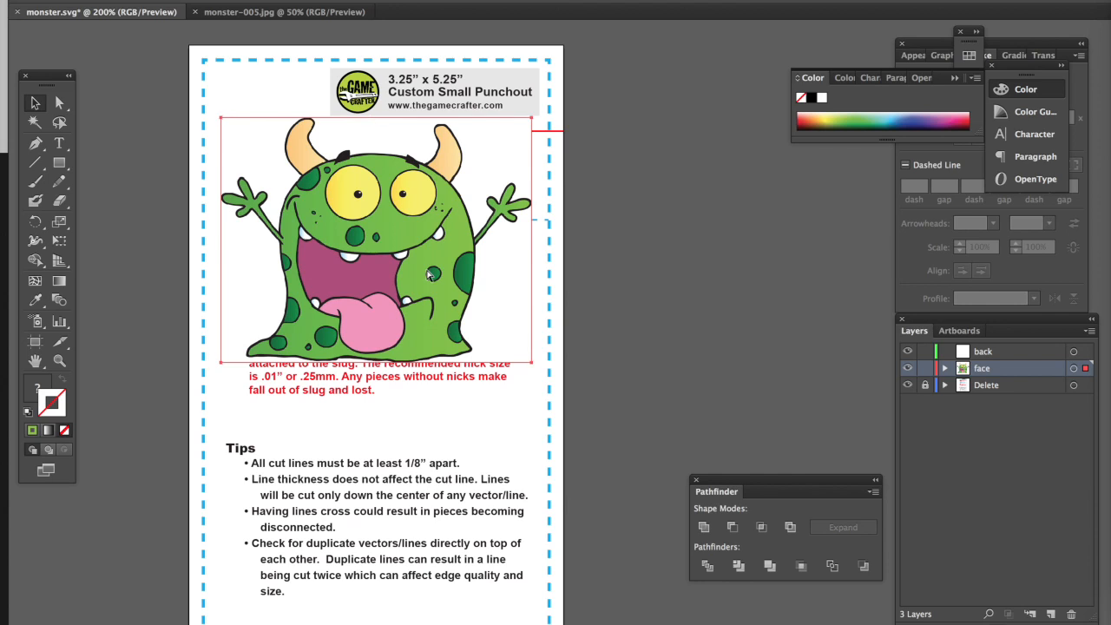
Step: Lock the face layer and toggle the back layer's visibility to compare, leaving it hidden
{"action": "left_click", "coordinate": [951, 368]}
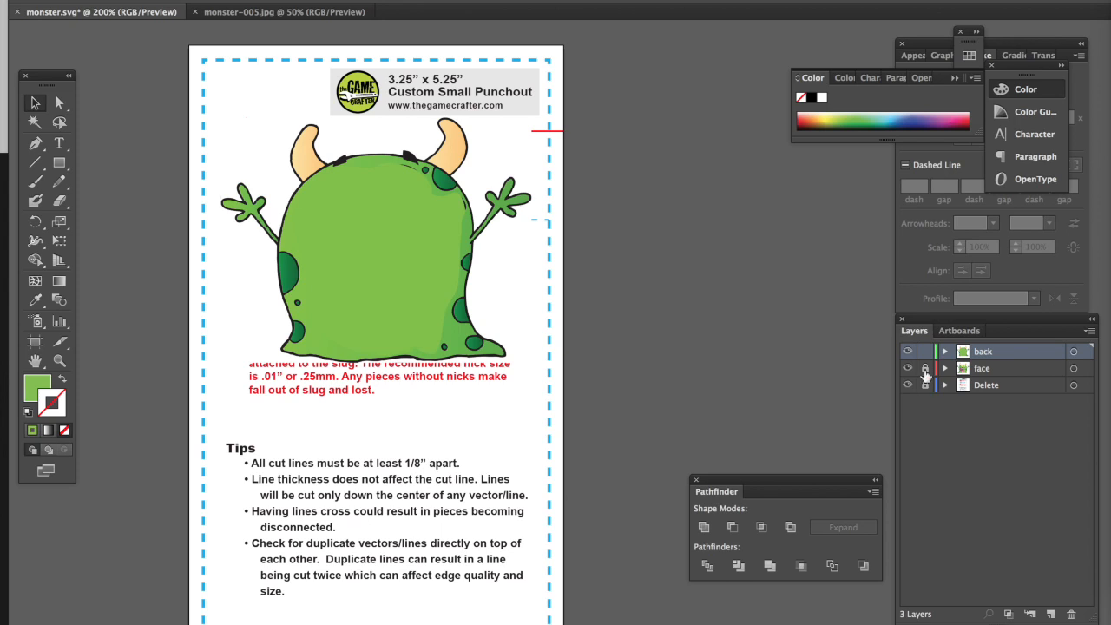
{"action": "left_click", "coordinate": [909, 368]}
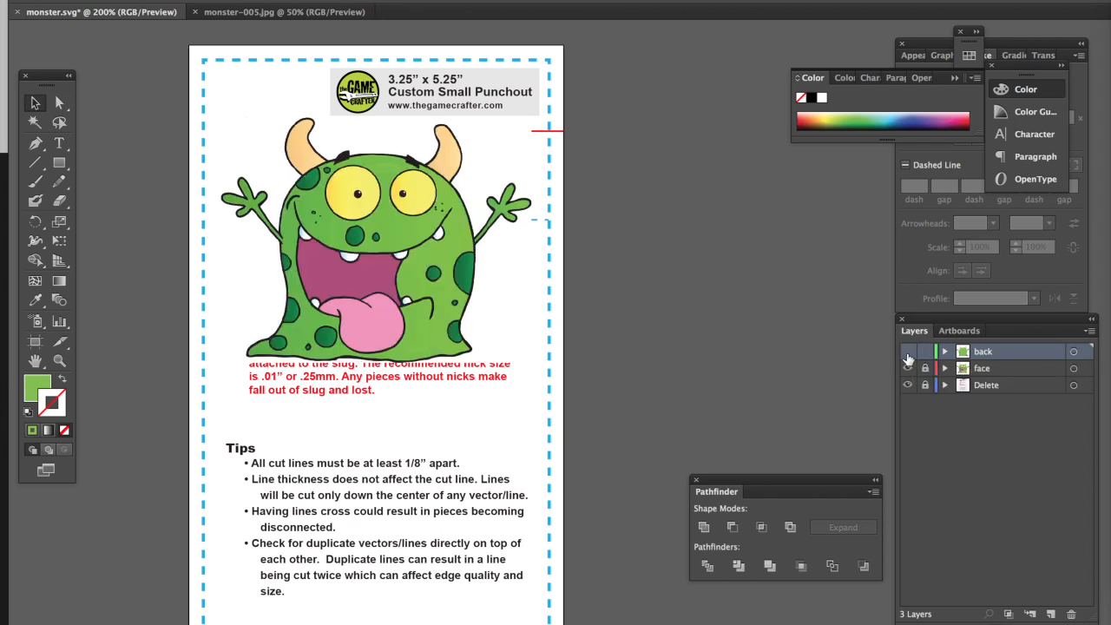
{"action": "left_click", "coordinate": [908, 351]}
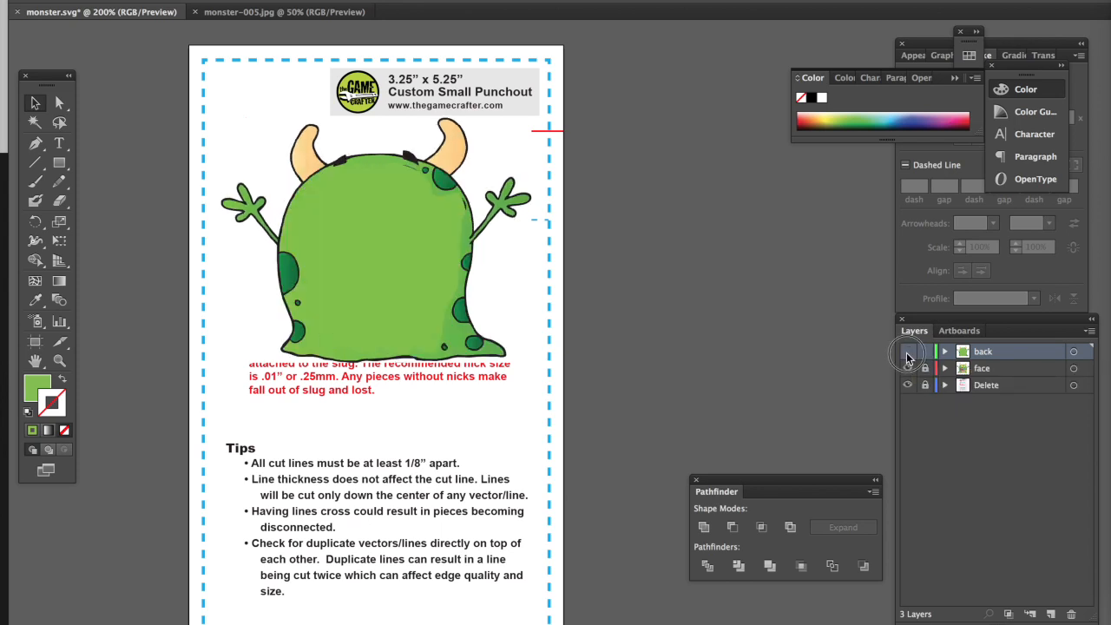
{"action": "left_click", "coordinate": [908, 367]}
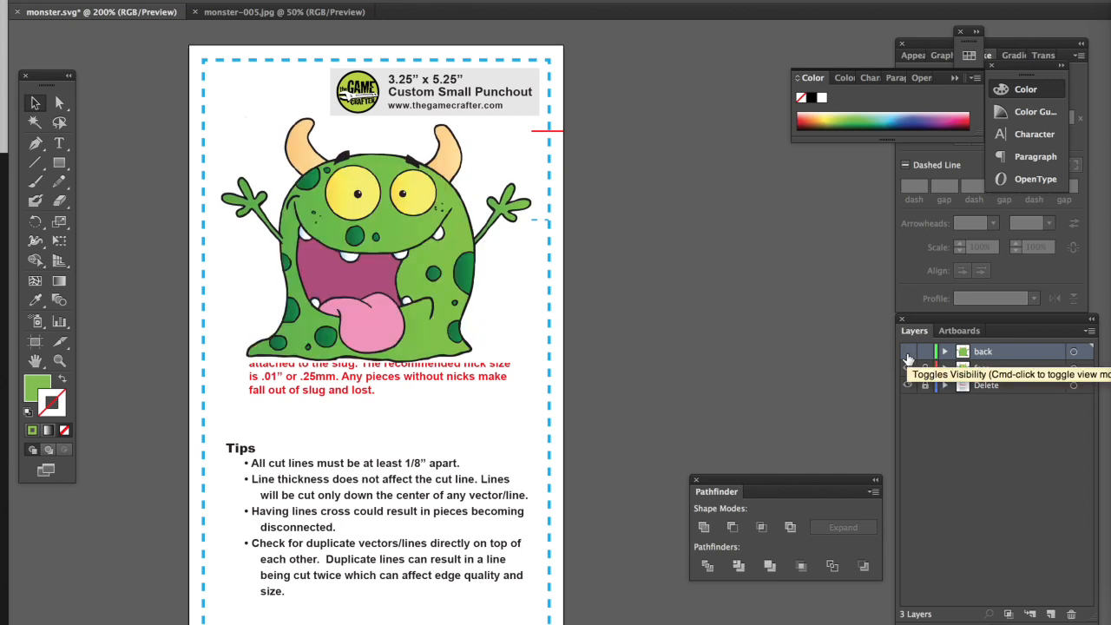
{"action": "left_click", "coordinate": [908, 360]}
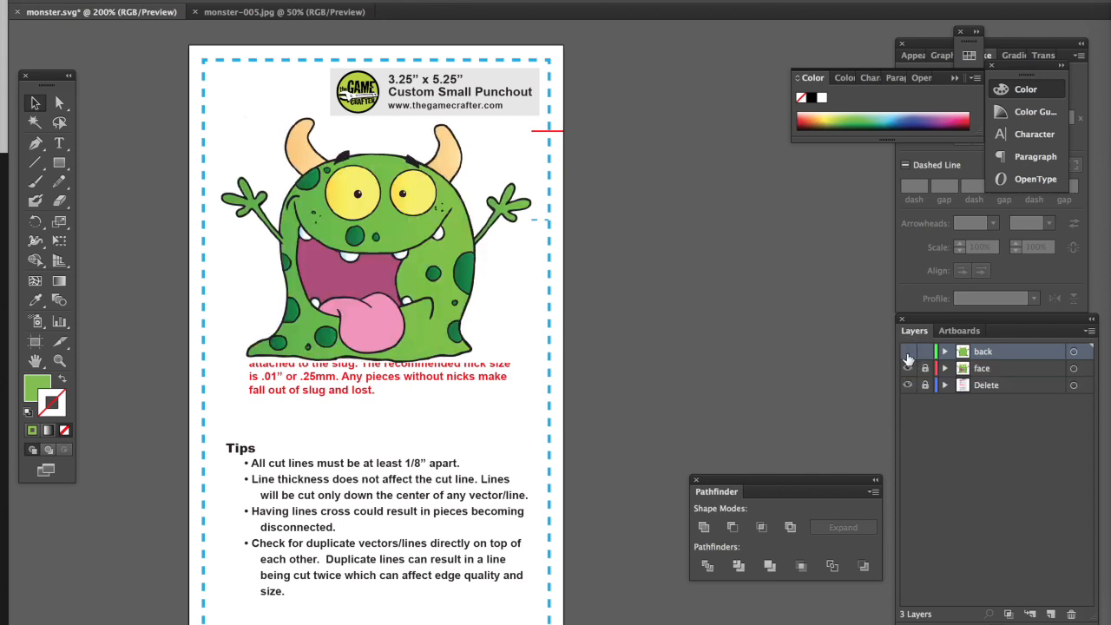
{"action": "left_click", "coordinate": [909, 368]}
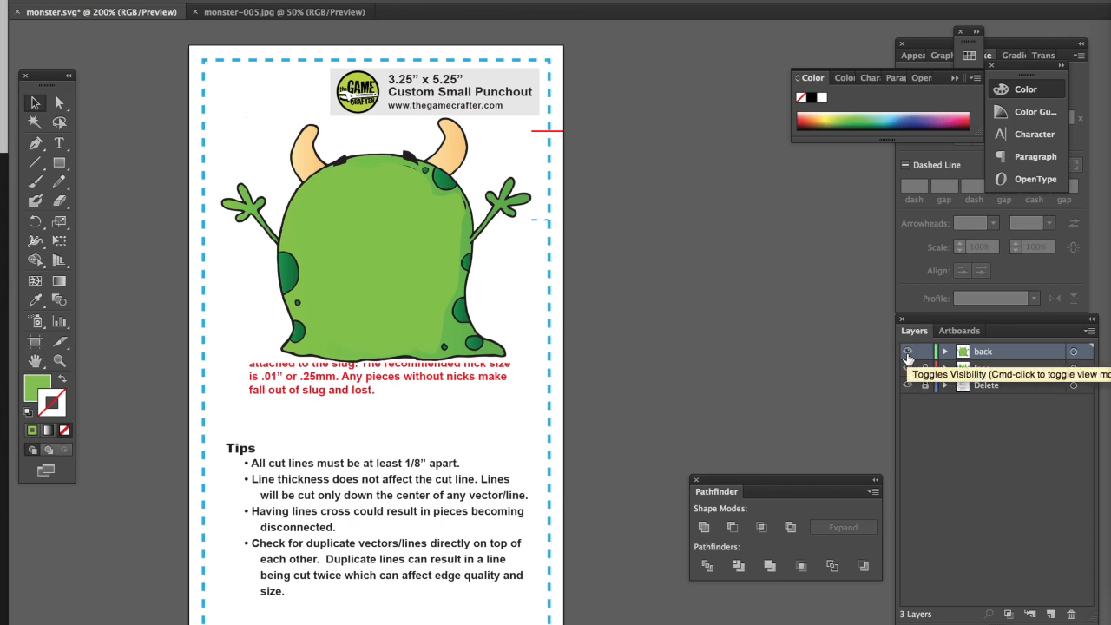
{"action": "left_click", "coordinate": [908, 368]}
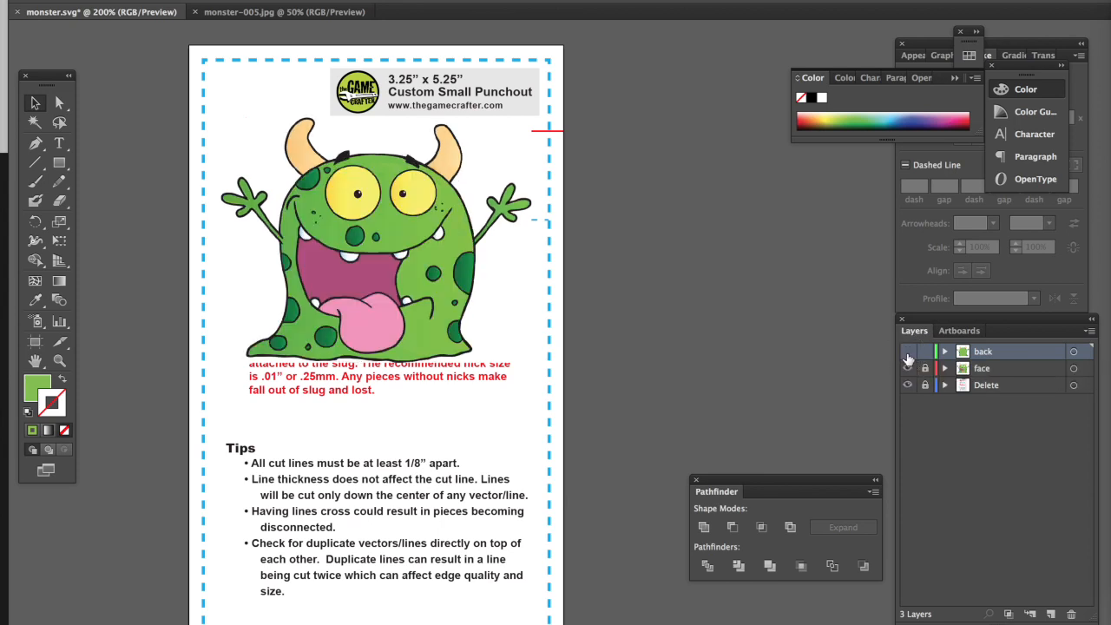
Step: Lock the back layer and add a new layer for the cut line
{"action": "left_click", "coordinate": [926, 351]}
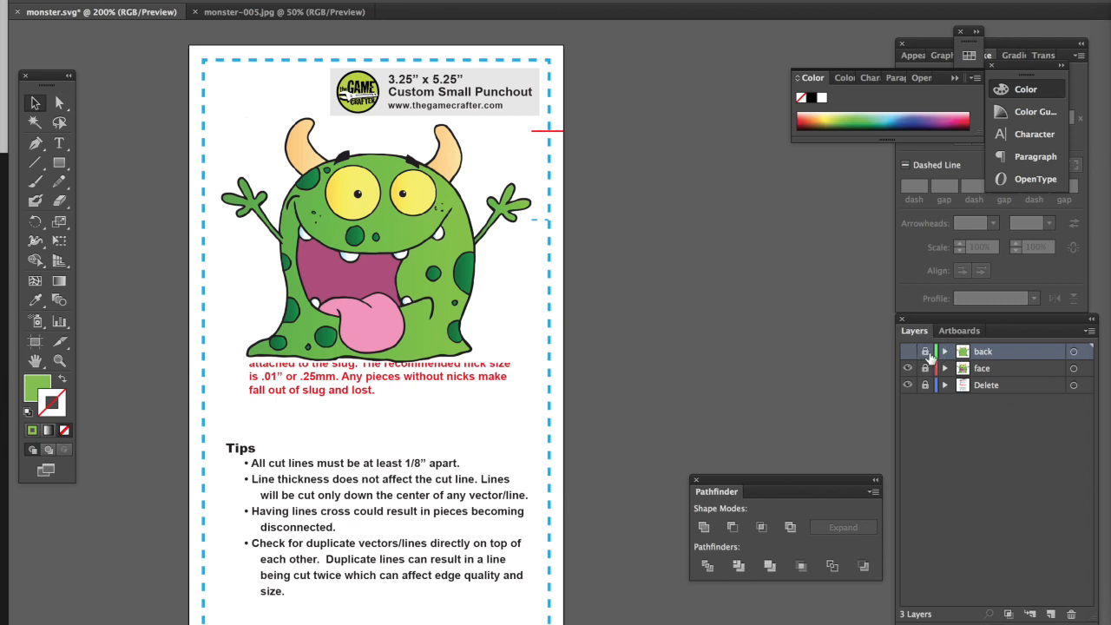
{"action": "left_click", "coordinate": [1030, 614]}
{"action": "type", "text": "cut"}
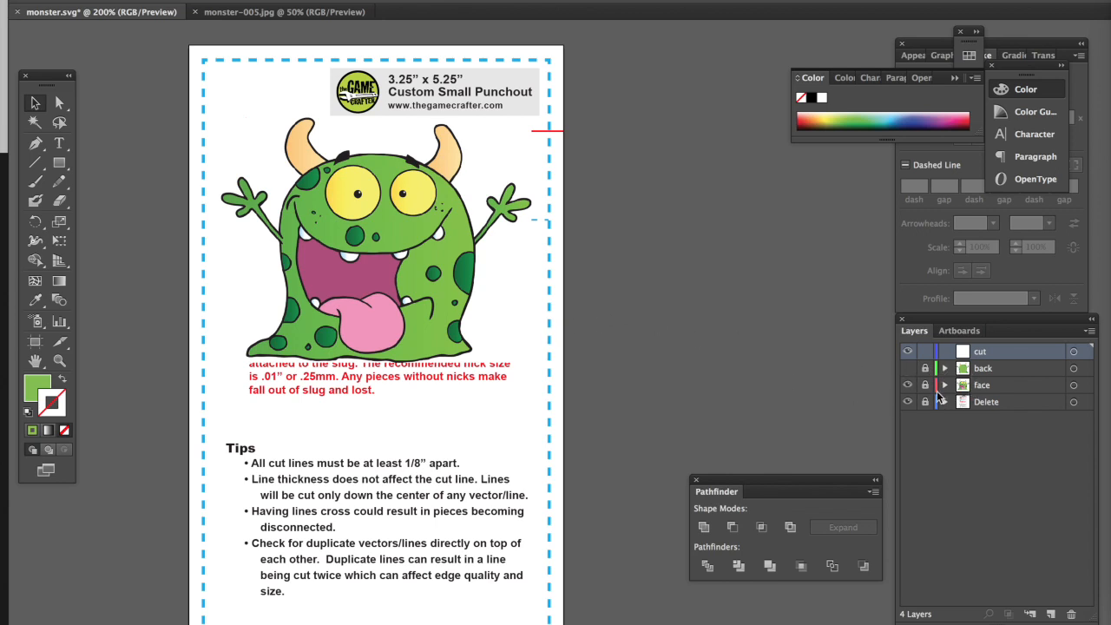
{"action": "mouse_move", "coordinate": [868, 371]}
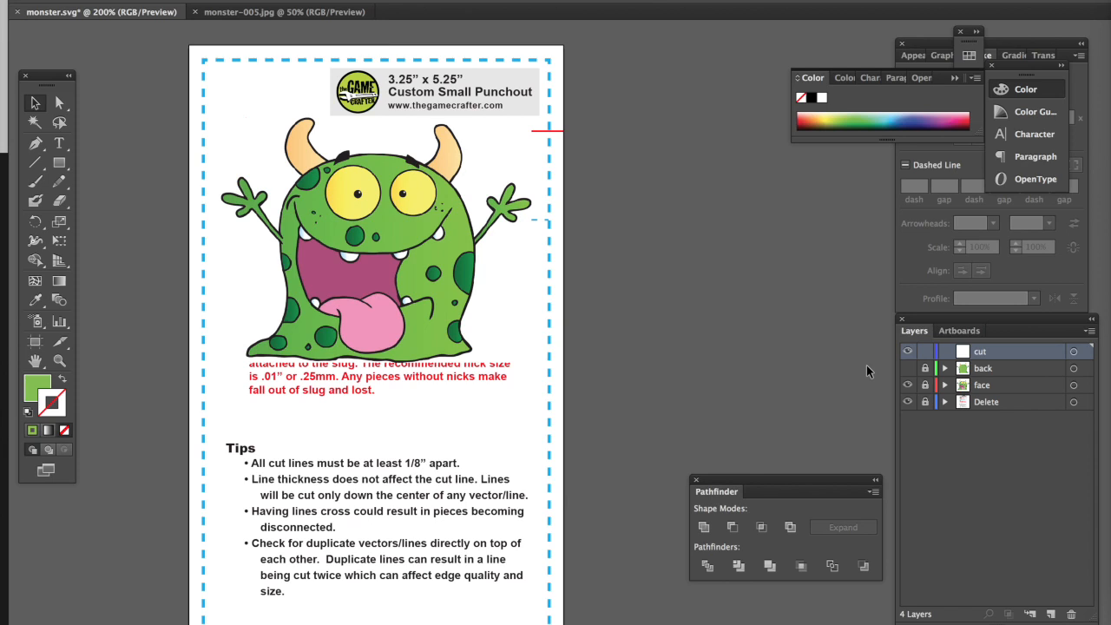
{"action": "mouse_move", "coordinate": [708, 422]}
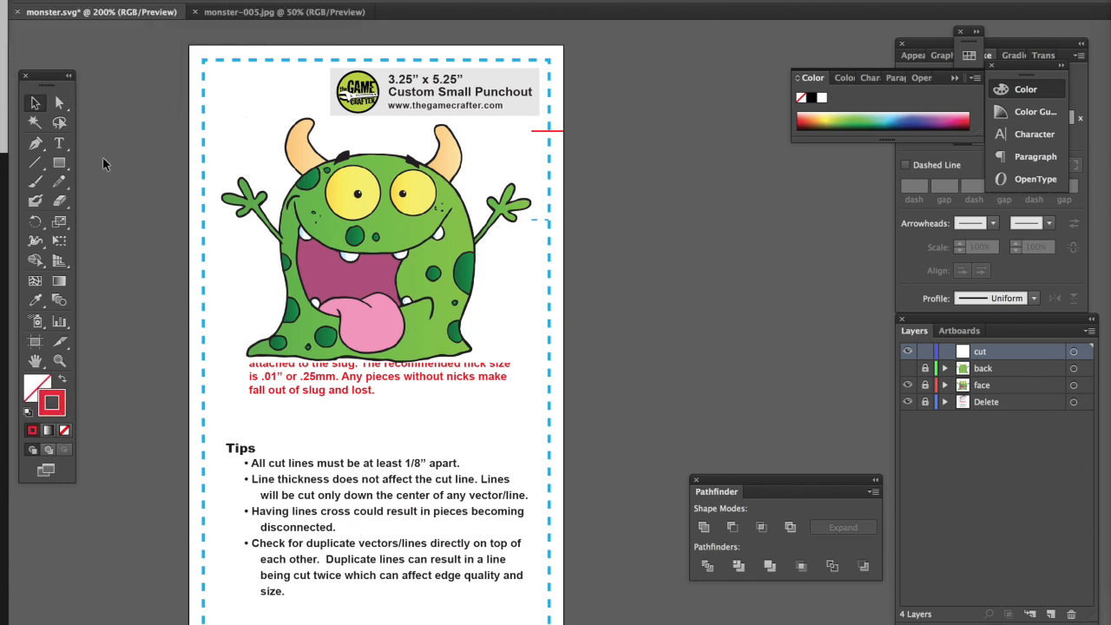
{"action": "mouse_move", "coordinate": [217, 195]}
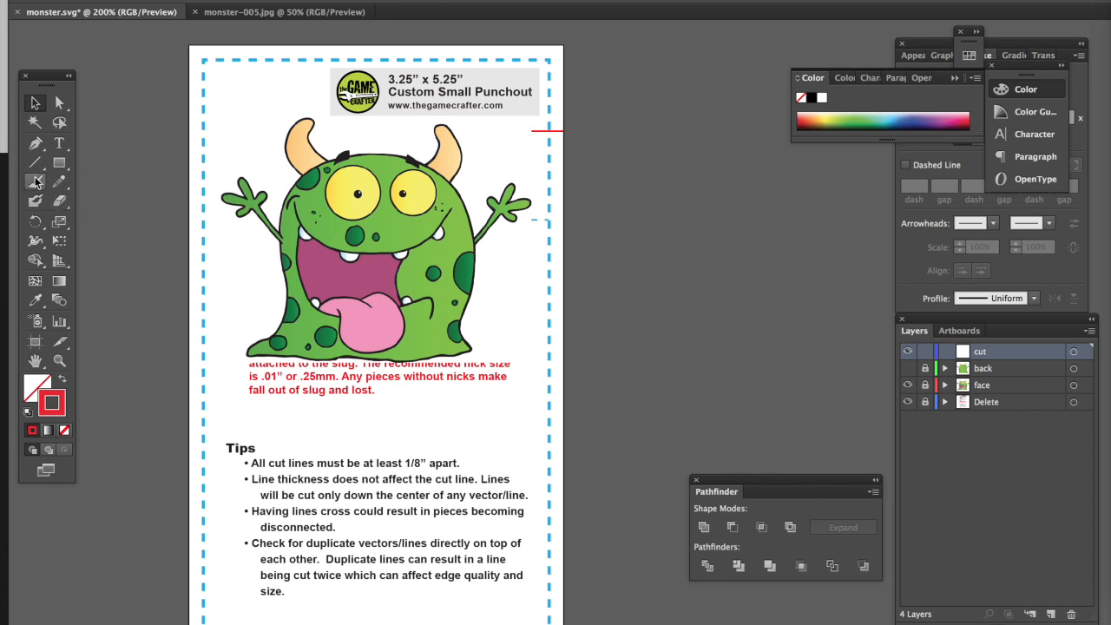
{"action": "mouse_move", "coordinate": [39, 282]}
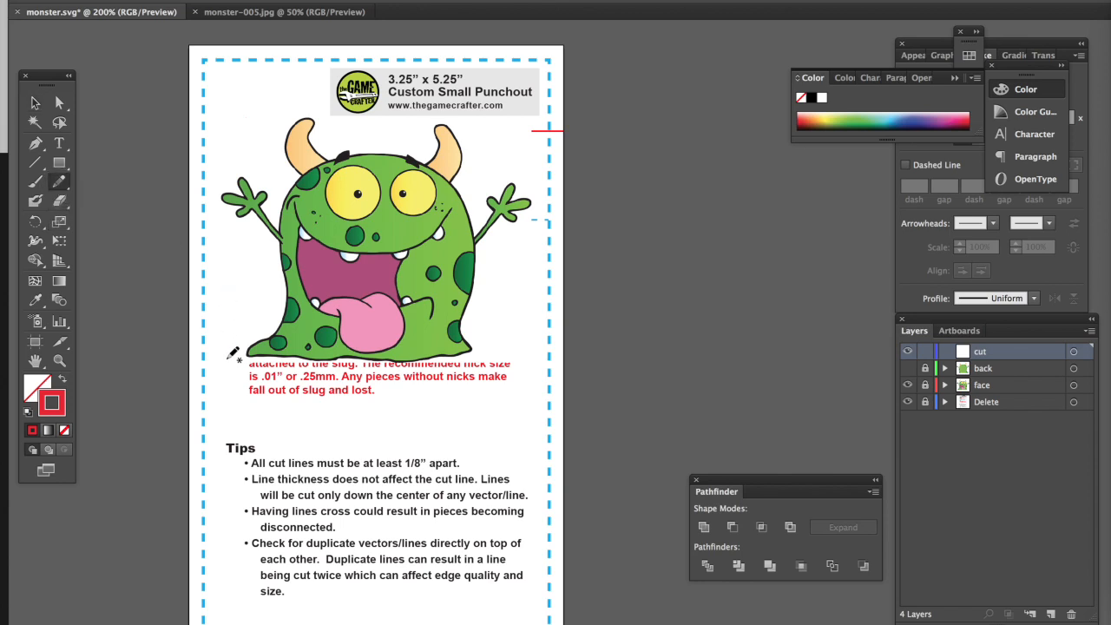
{"action": "mouse_move", "coordinate": [230, 213]}
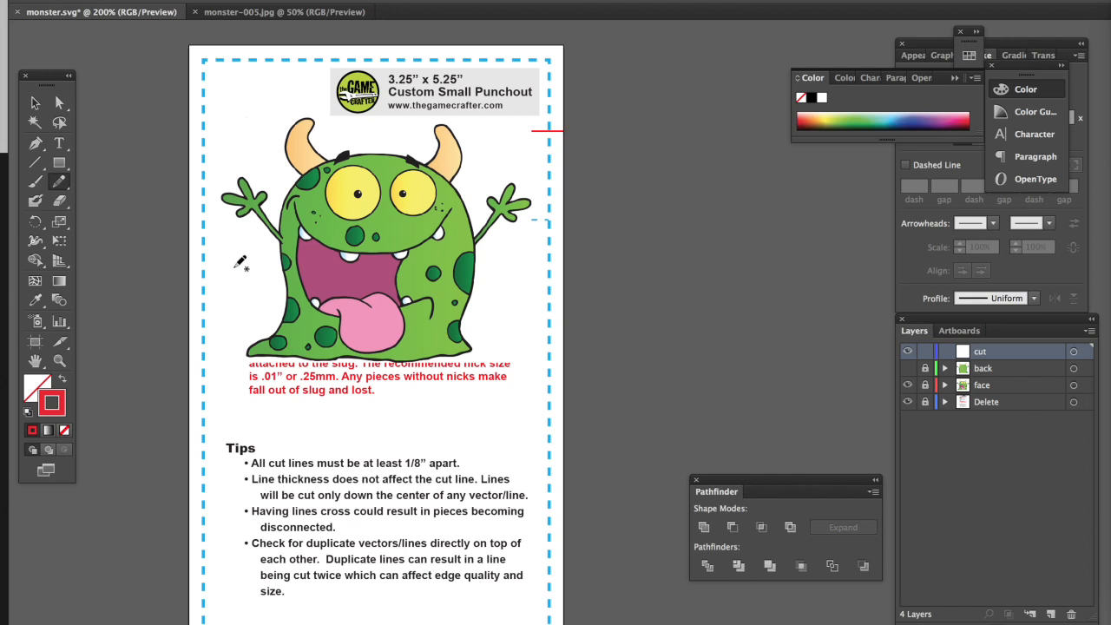
{"action": "mouse_move", "coordinate": [217, 178]}
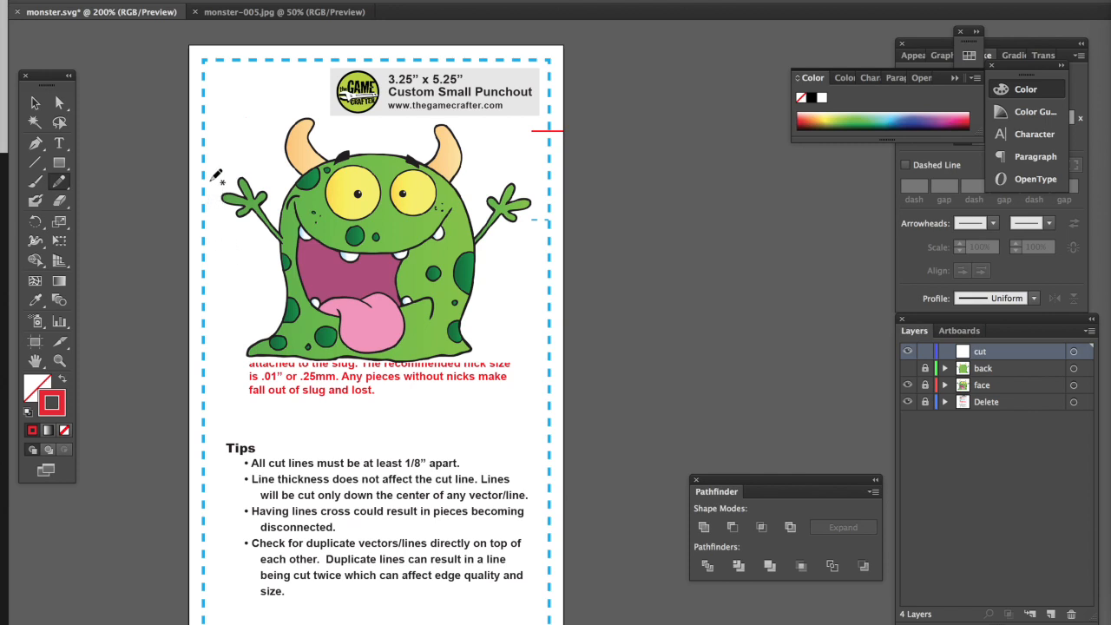
{"action": "mouse_move", "coordinate": [235, 230]}
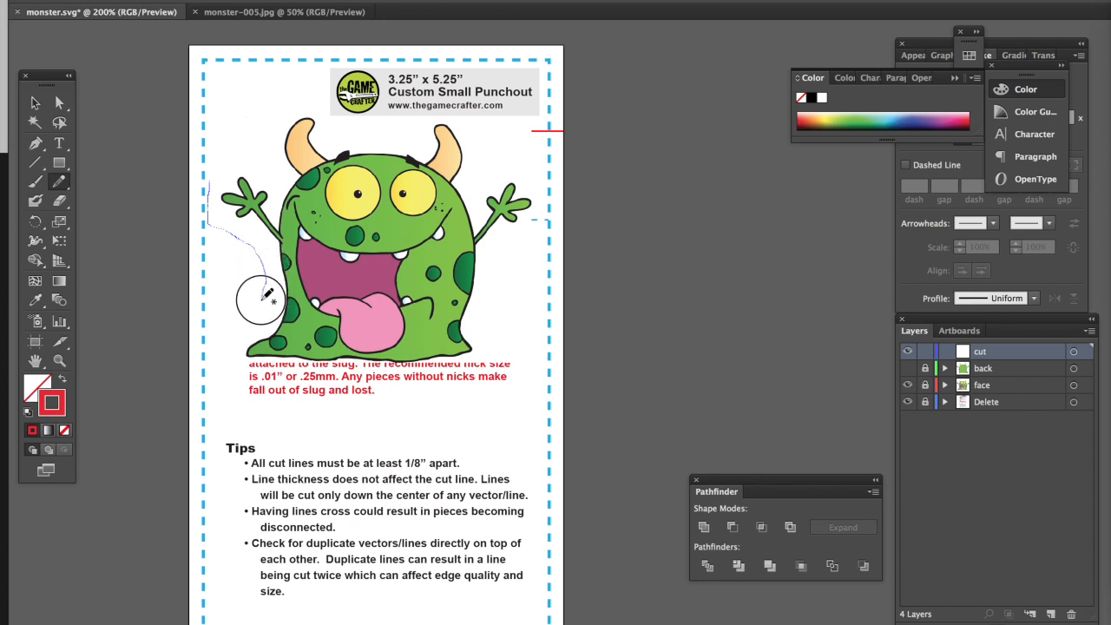
Step: Pencil a freehand outline around the monster, closing the loop at its start
{"action": "left_click_drag", "start_coordinate": [269, 298], "coordinate": [243, 371]}
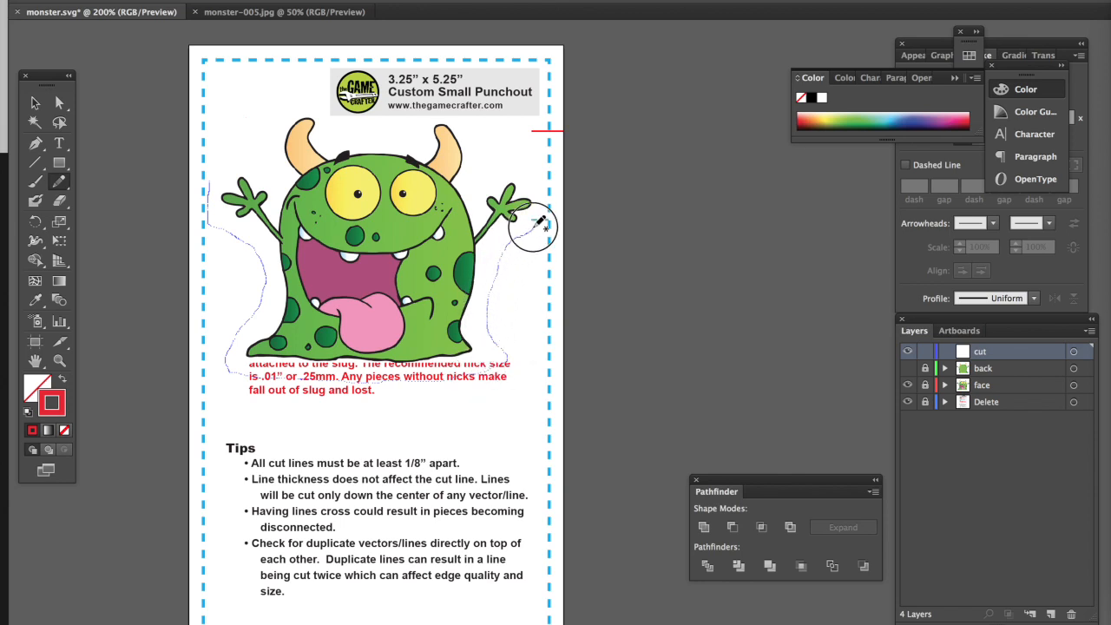
{"action": "mouse_move", "coordinate": [538, 178]}
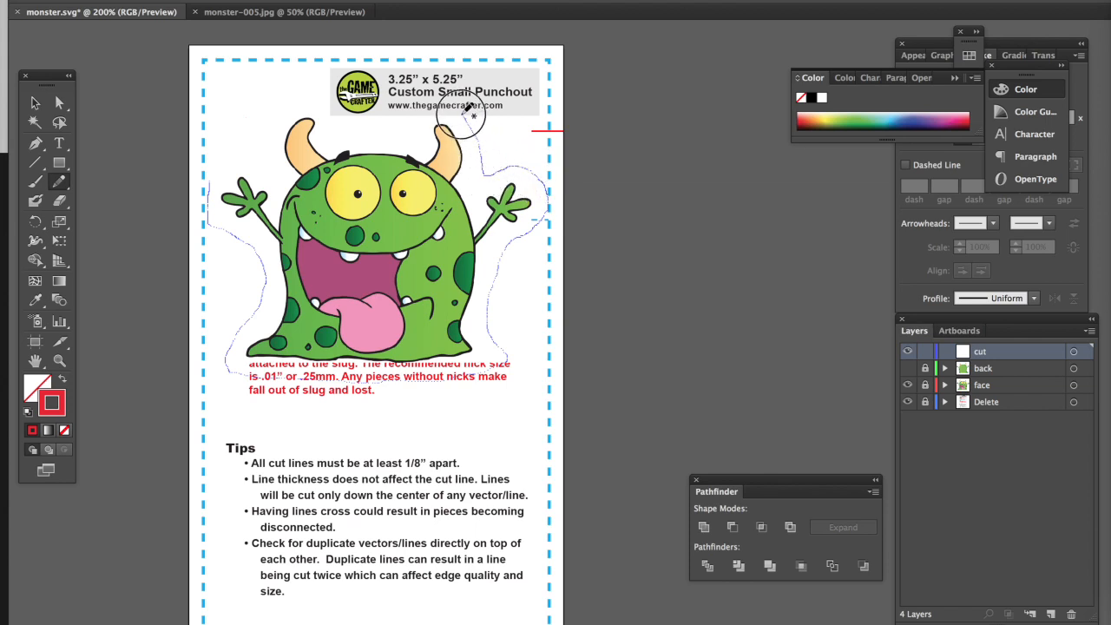
{"action": "mouse_move", "coordinate": [395, 130]}
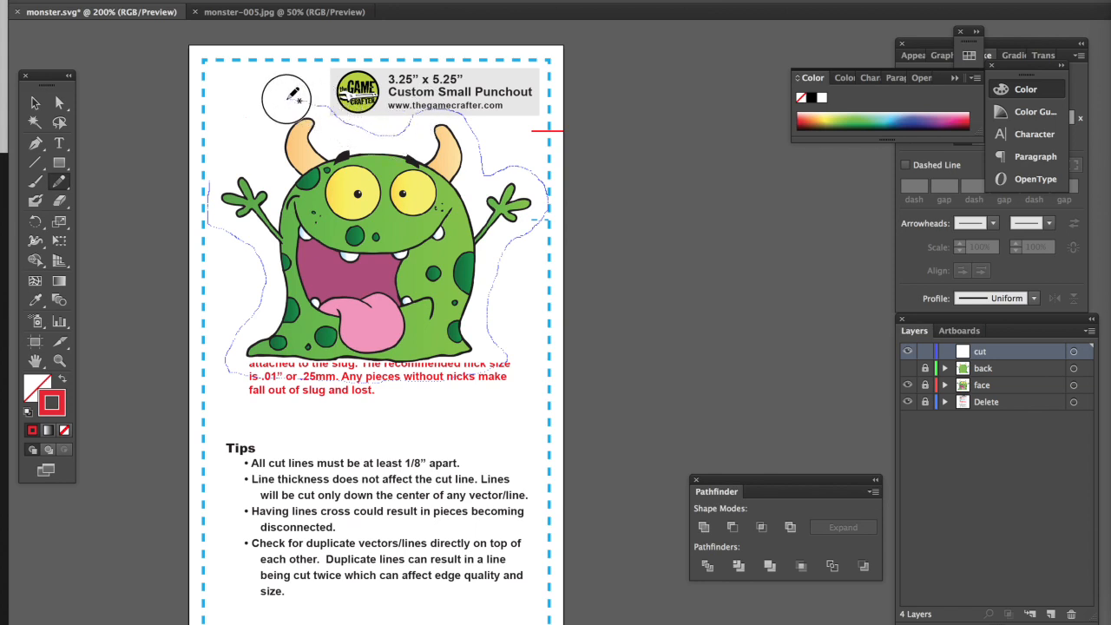
{"action": "left_click_drag", "start_coordinate": [286, 98], "coordinate": [232, 154]}
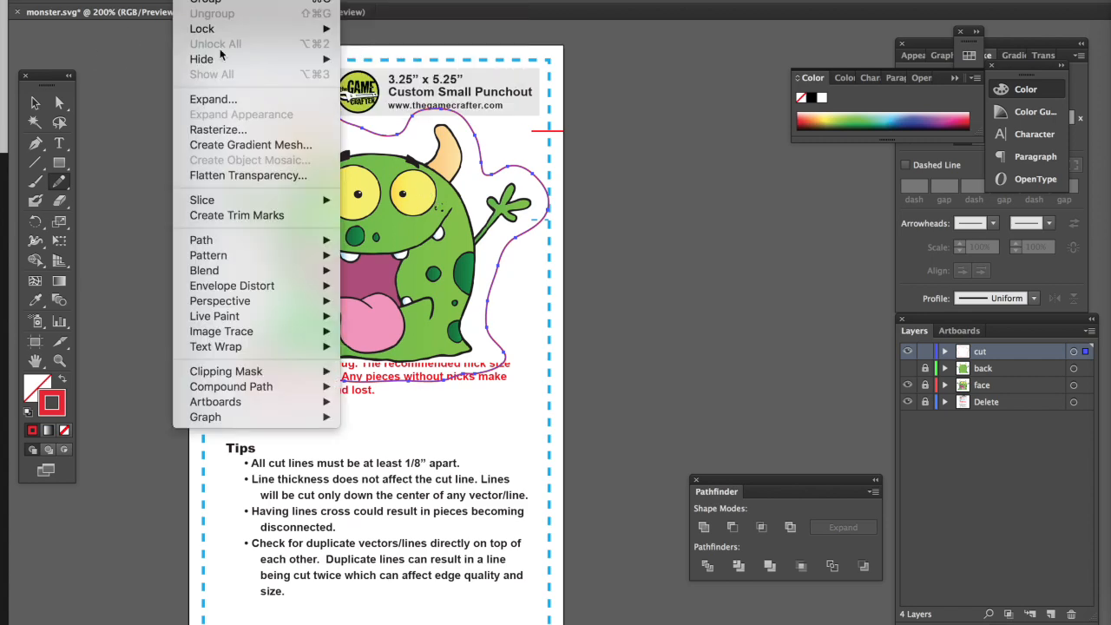
{"action": "mouse_move", "coordinate": [200, 239]}
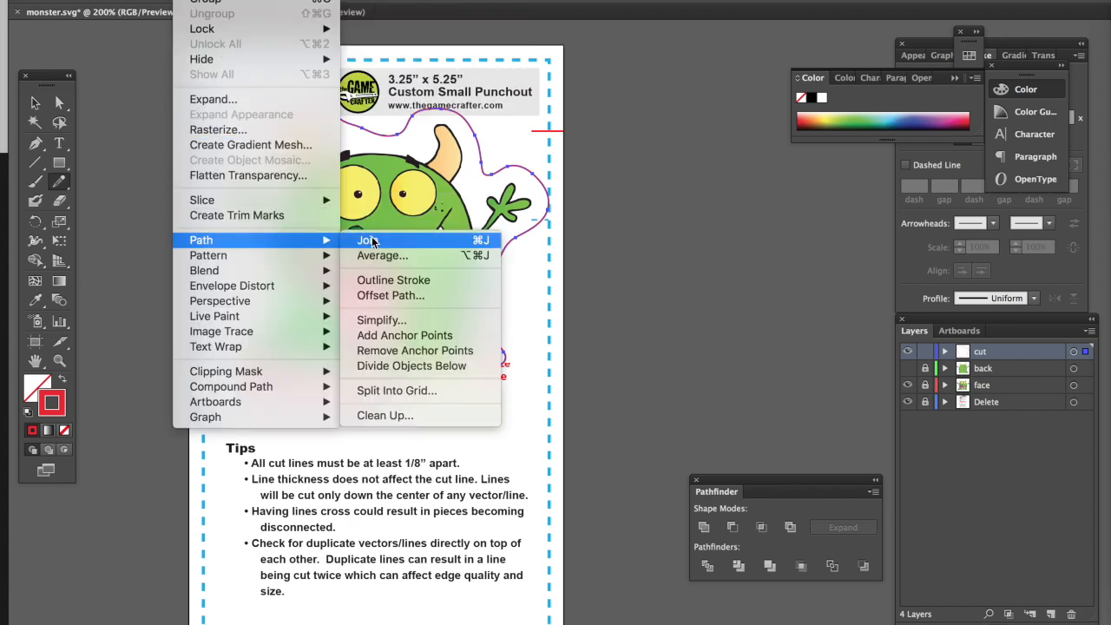
Step: Join the outline's ends into one closed path
{"action": "left_click", "coordinate": [367, 240]}
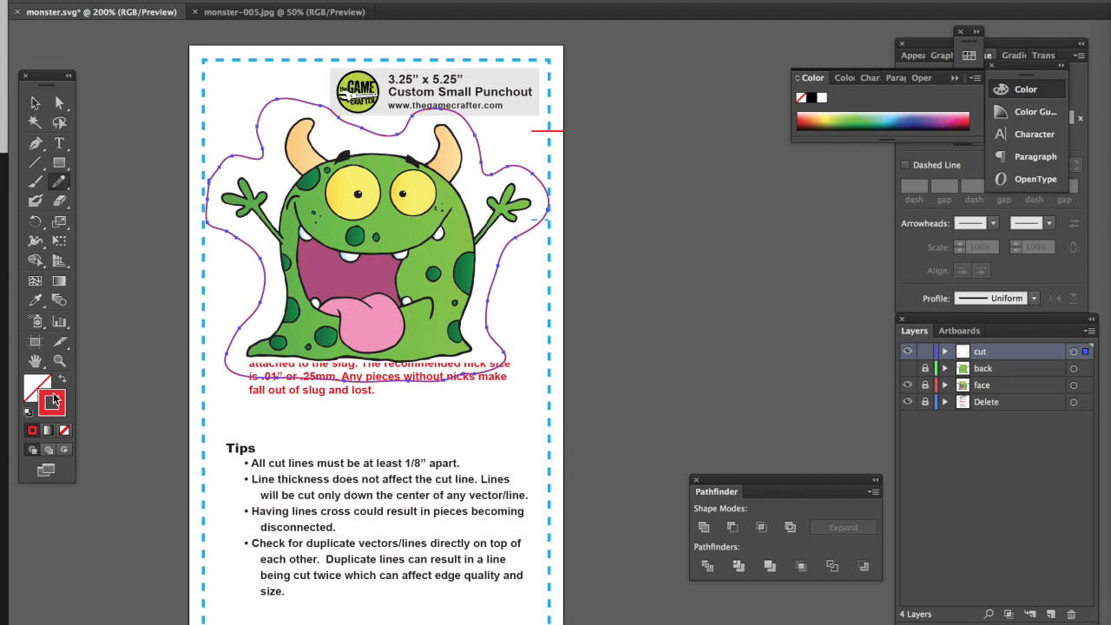
{"action": "mouse_move", "coordinate": [35, 102]}
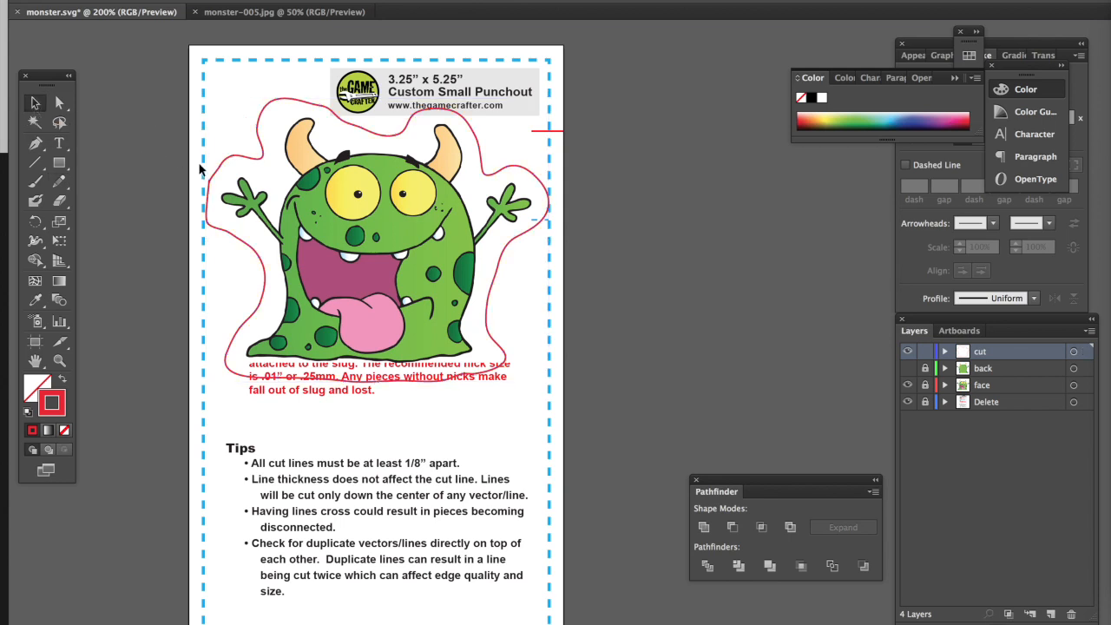
{"action": "mouse_move", "coordinate": [279, 202]}
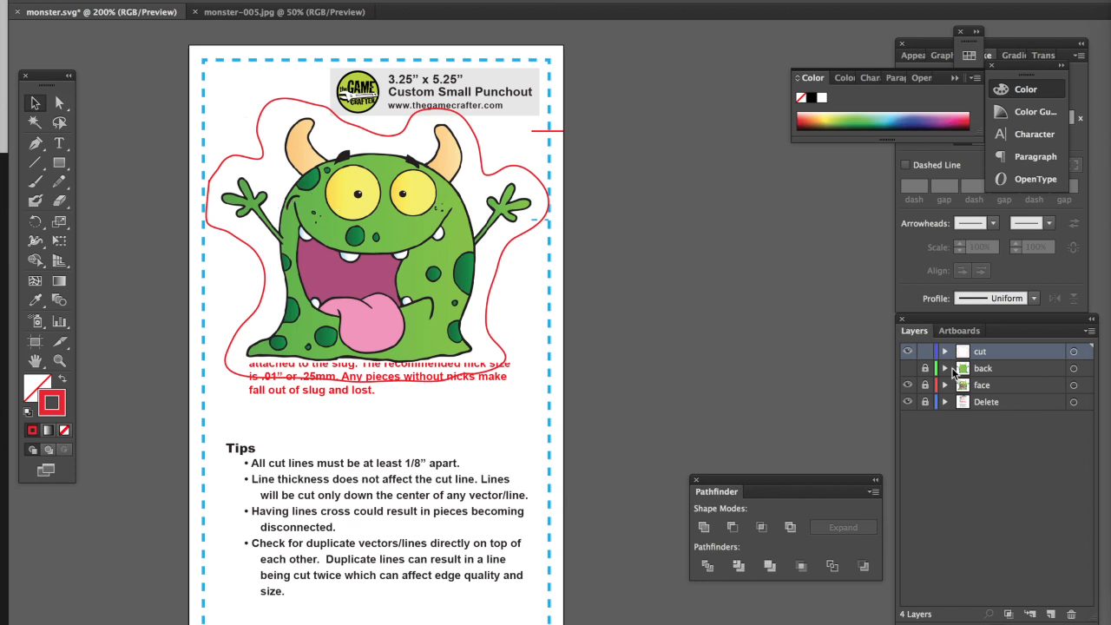
{"action": "mouse_move", "coordinate": [912, 437]}
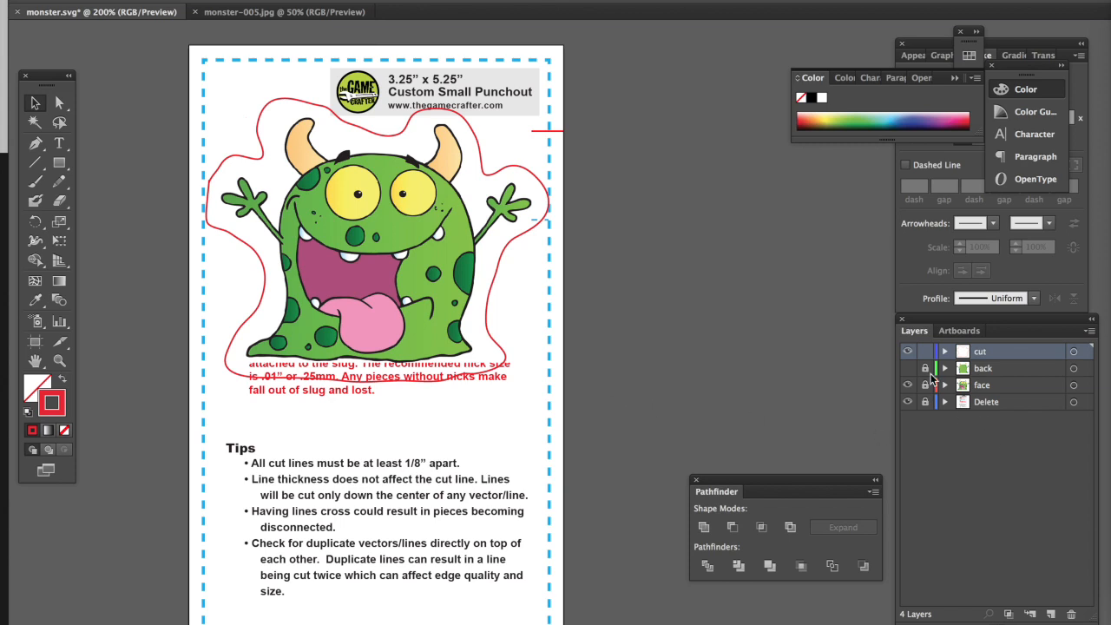
Step: Toggle the layers' visibility to inspect the monster's back artwork, then hide it again
{"action": "left_click", "coordinate": [908, 385]}
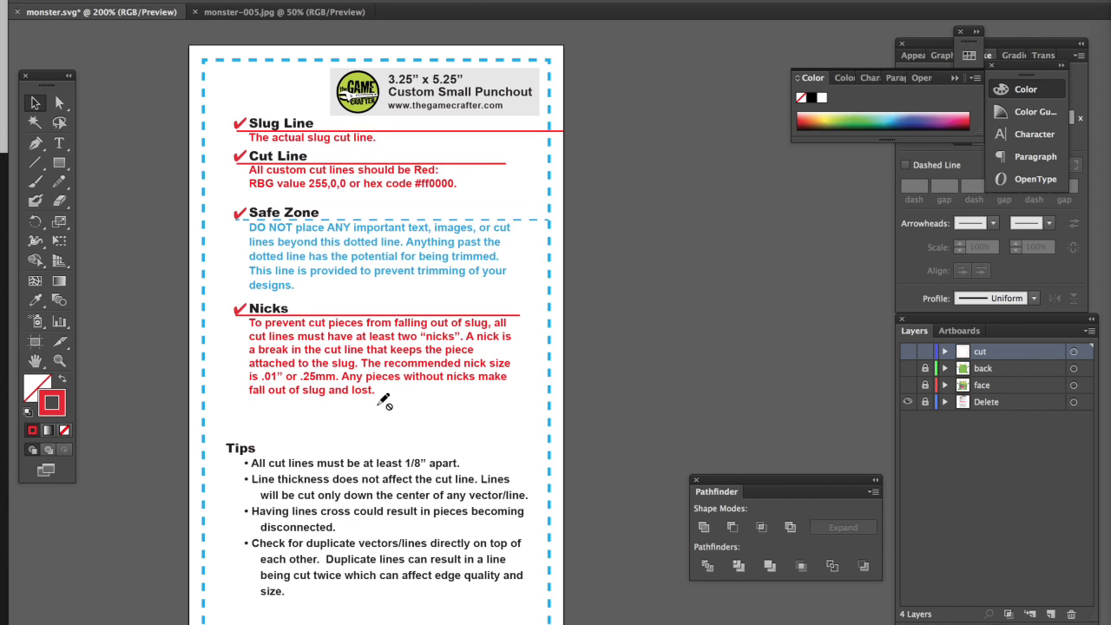
{"action": "mouse_move", "coordinate": [455, 395]}
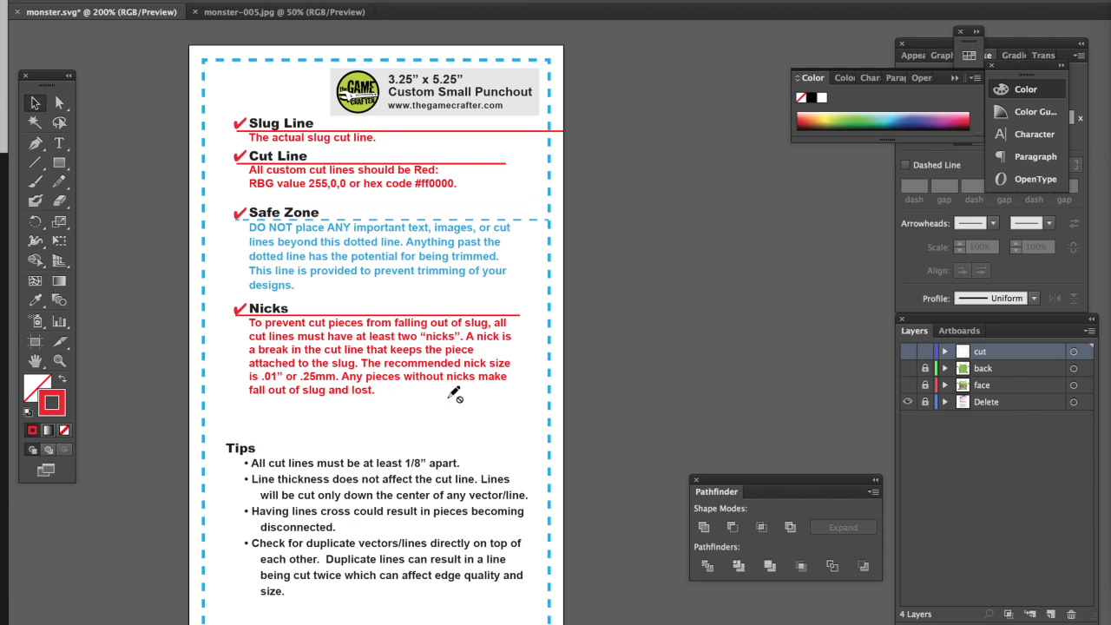
{"action": "mouse_move", "coordinate": [292, 323]}
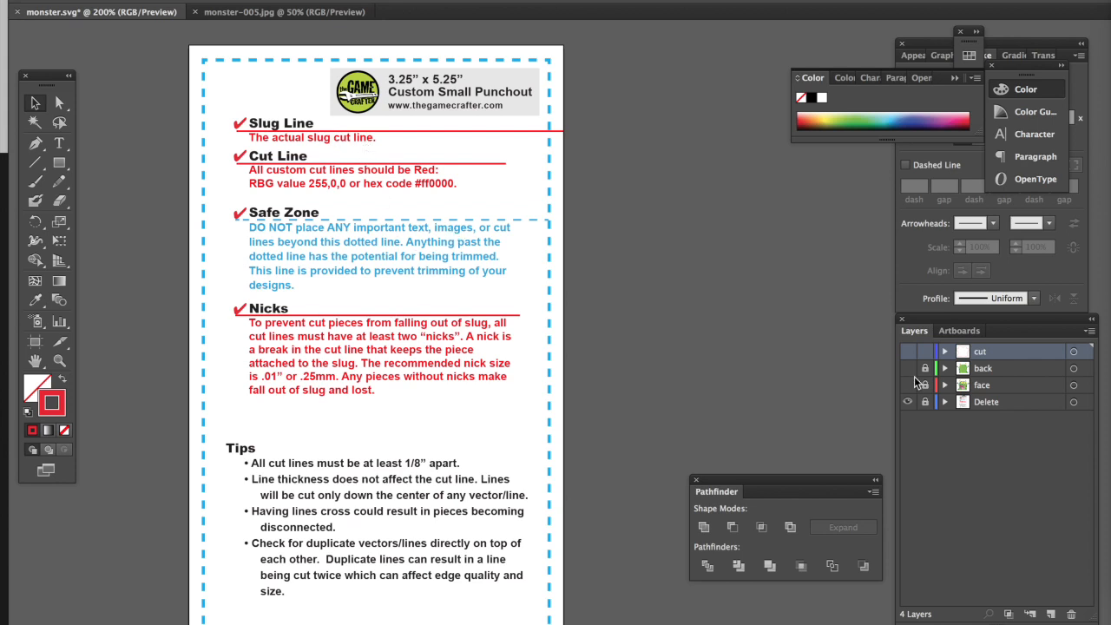
{"action": "left_click", "coordinate": [909, 351]}
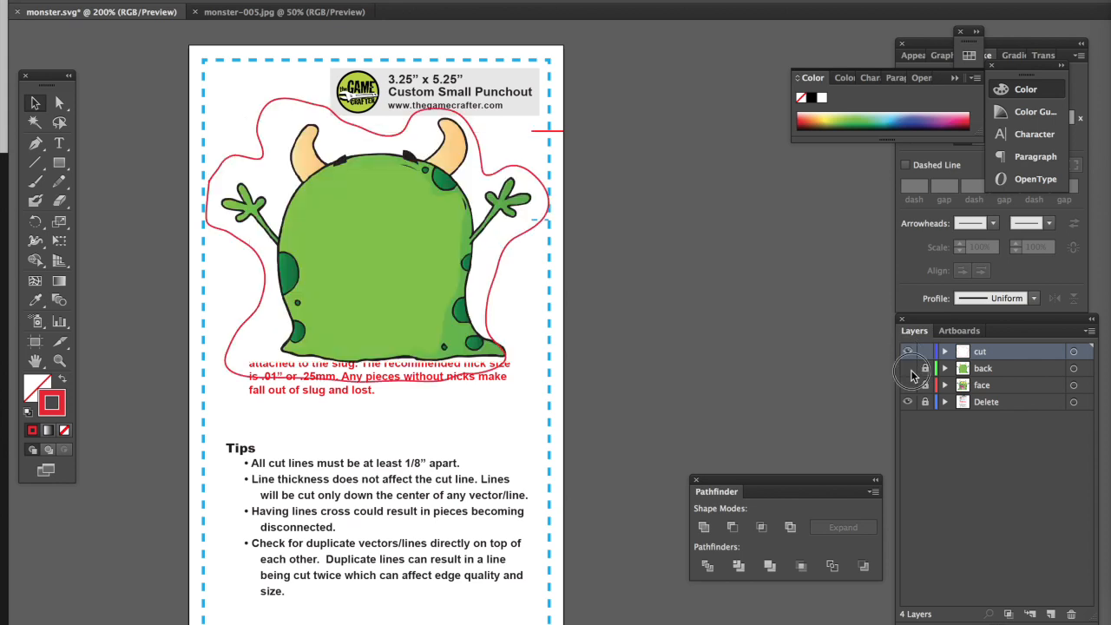
{"action": "left_click", "coordinate": [909, 385]}
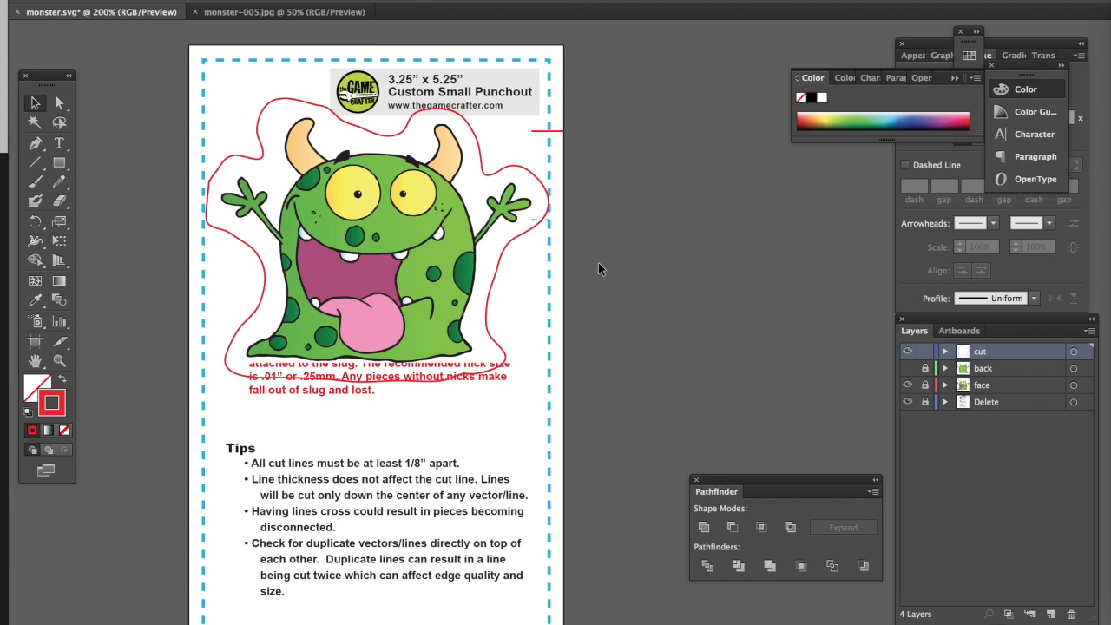
{"action": "mouse_move", "coordinate": [563, 276]}
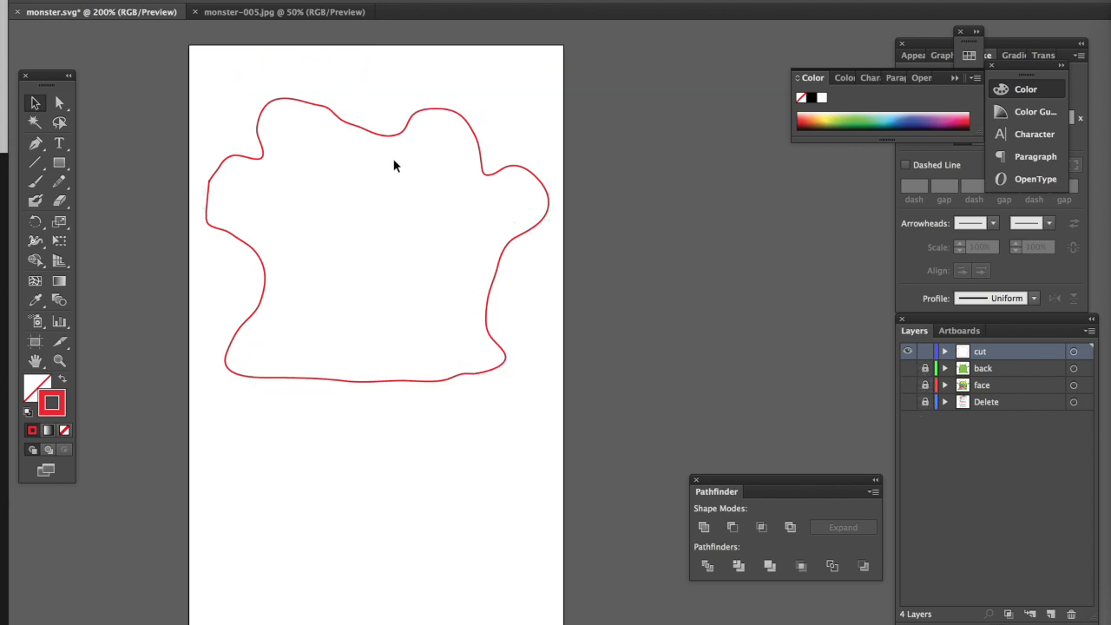
{"action": "mouse_move", "coordinate": [452, 254]}
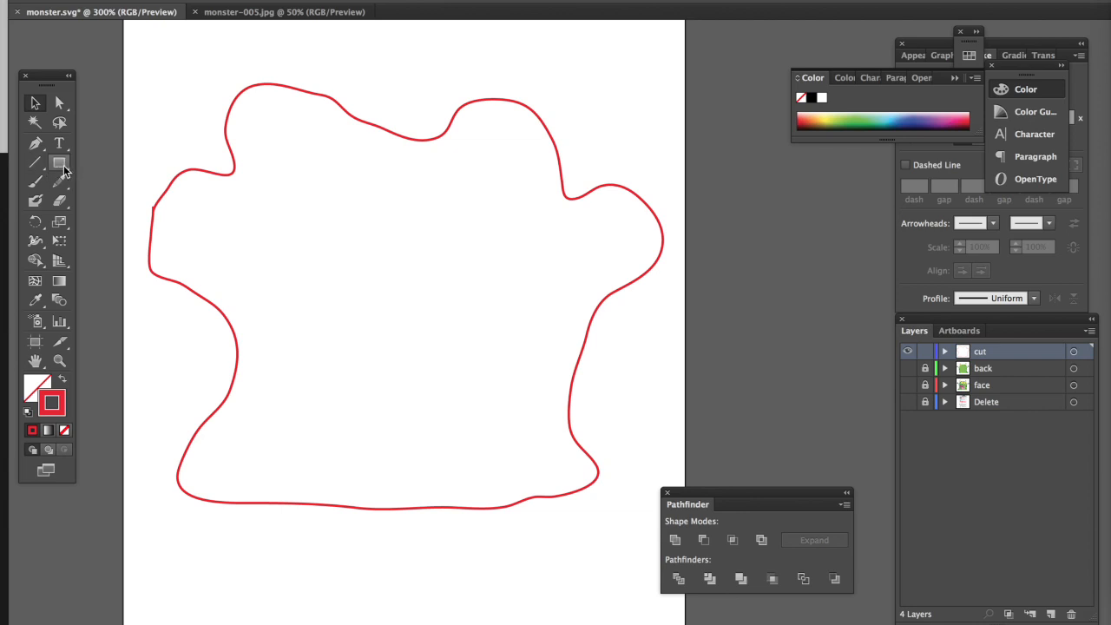
Step: Create a 3 in by 0.01 in bar across the outline with a 0.25 pt stroke
{"action": "left_click", "coordinate": [258, 379]}
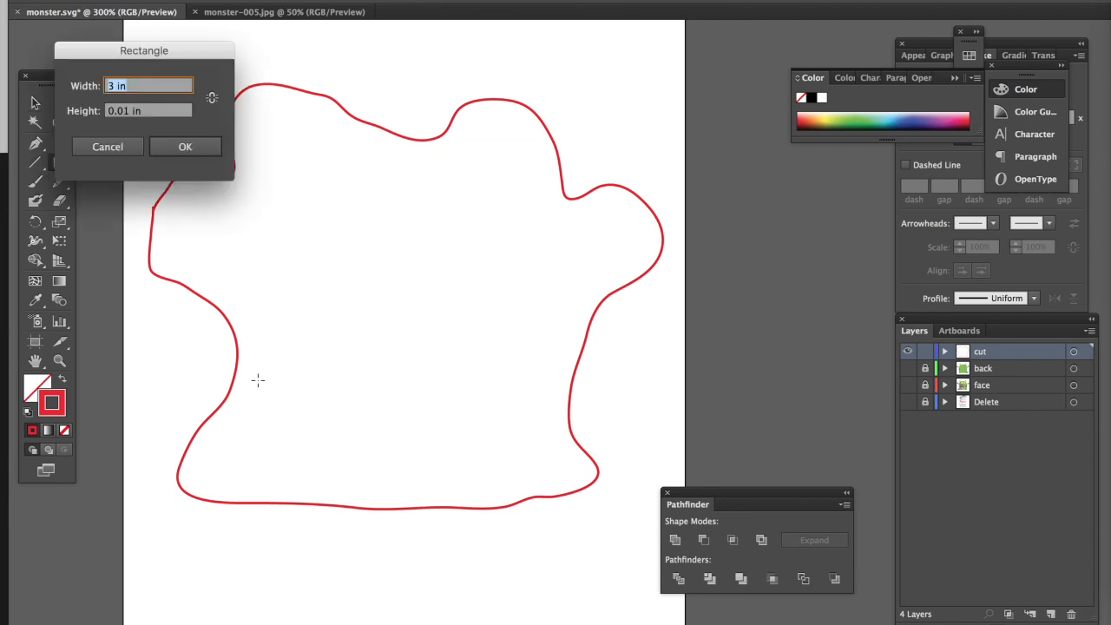
{"action": "mouse_move", "coordinate": [72, 120]}
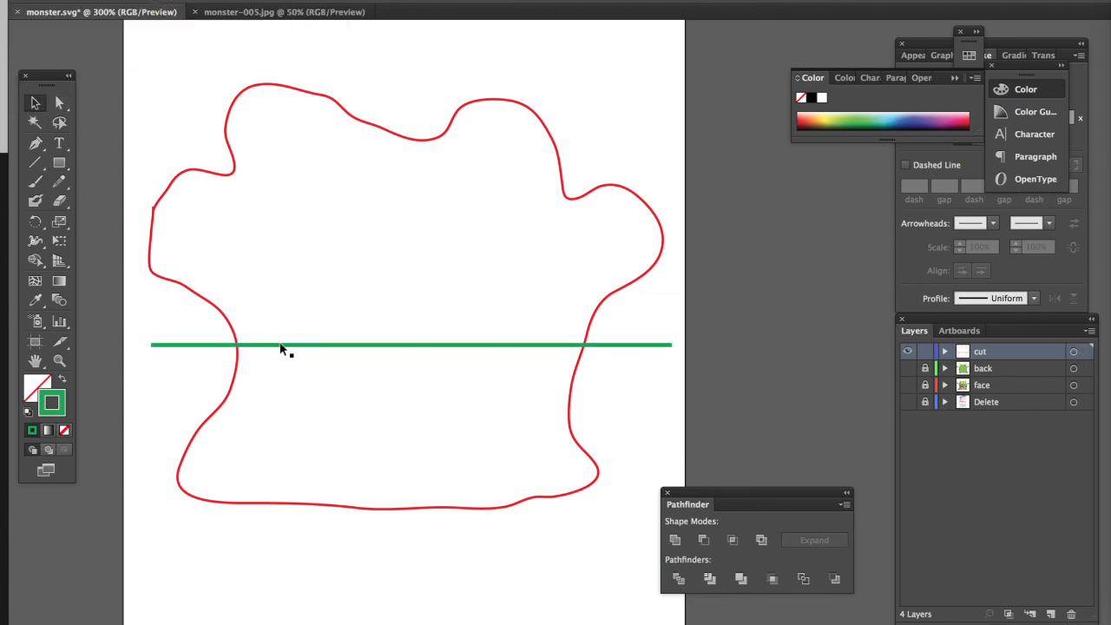
{"action": "left_click", "coordinate": [281, 346]}
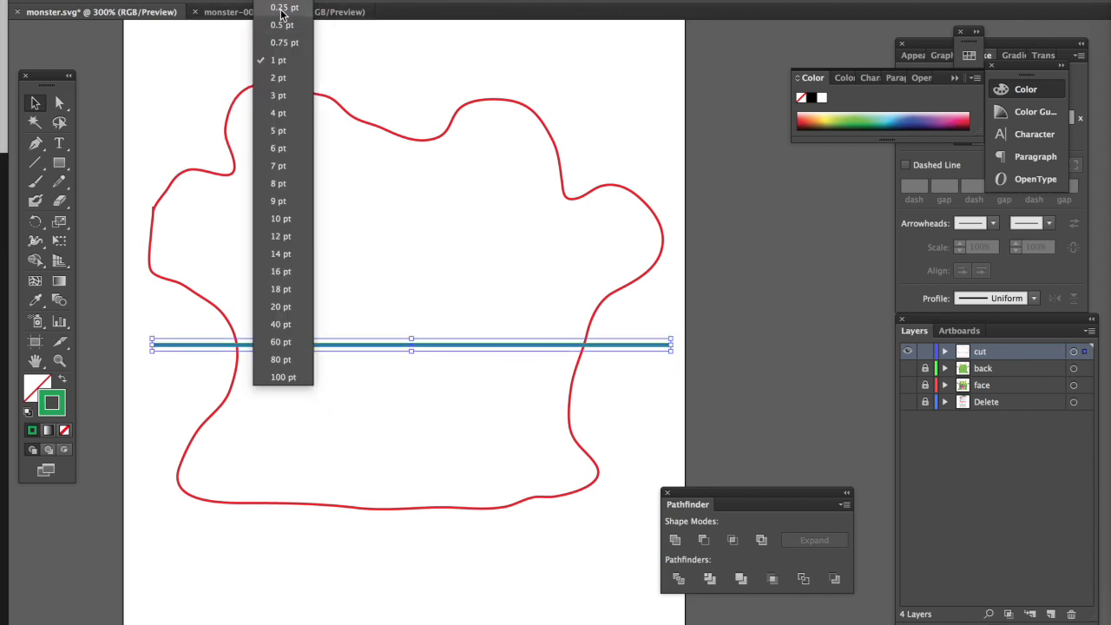
{"action": "left_click", "coordinate": [280, 8]}
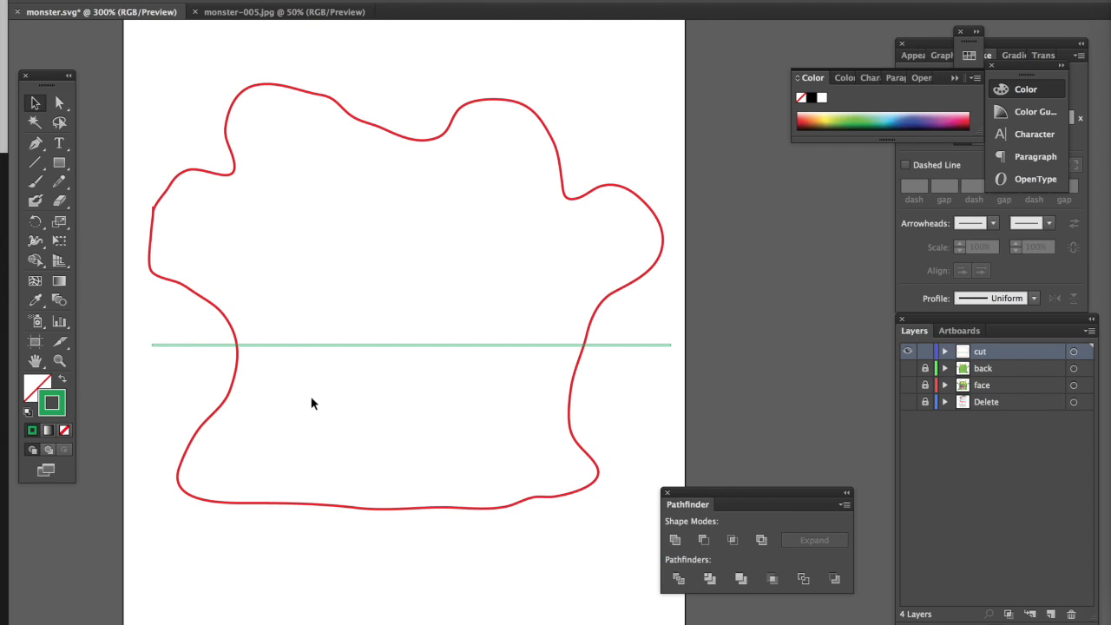
{"action": "mouse_move", "coordinate": [155, 373]}
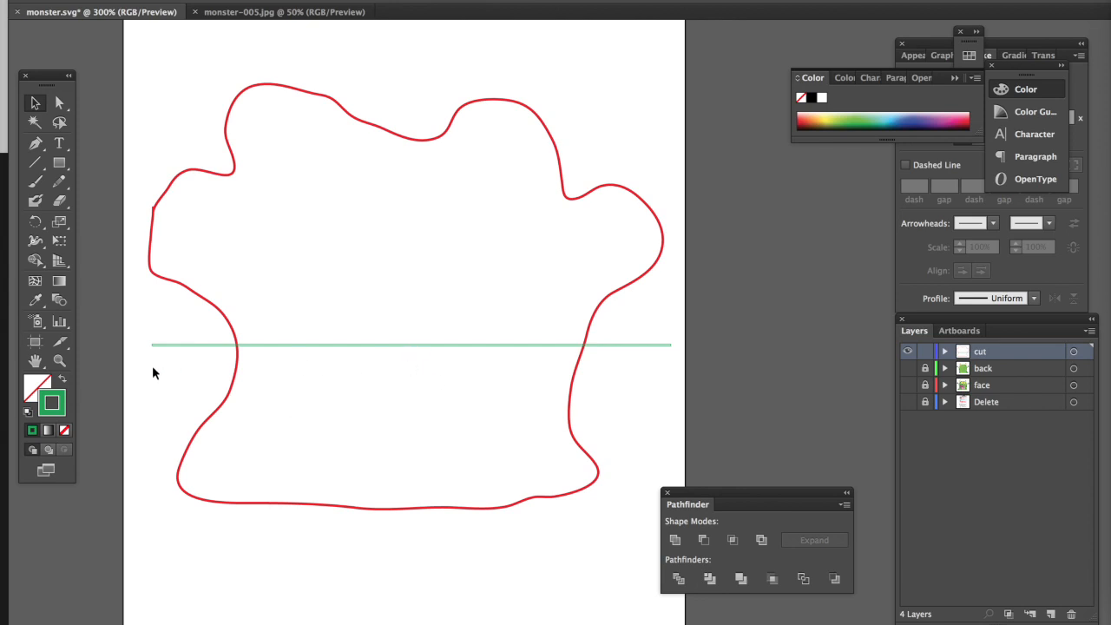
{"action": "mouse_move", "coordinate": [246, 343]}
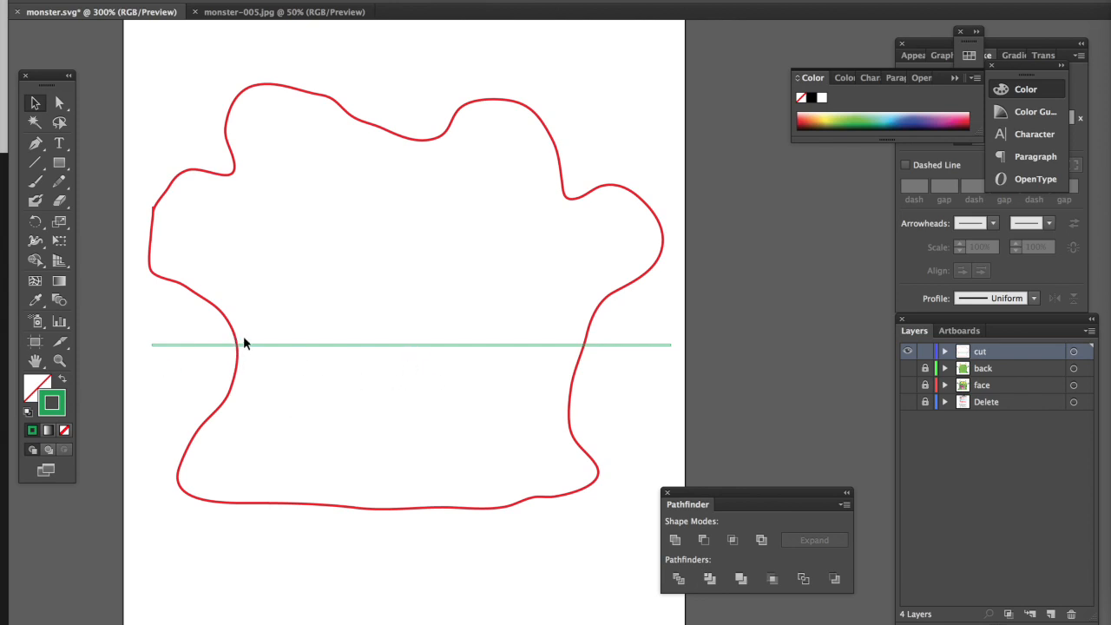
{"action": "mouse_move", "coordinate": [238, 347]}
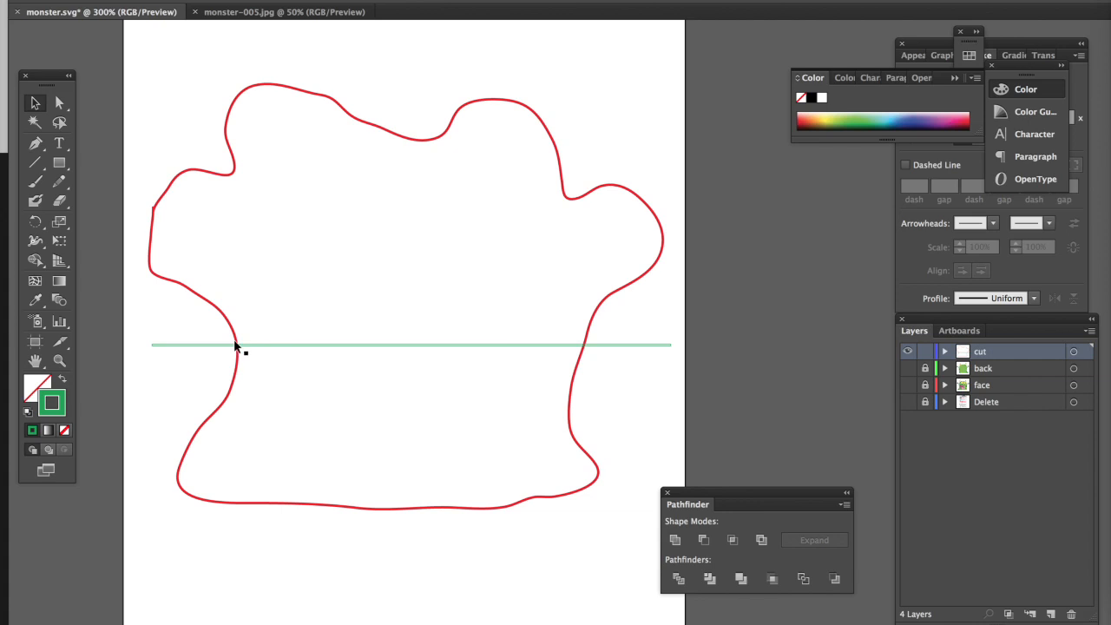
{"action": "mouse_move", "coordinate": [300, 342]}
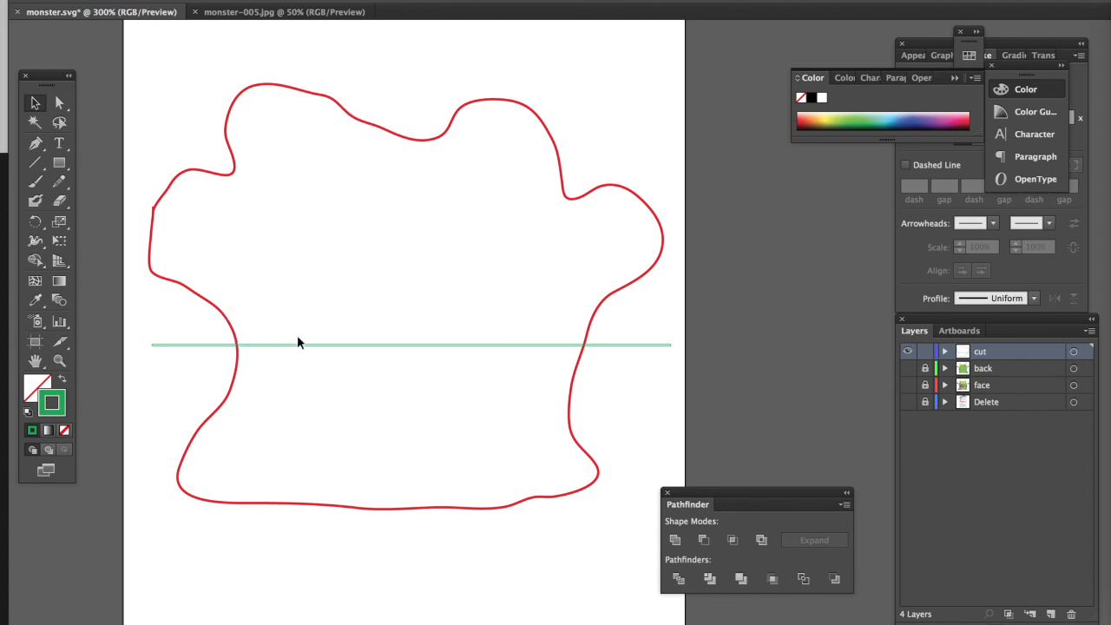
{"action": "mouse_move", "coordinate": [246, 356]}
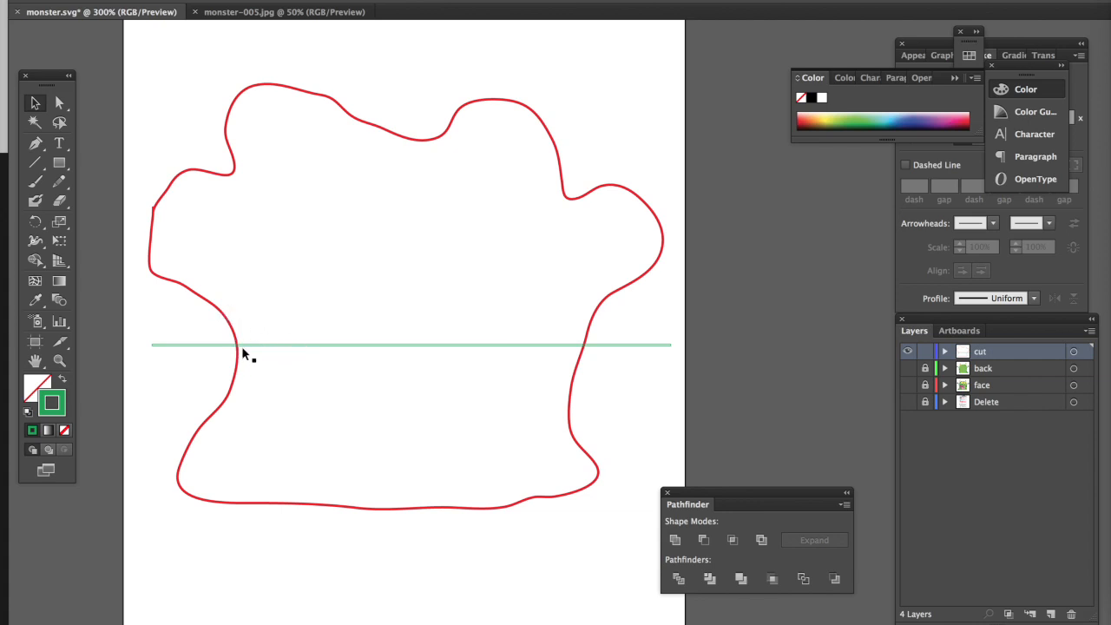
{"action": "mouse_move", "coordinate": [146, 301]}
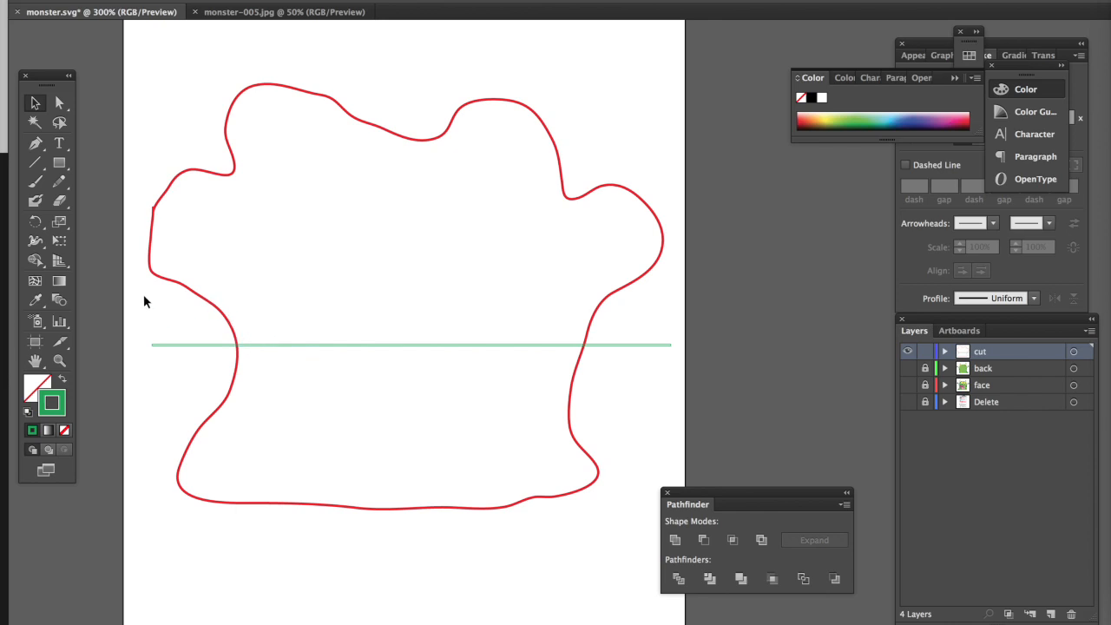
{"action": "mouse_move", "coordinate": [640, 503]}
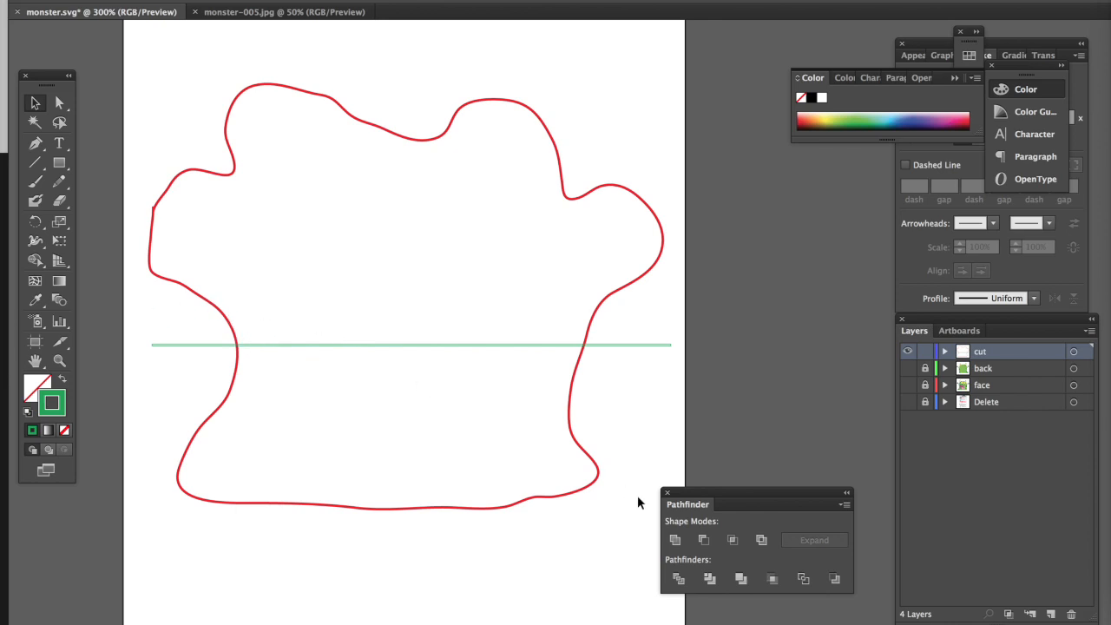
{"action": "mouse_move", "coordinate": [755, 584]}
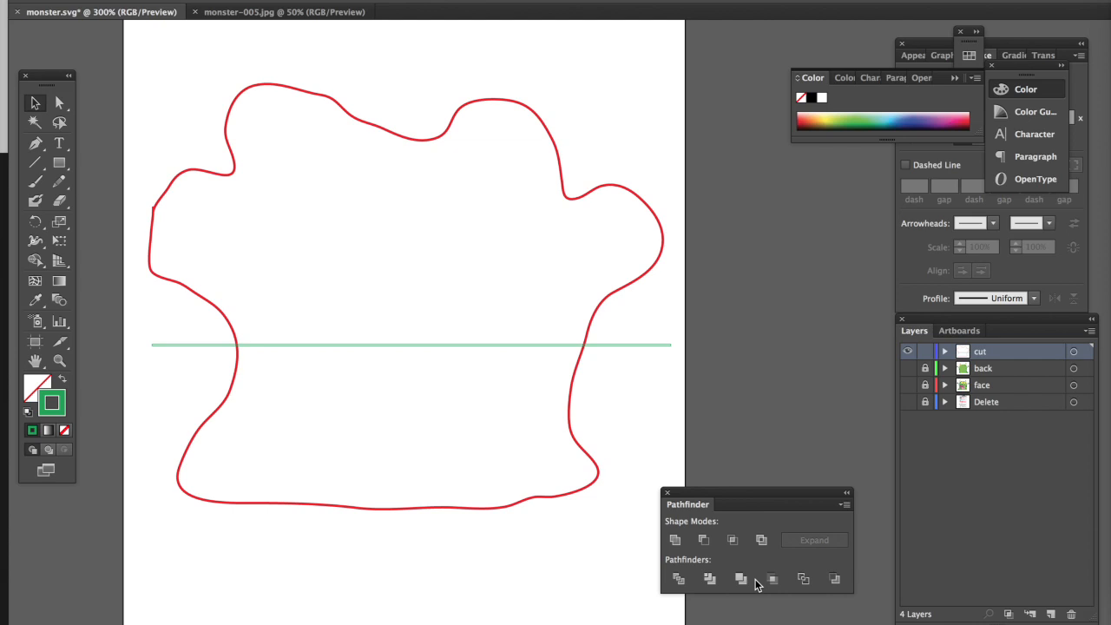
{"action": "left_click", "coordinate": [409, 344]}
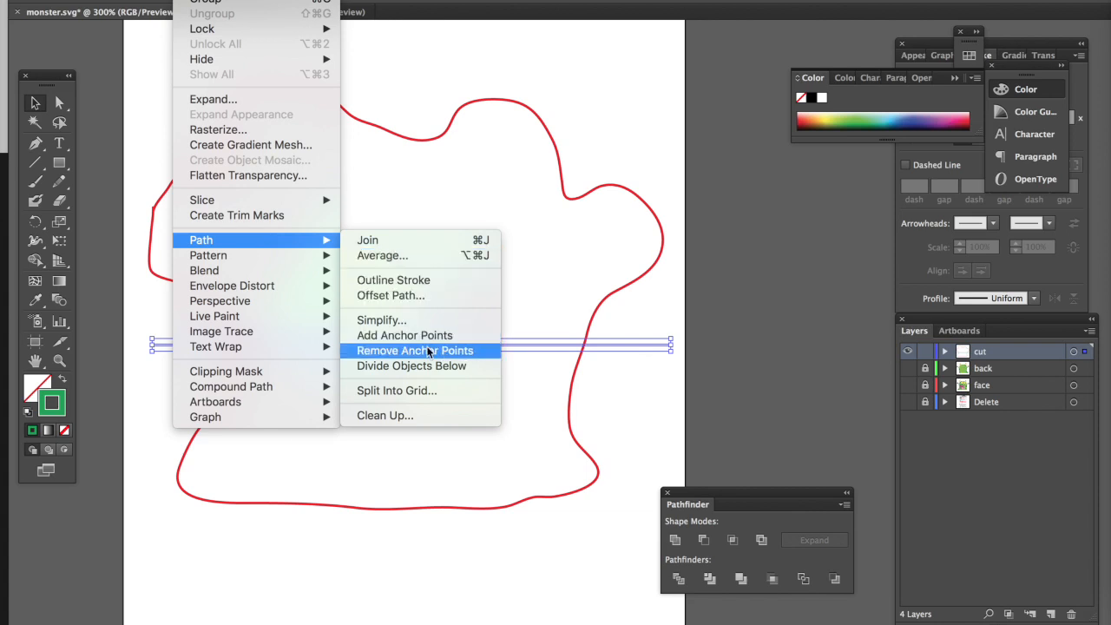
{"action": "left_click", "coordinate": [411, 365]}
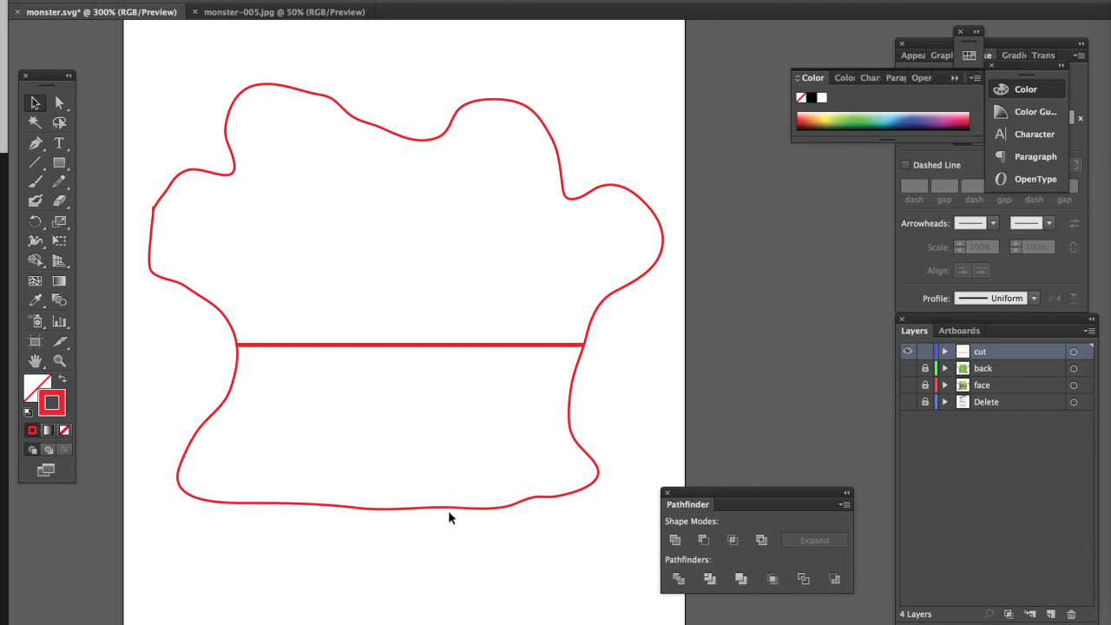
{"action": "mouse_move", "coordinate": [442, 347]}
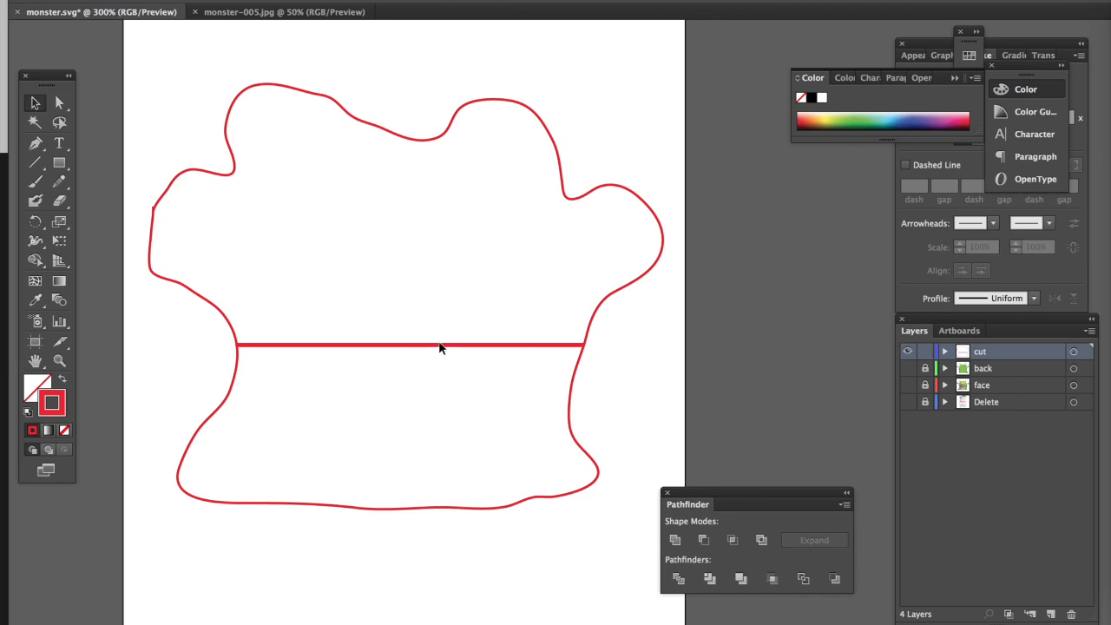
{"action": "mouse_move", "coordinate": [448, 359]}
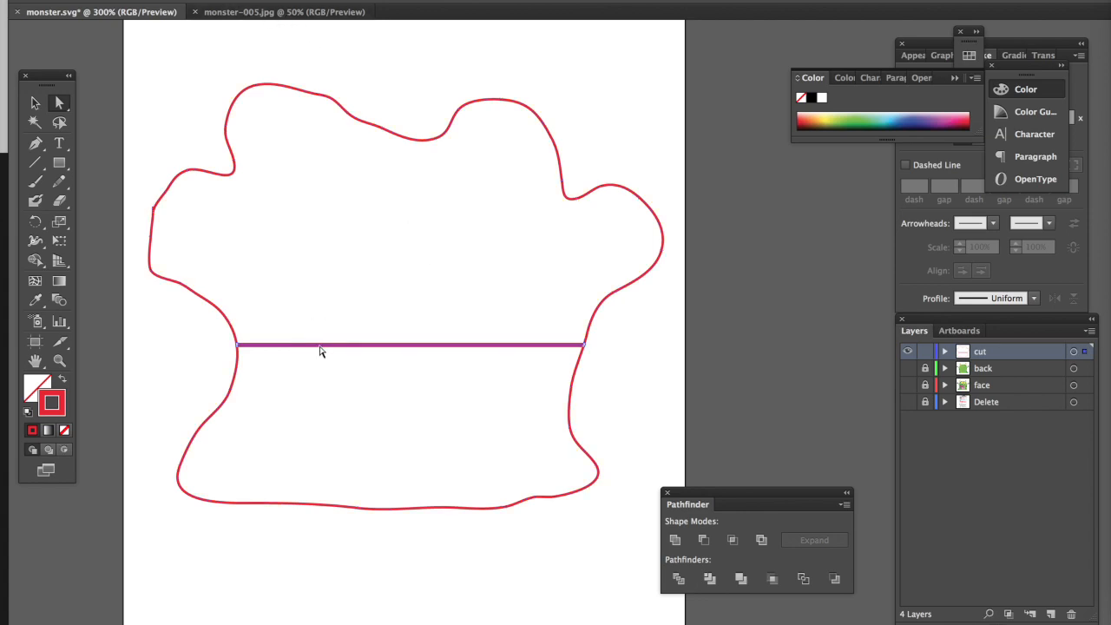
{"action": "mouse_move", "coordinate": [530, 360]}
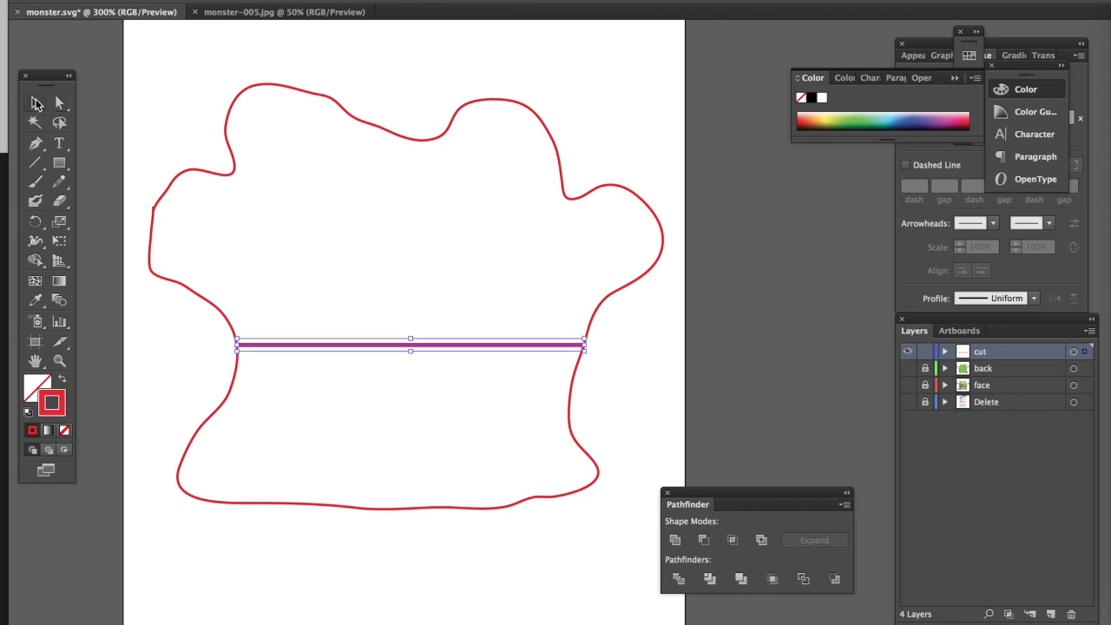
{"action": "left_click", "coordinate": [354, 244]}
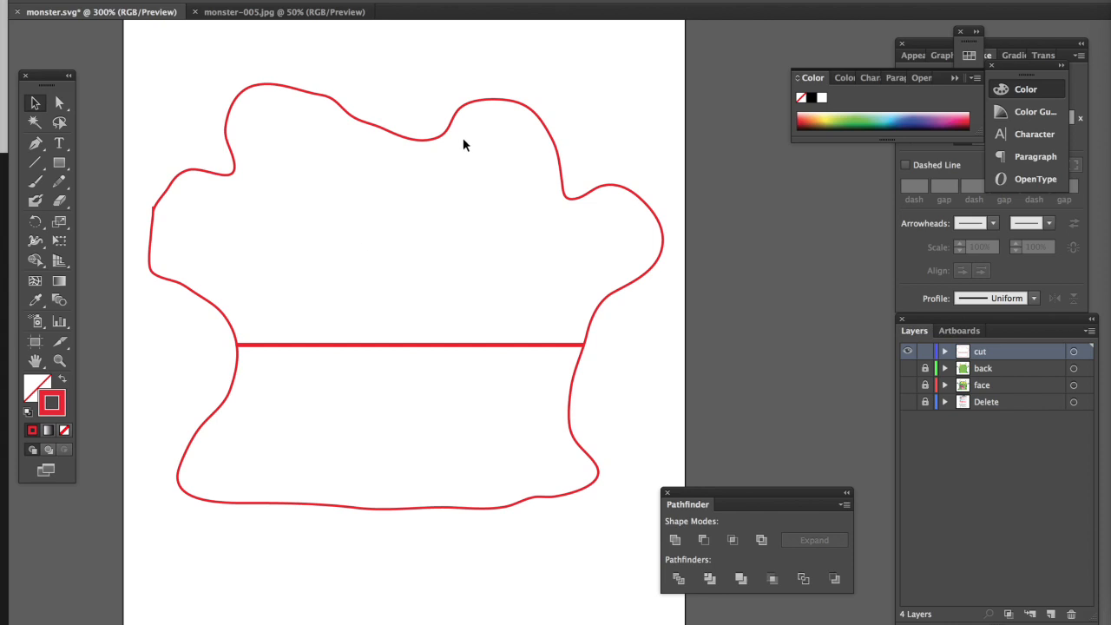
{"action": "mouse_move", "coordinate": [584, 376]}
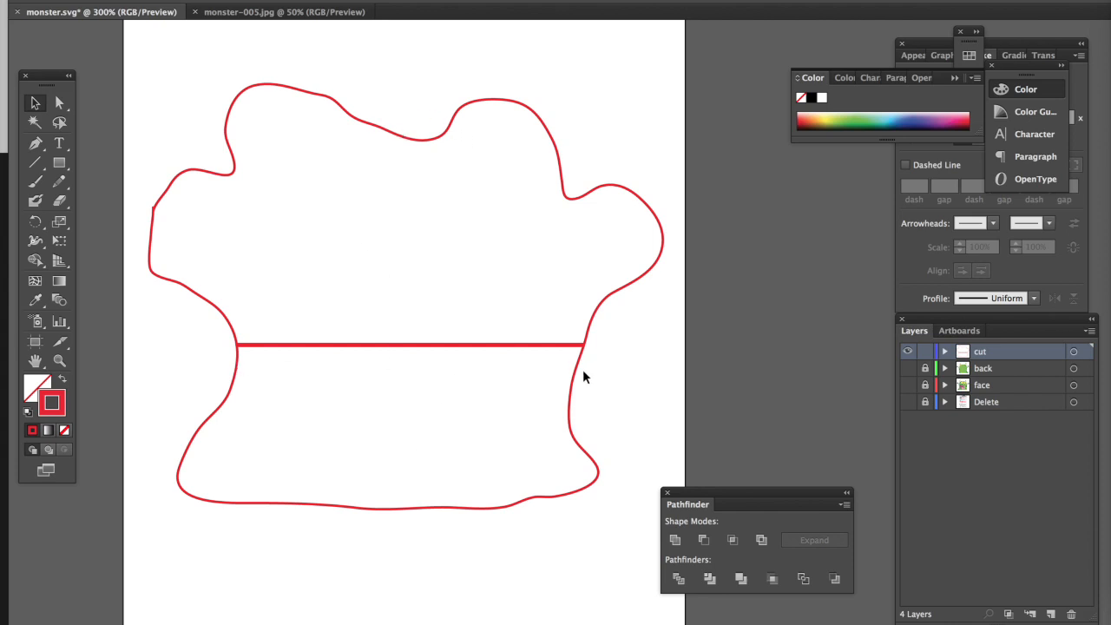
{"action": "mouse_move", "coordinate": [390, 124]}
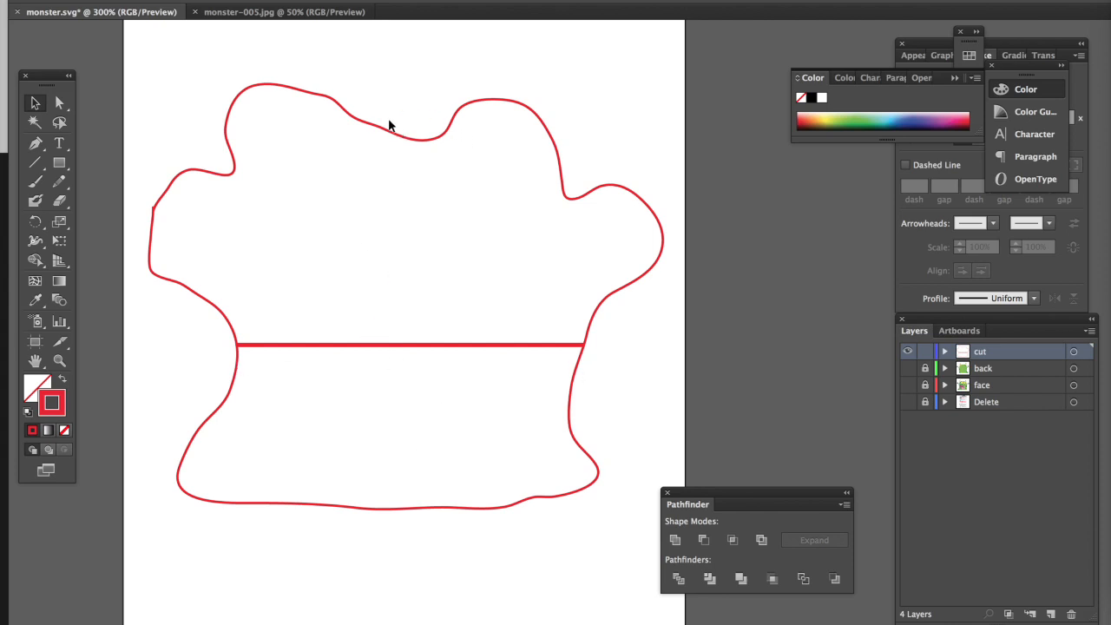
{"action": "mouse_move", "coordinate": [389, 161]}
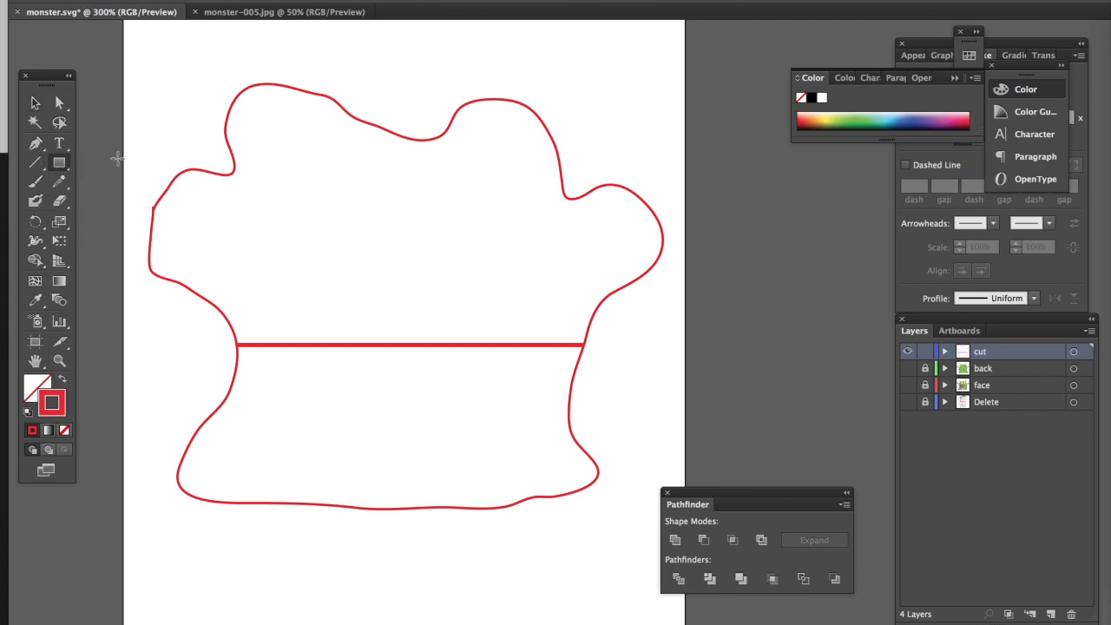
Step: Add a 0.01 in wide vertical bar through the monster outline
{"action": "left_click", "coordinate": [174, 252]}
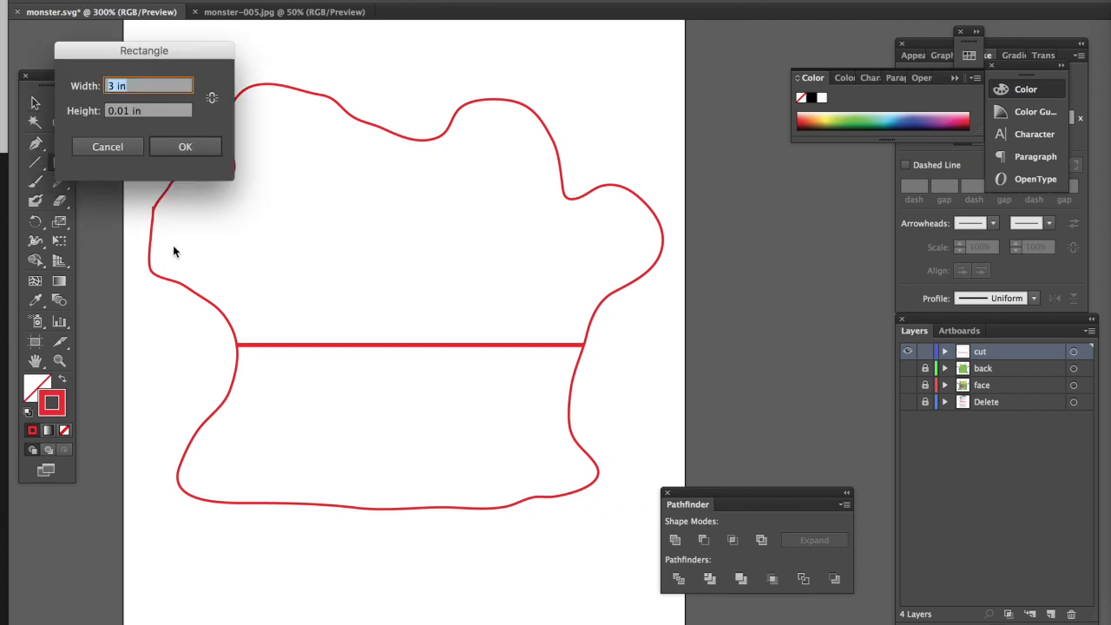
{"action": "type", "text": ".01"}
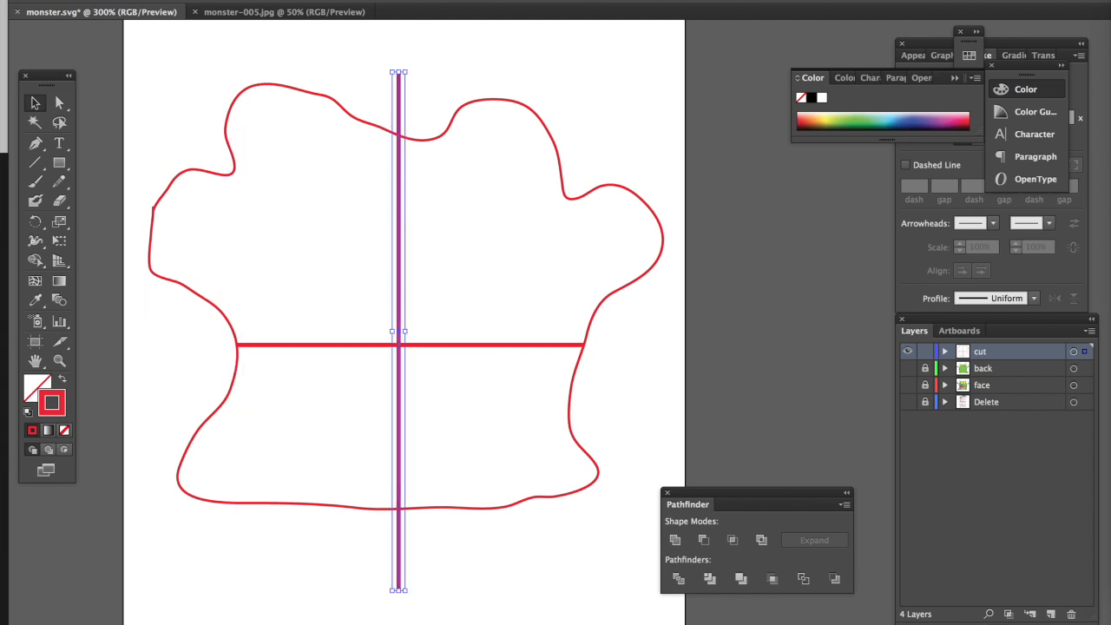
{"action": "left_click", "coordinate": [243, 5]}
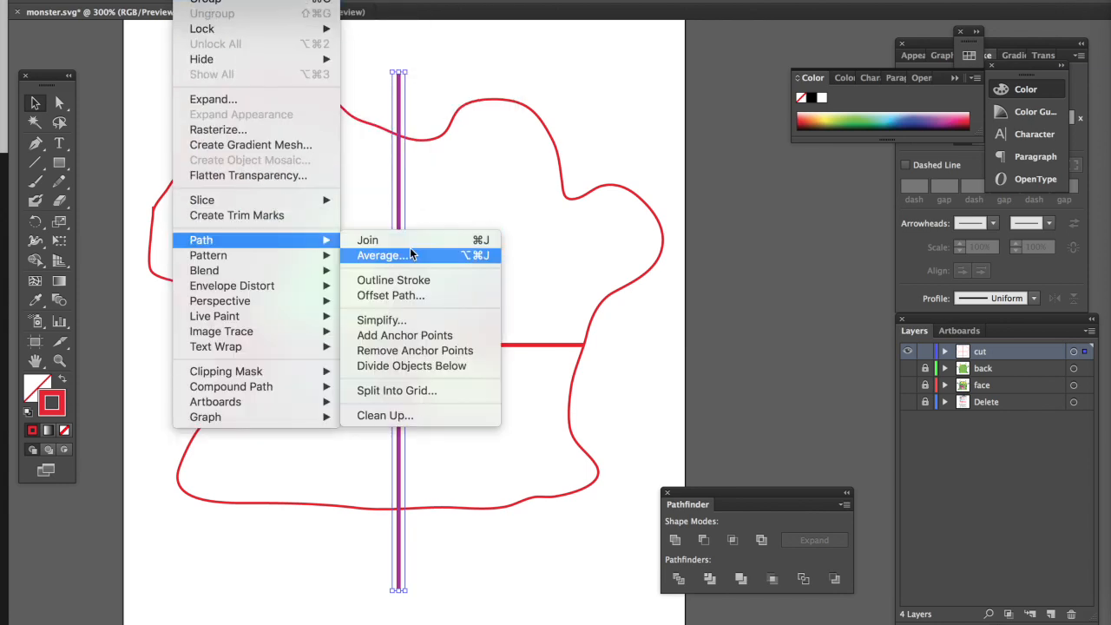
Step: Divide the objects below with the vertical bar, then deselect to check the cross
{"action": "left_click", "coordinate": [382, 255]}
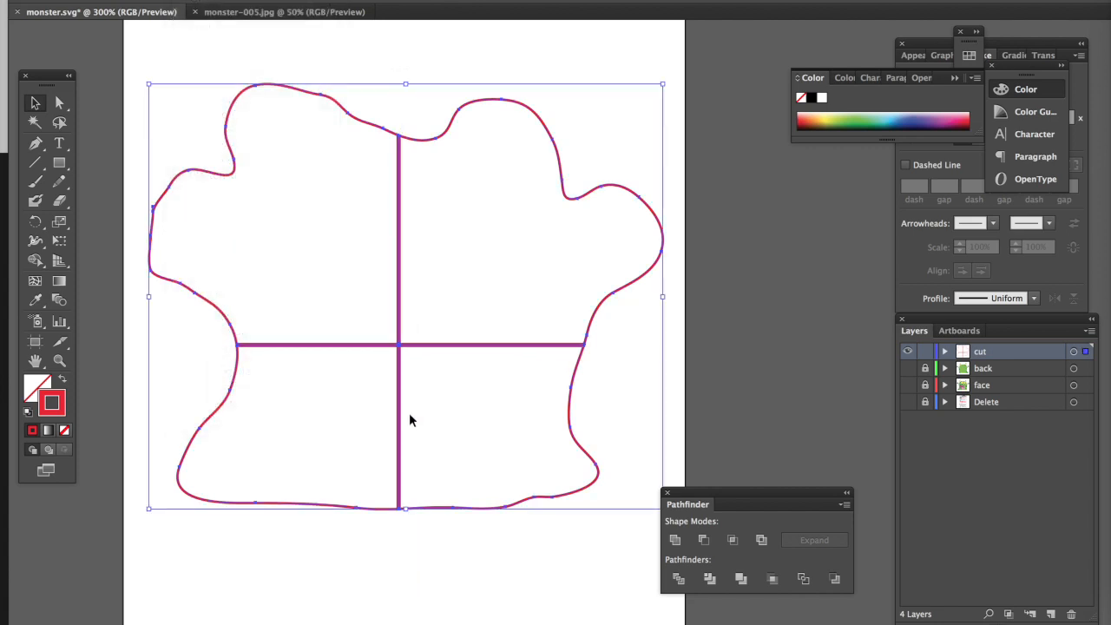
{"action": "left_click", "coordinate": [365, 281]}
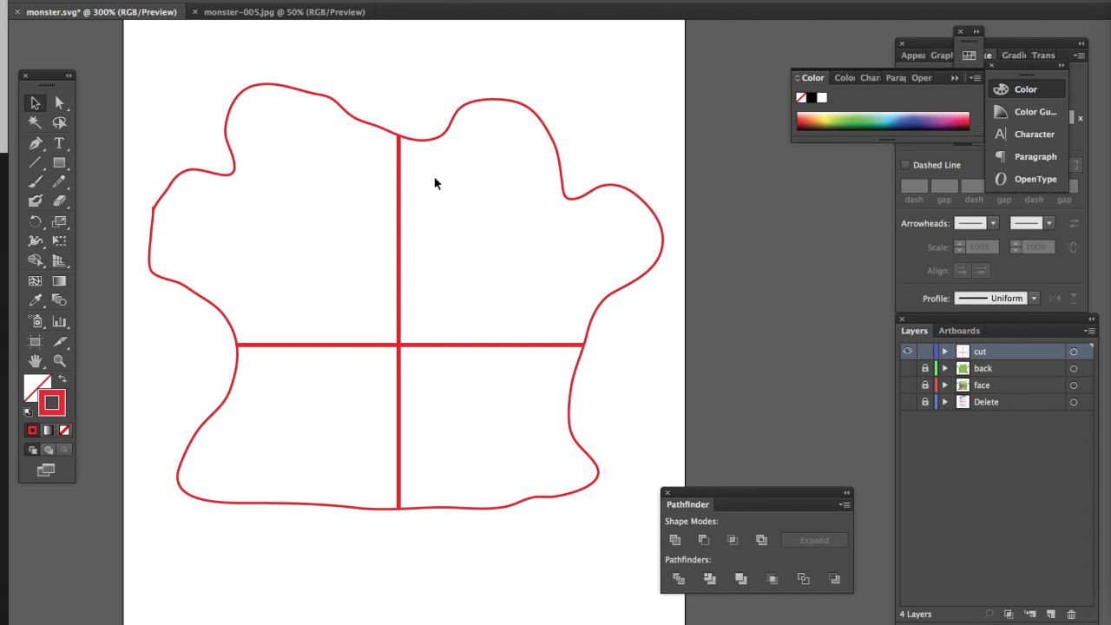
{"action": "mouse_move", "coordinate": [402, 447]}
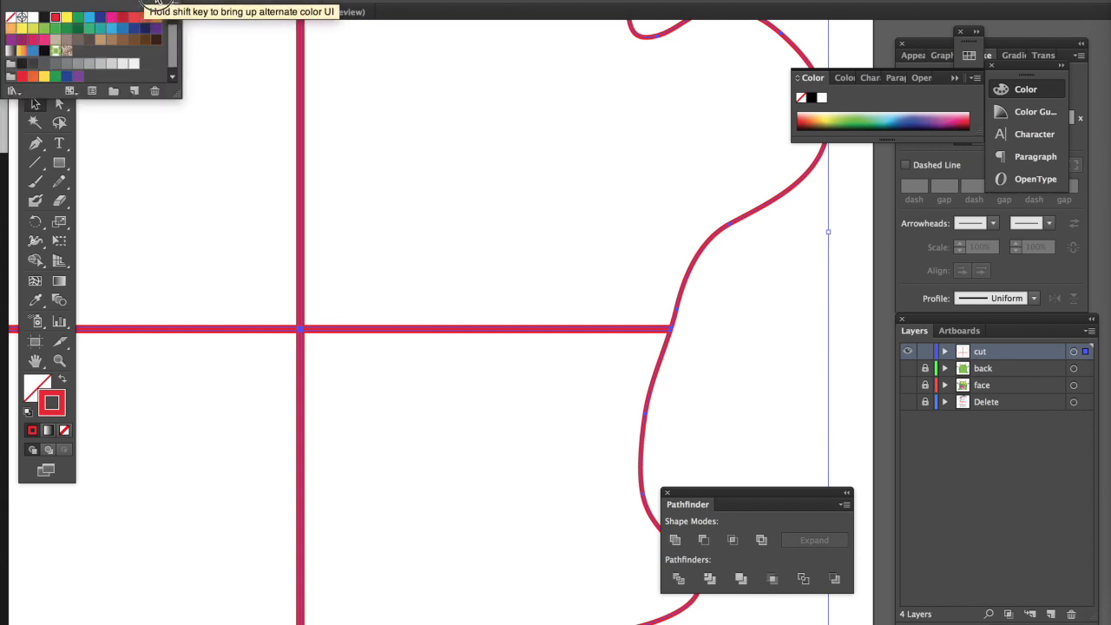
Step: Zoom in to where the horizontal divider meets the cut outline
{"action": "left_click", "coordinate": [282, 12]}
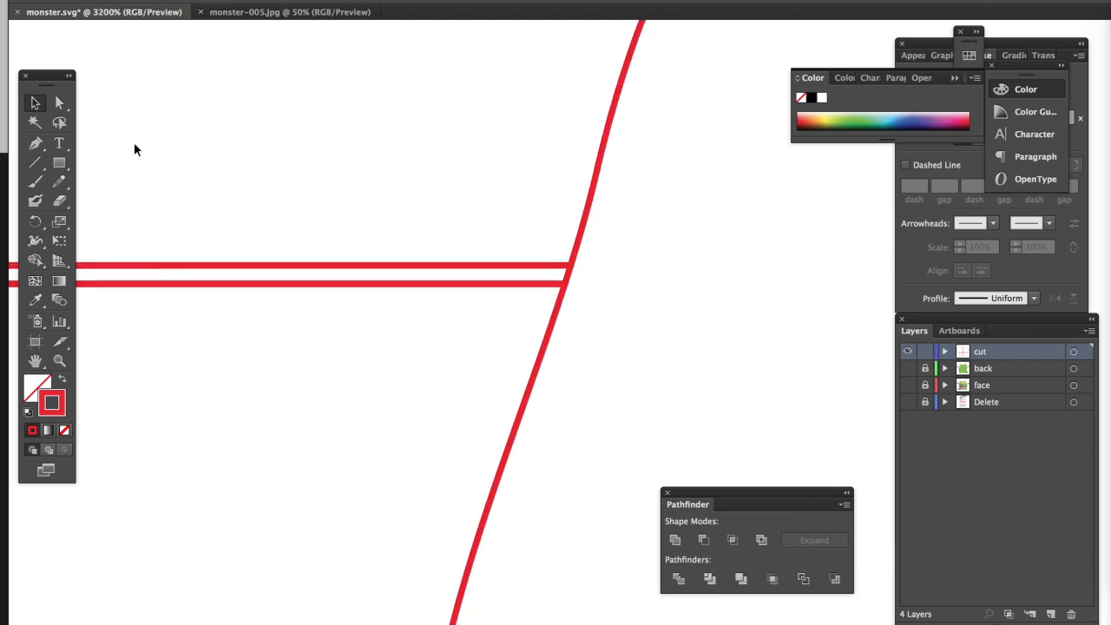
{"action": "mouse_move", "coordinate": [571, 282]}
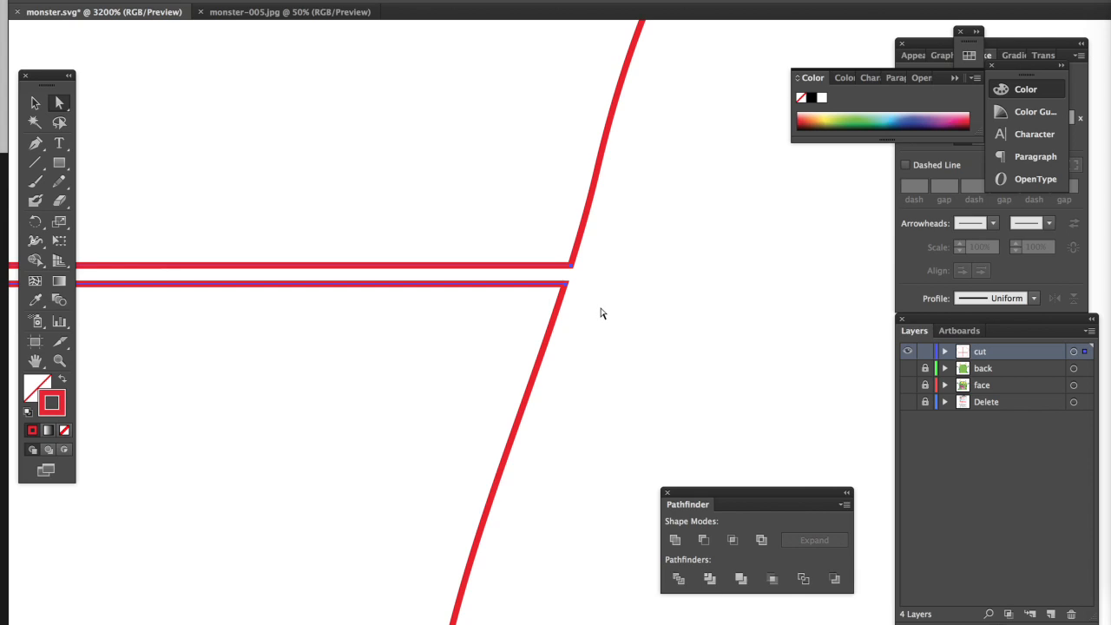
{"action": "mouse_move", "coordinate": [368, 276]}
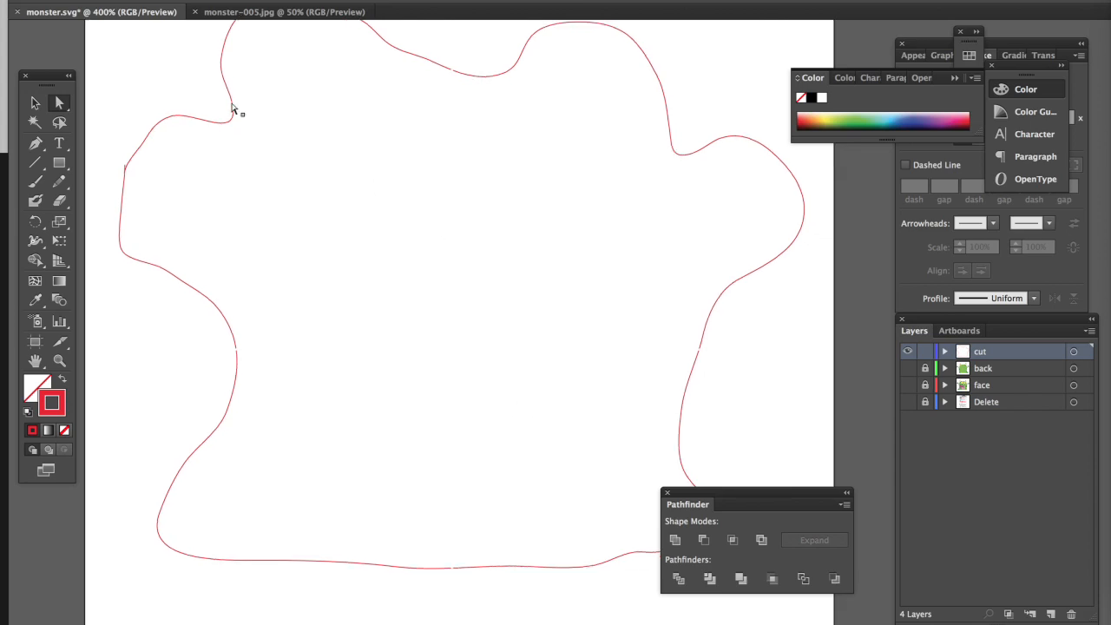
{"action": "mouse_move", "coordinate": [716, 305]}
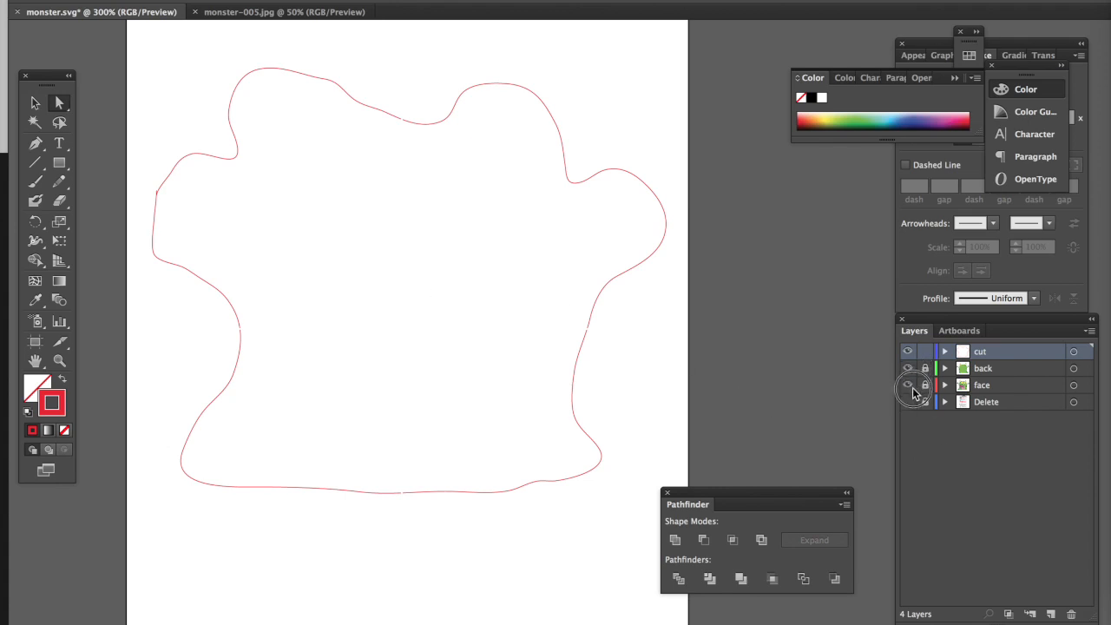
Step: Show the face layer and delete the layer named Delete
{"action": "left_click", "coordinate": [909, 385]}
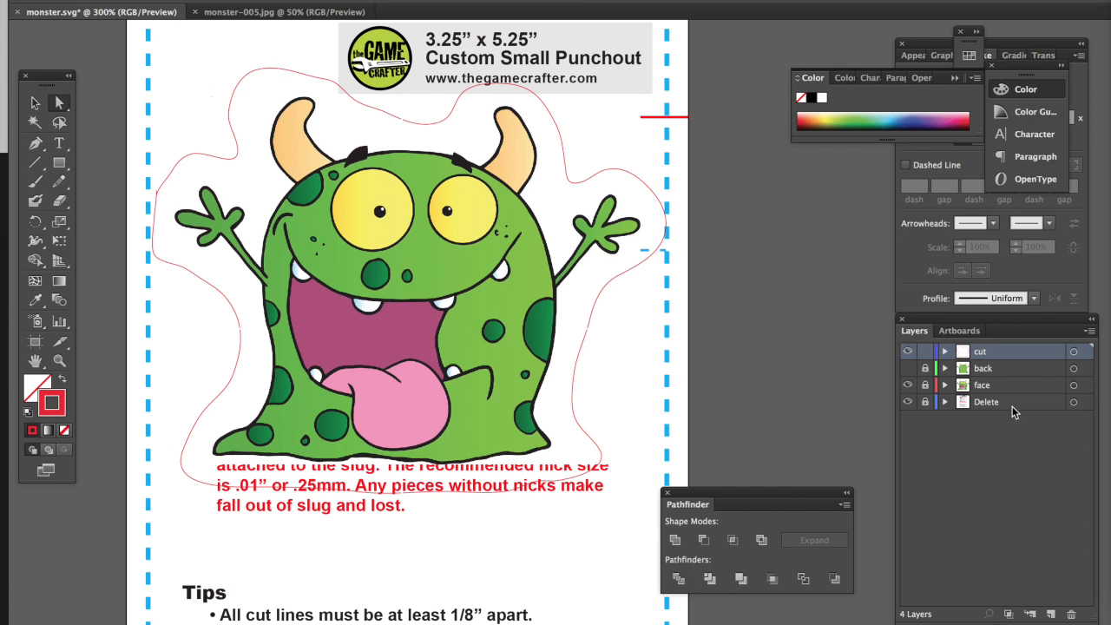
{"action": "left_click", "coordinate": [1076, 614]}
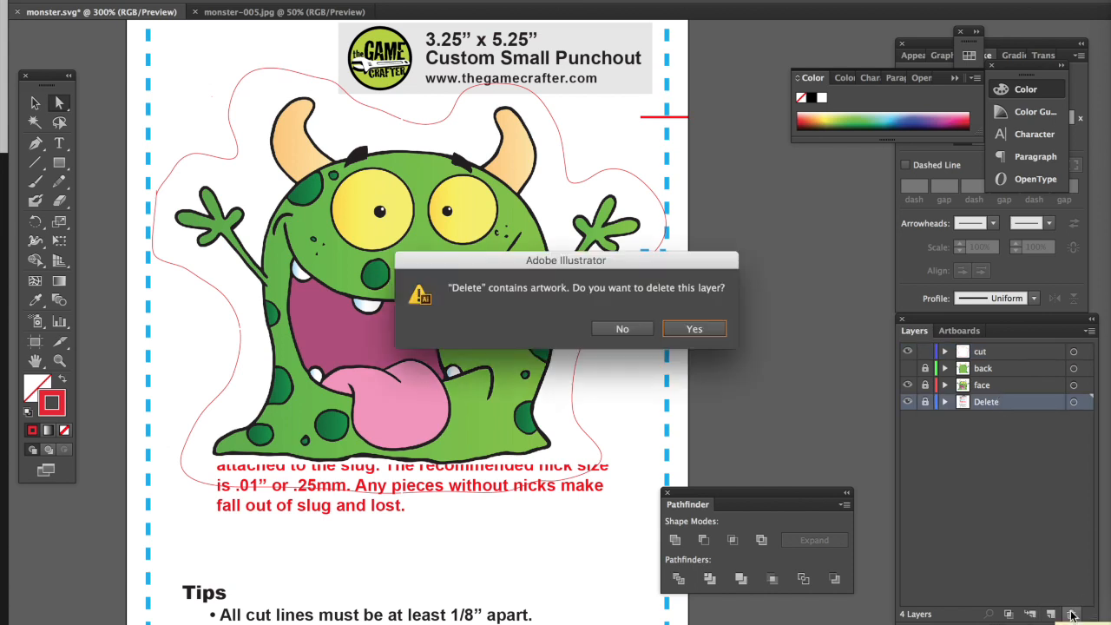
{"action": "left_click", "coordinate": [694, 328]}
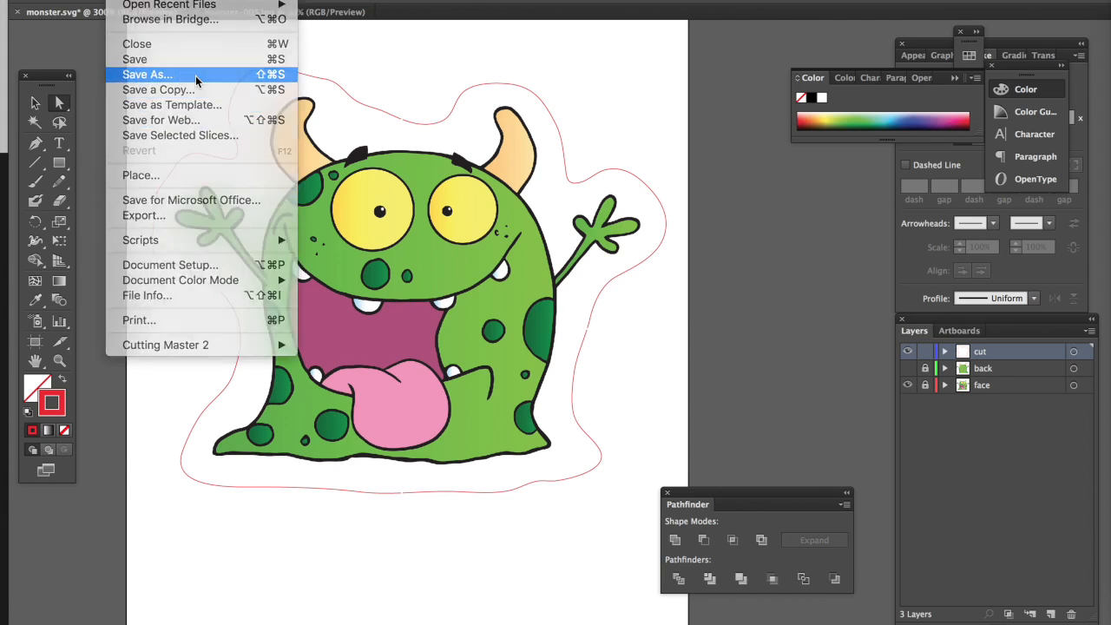
Step: Save the punchout as an Adobe Illustrator (ai) file, replacing the existing one
{"action": "left_click", "coordinate": [147, 74]}
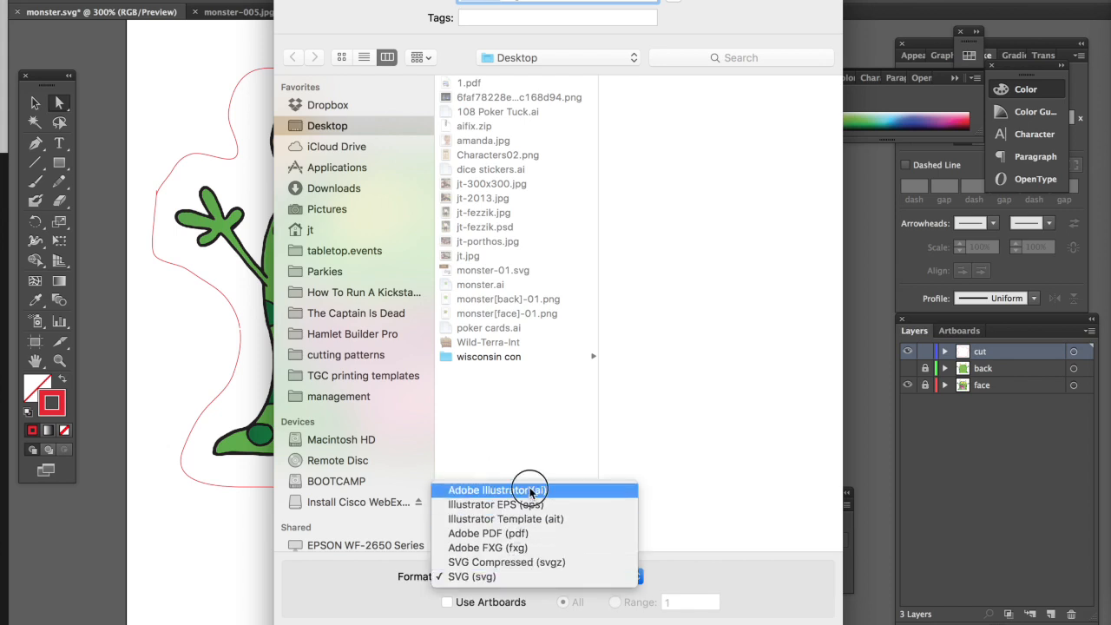
{"action": "left_click", "coordinate": [496, 490]}
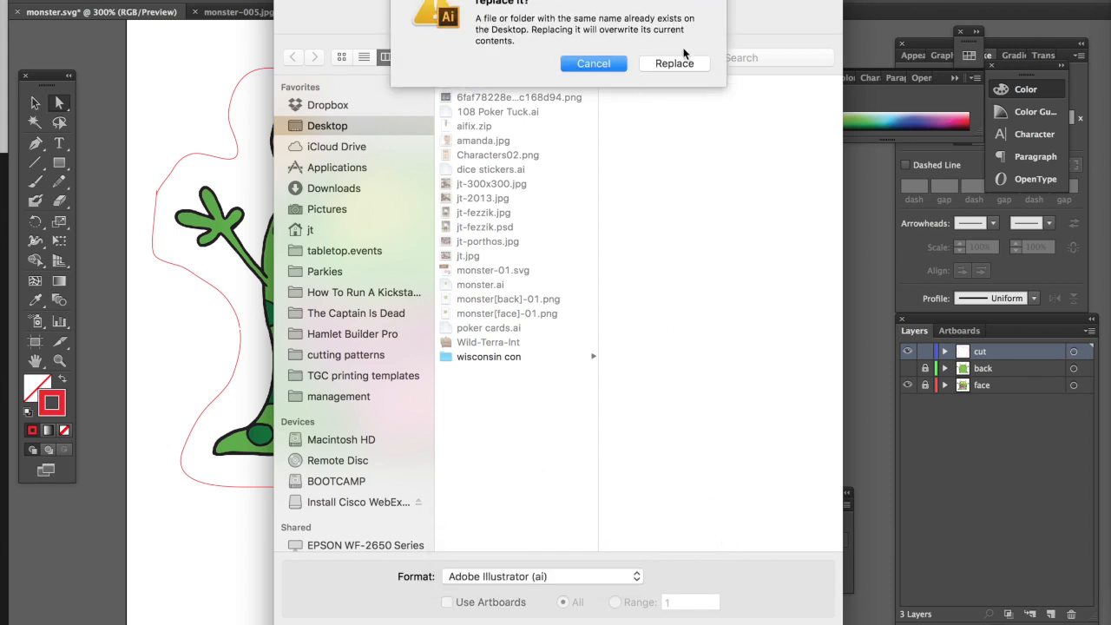
{"action": "left_click", "coordinate": [675, 63]}
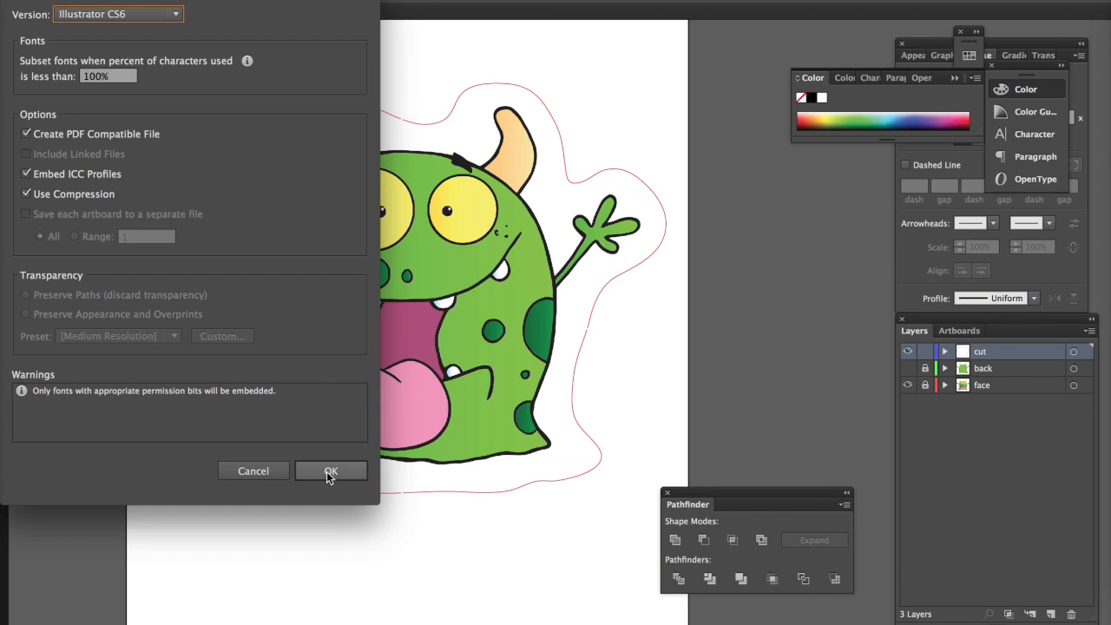
{"action": "left_click", "coordinate": [331, 471]}
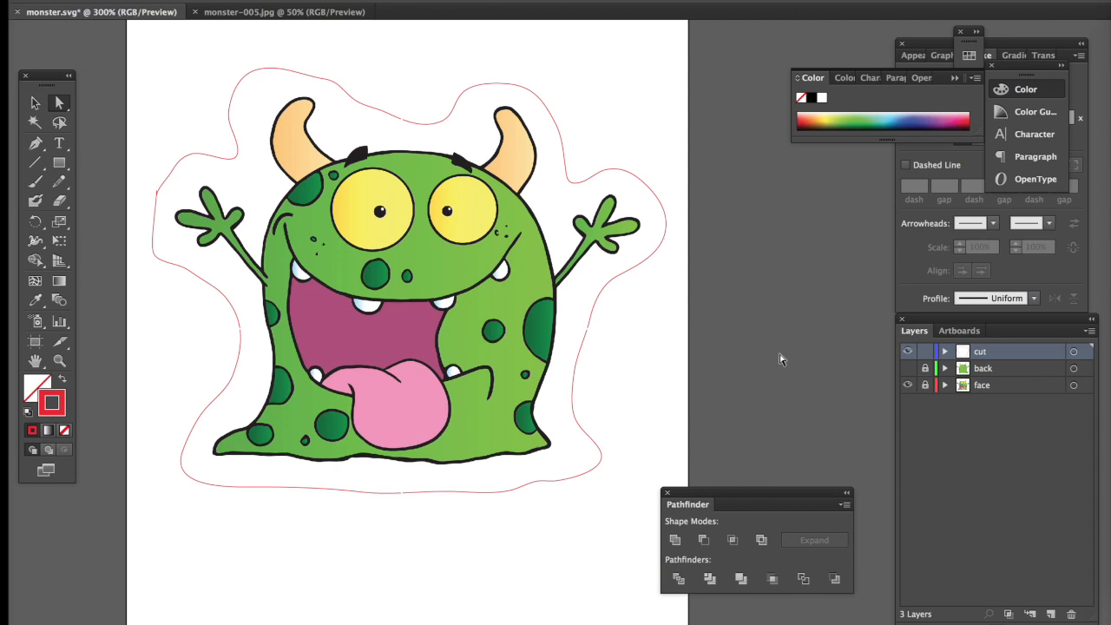
Step: Hide the cut layer and export the face artwork as a 300 ppi transparent PNG
{"action": "left_click", "coordinate": [908, 351]}
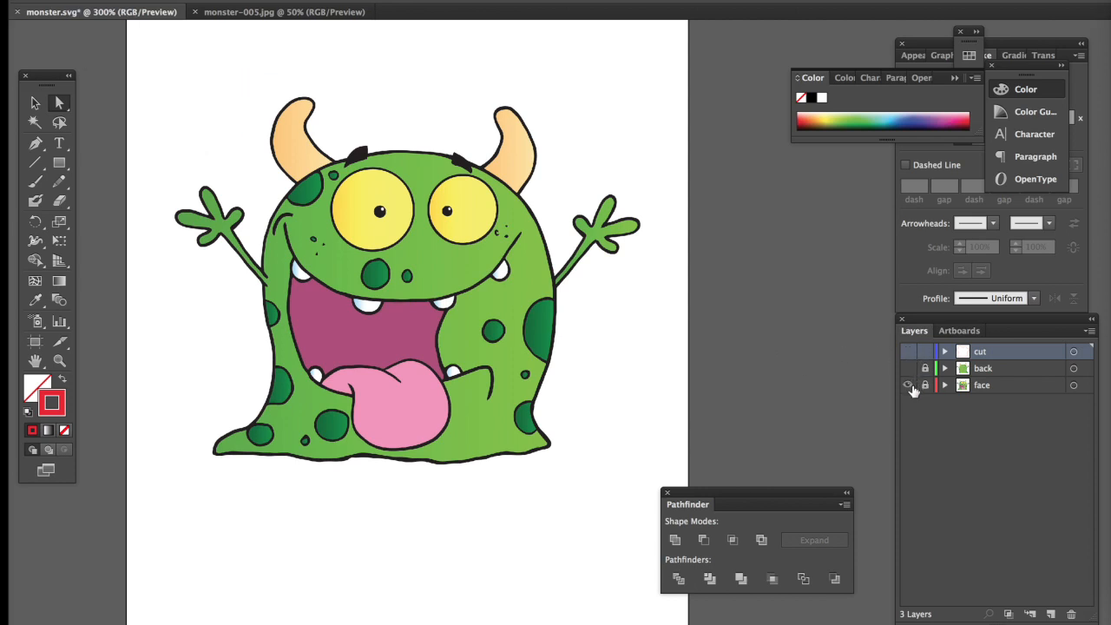
{"action": "left_click", "coordinate": [982, 385]}
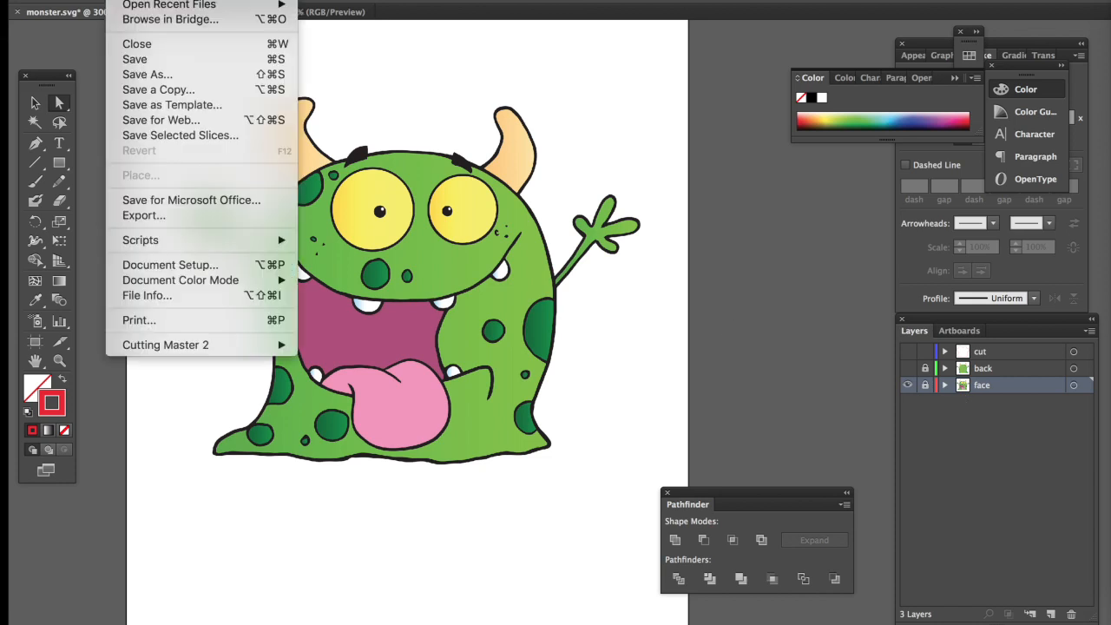
{"action": "mouse_move", "coordinate": [193, 223]}
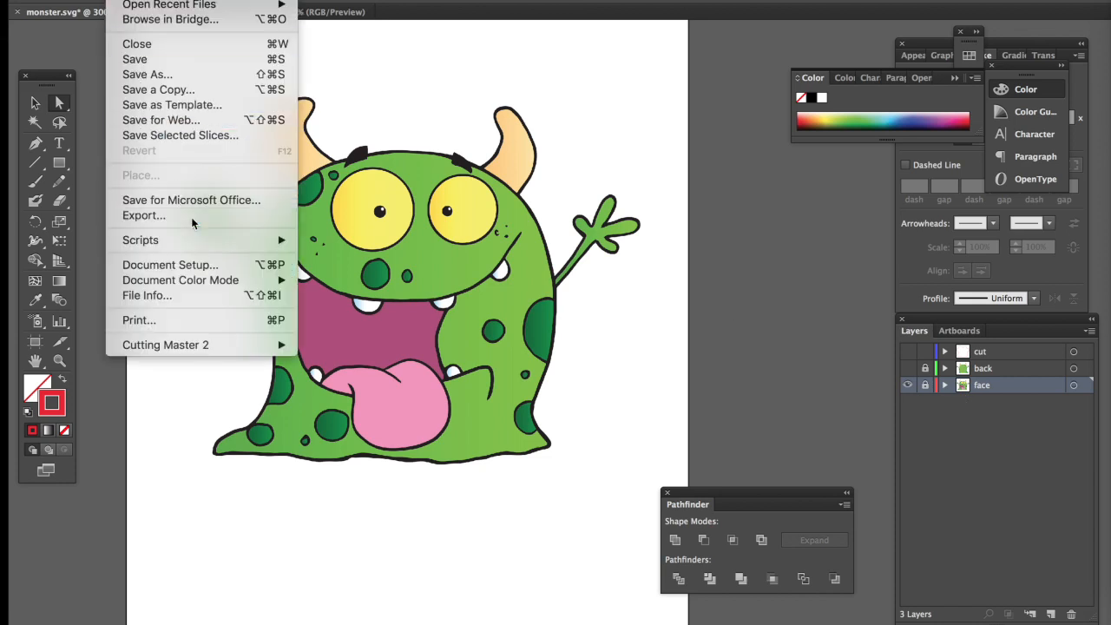
{"action": "left_click", "coordinate": [143, 214]}
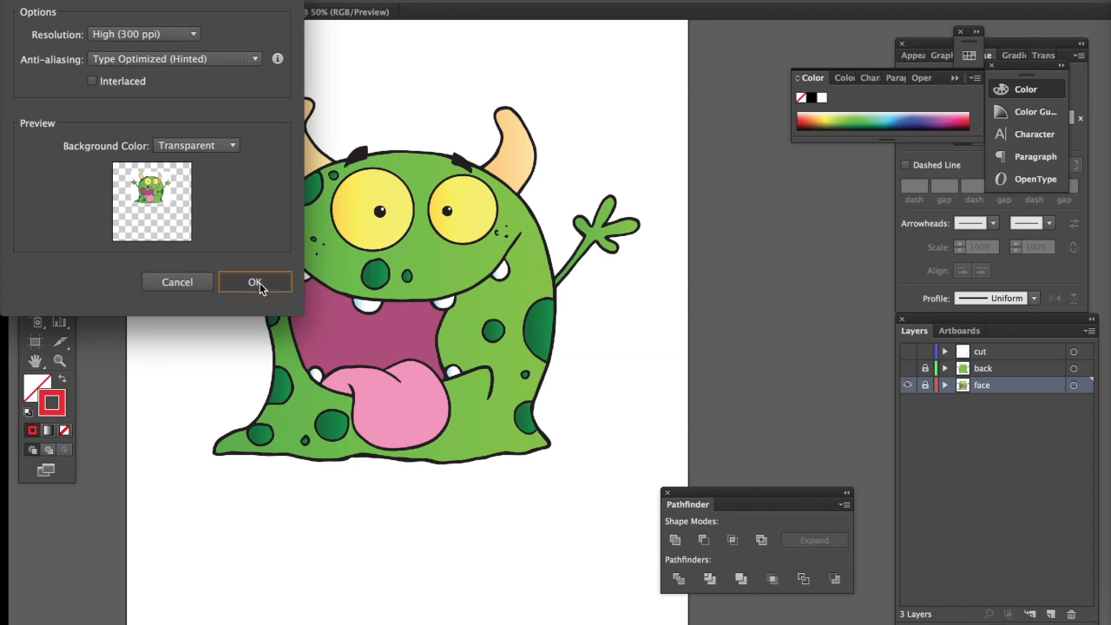
{"action": "left_click", "coordinate": [255, 282]}
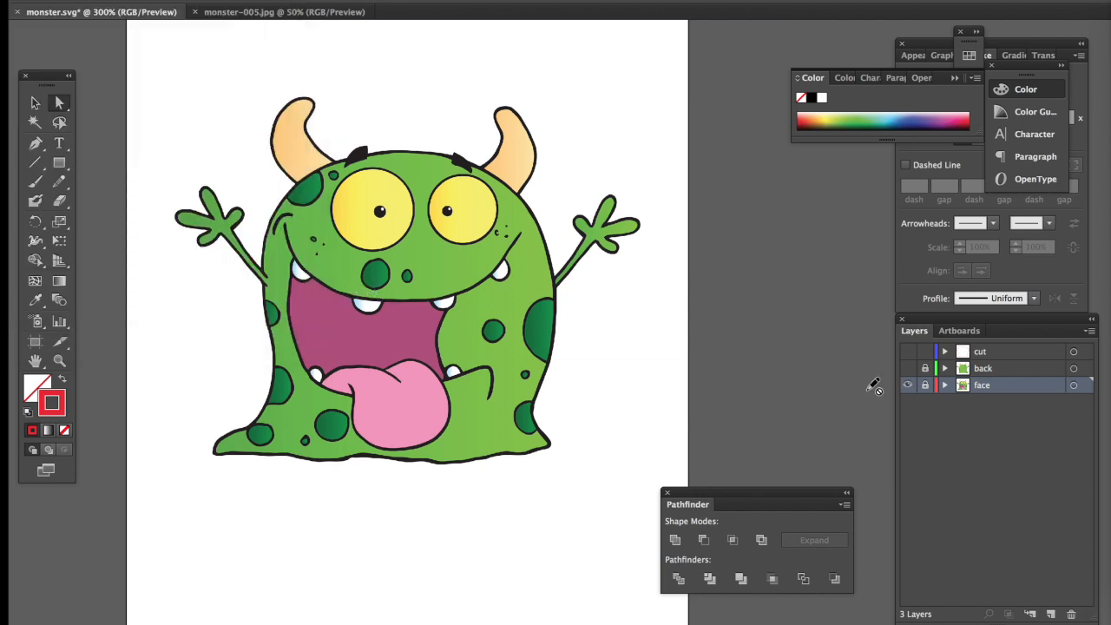
Step: Export the back artwork as a 300 ppi transparent PNG, then hide it
{"action": "left_click", "coordinate": [908, 385]}
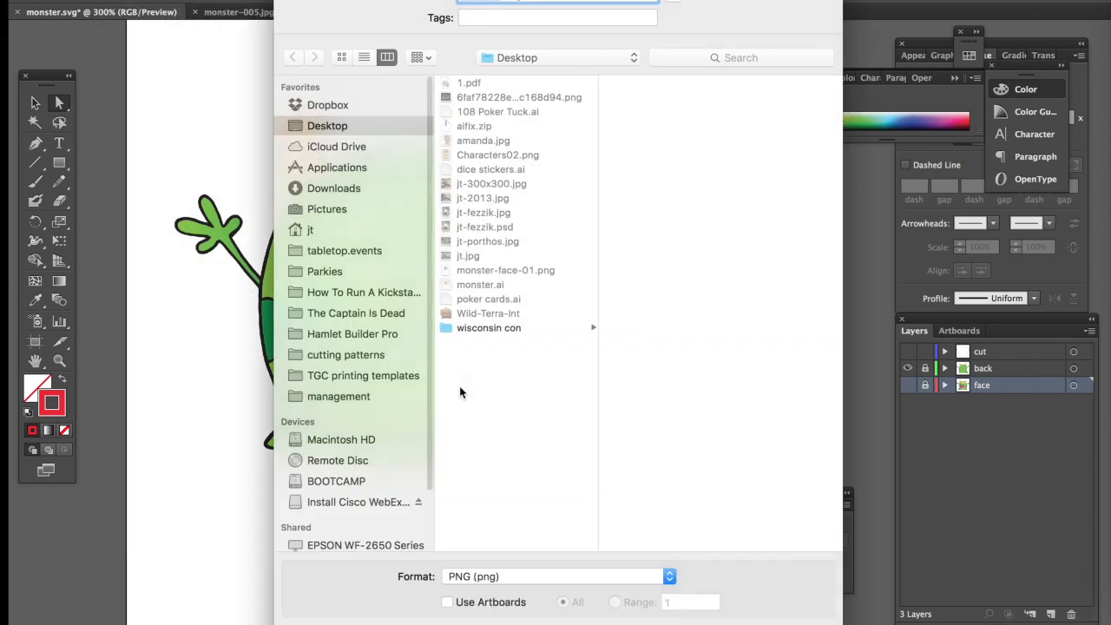
{"action": "left_click", "coordinate": [446, 602]}
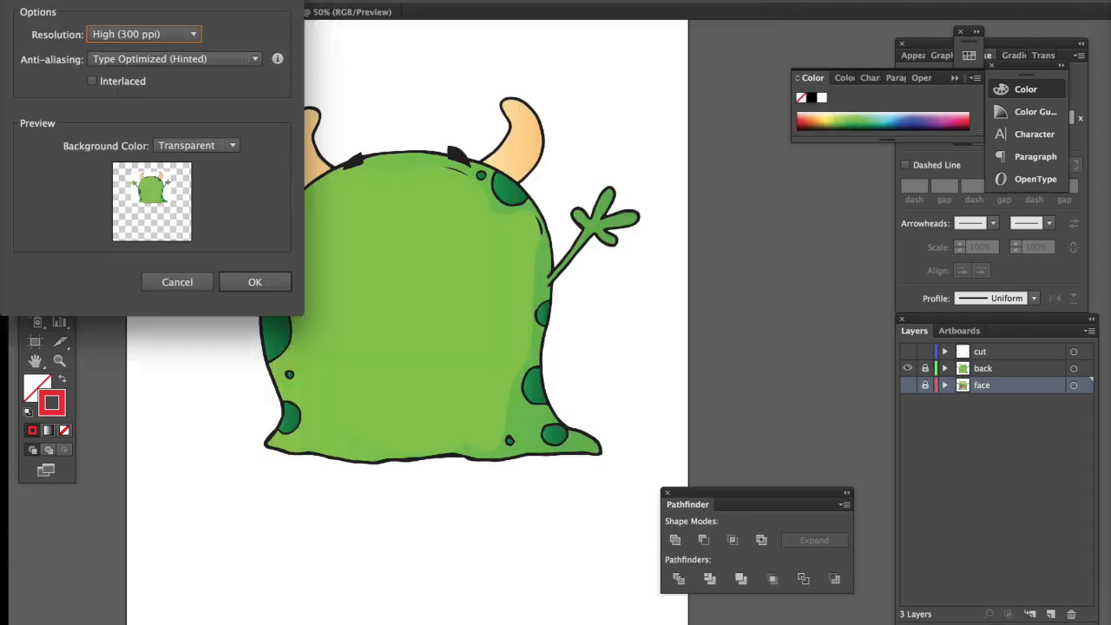
{"action": "left_click", "coordinate": [254, 281]}
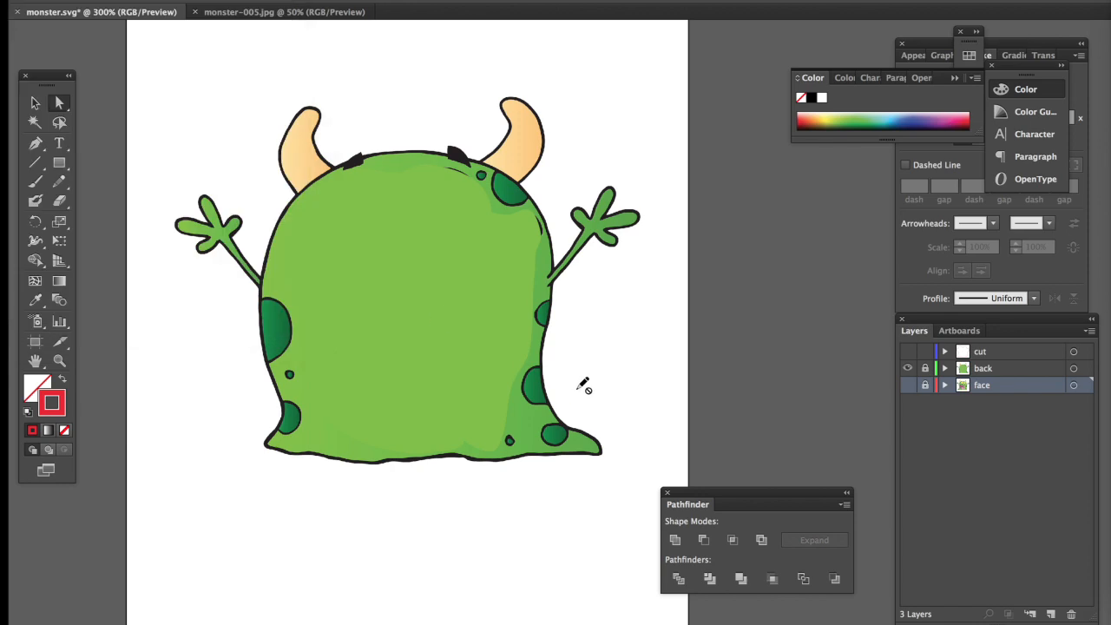
{"action": "left_click", "coordinate": [908, 368]}
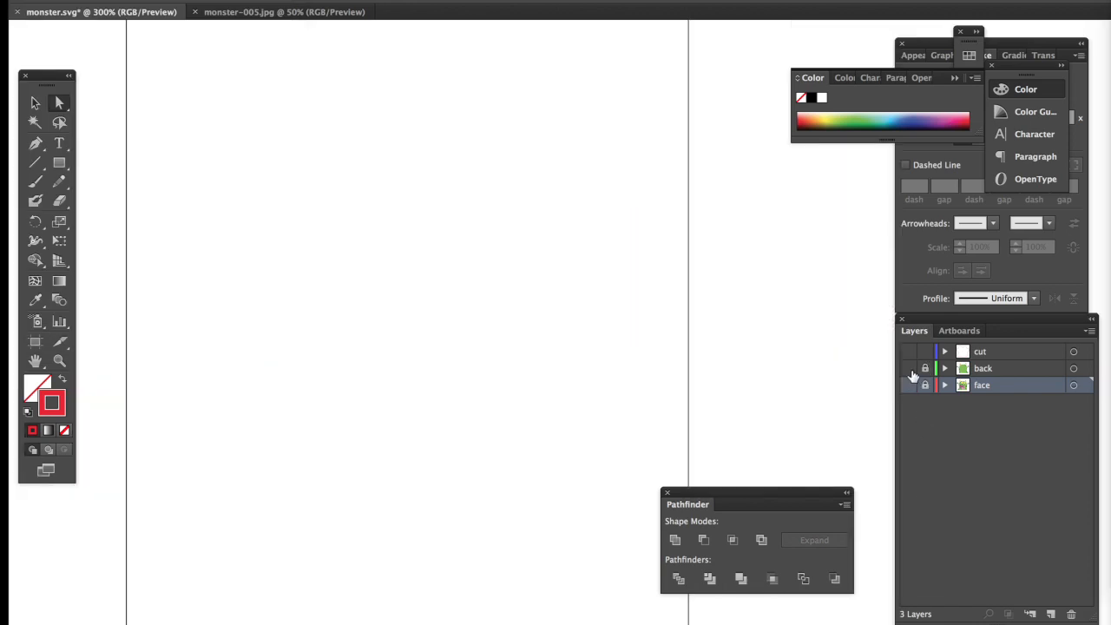
Step: Show the cut layer, delete the face and back layers, and save as SVG
{"action": "left_click", "coordinate": [908, 351]}
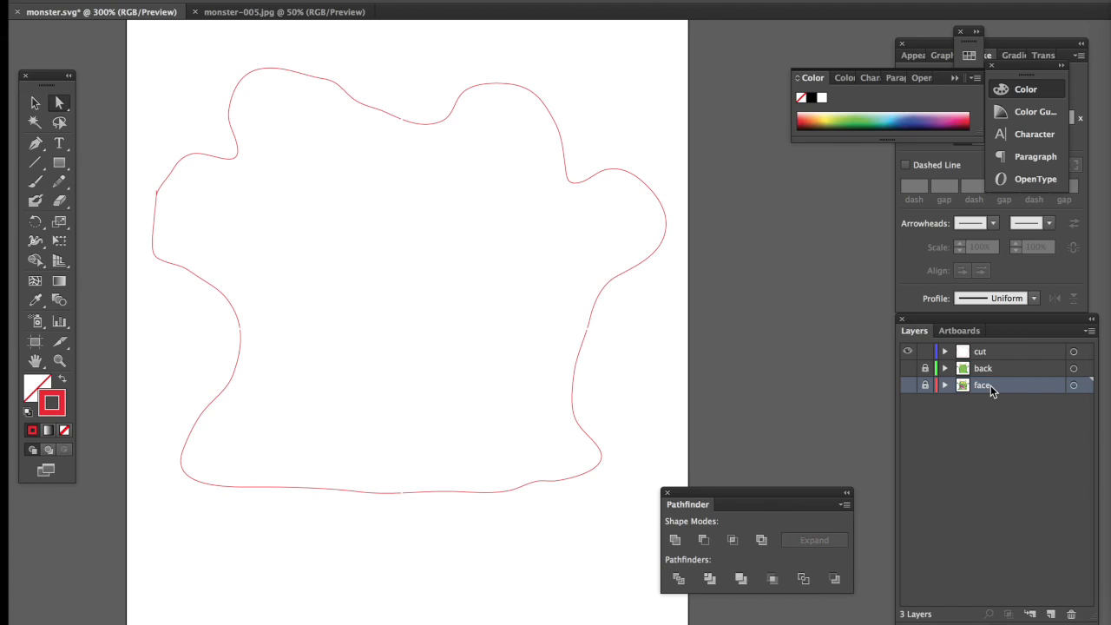
{"action": "mouse_move", "coordinate": [996, 385]}
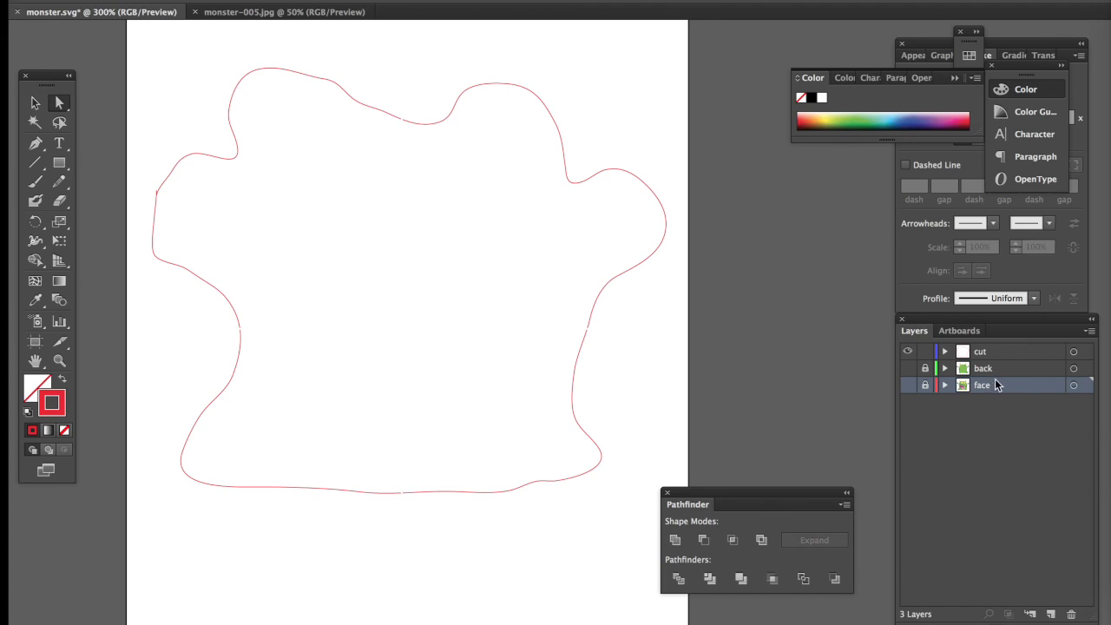
{"action": "left_click", "coordinate": [1070, 614]}
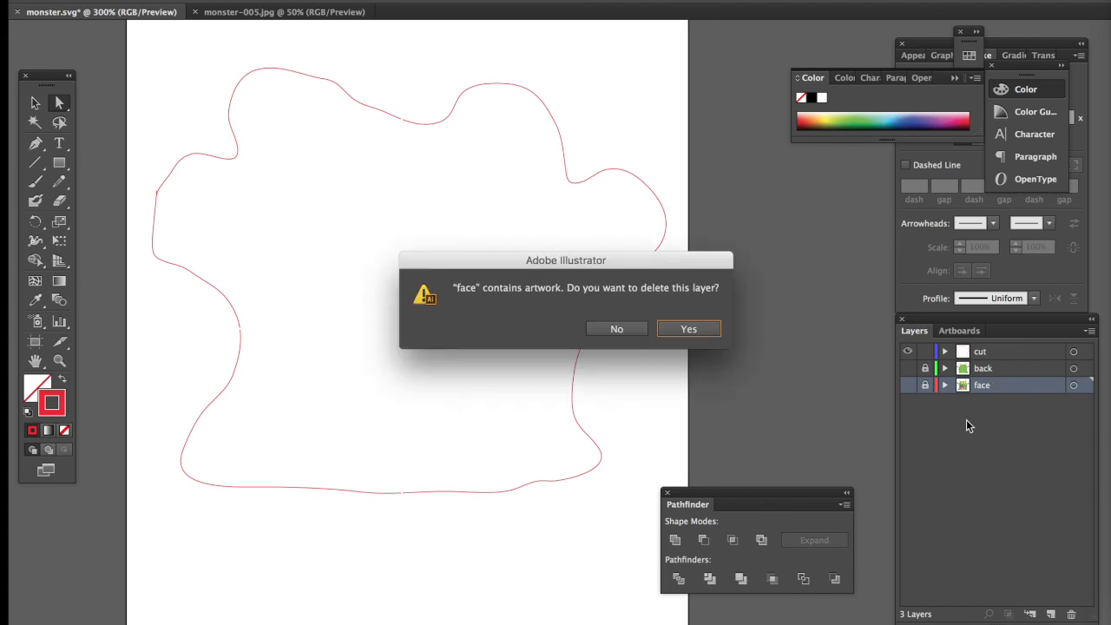
{"action": "left_click", "coordinate": [689, 328]}
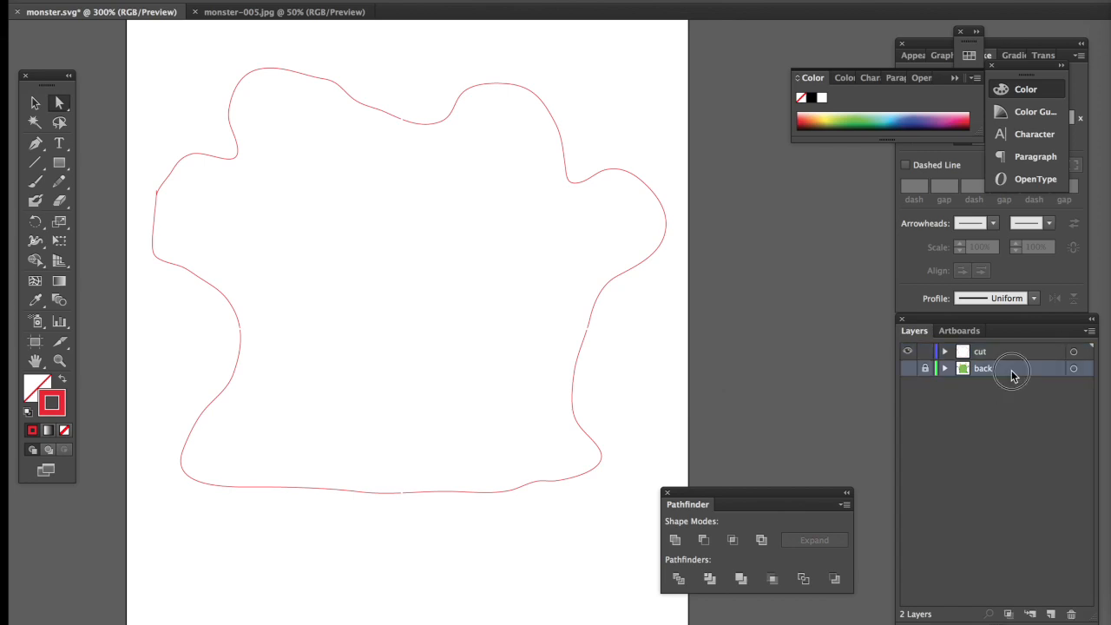
{"action": "left_click", "coordinate": [1071, 614]}
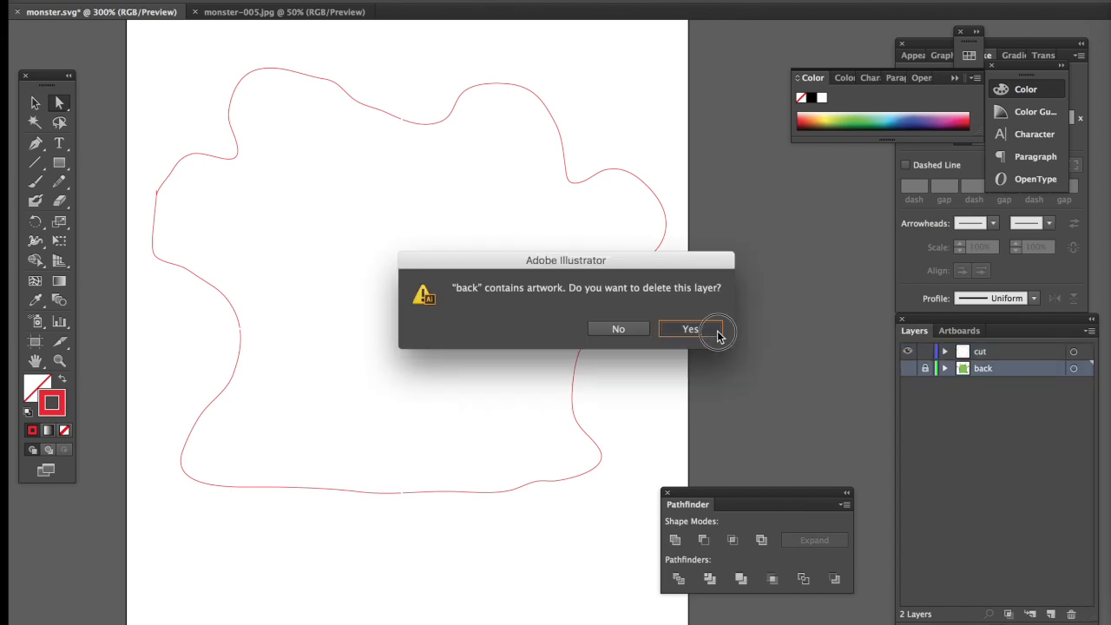
{"action": "left_click", "coordinate": [689, 328]}
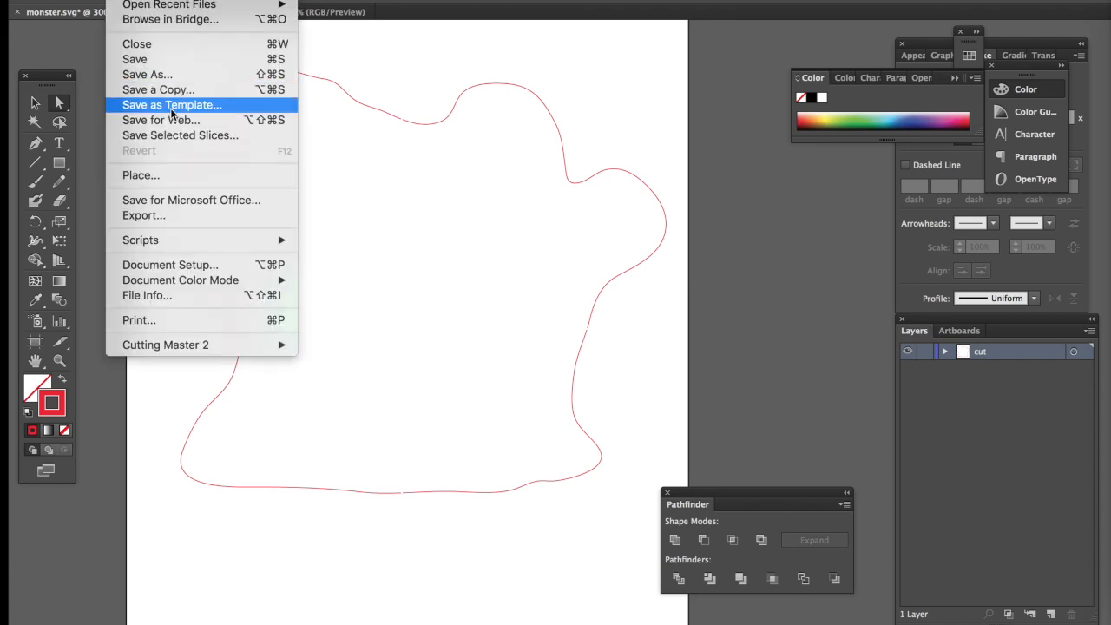
{"action": "left_click", "coordinate": [172, 104]}
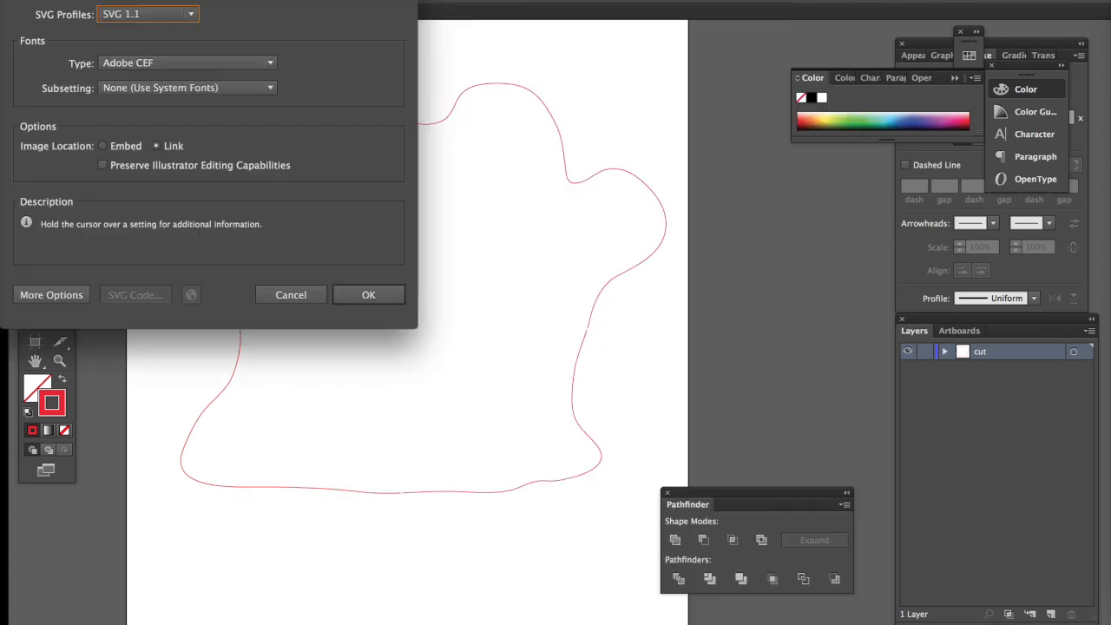
{"action": "left_click", "coordinate": [368, 294]}
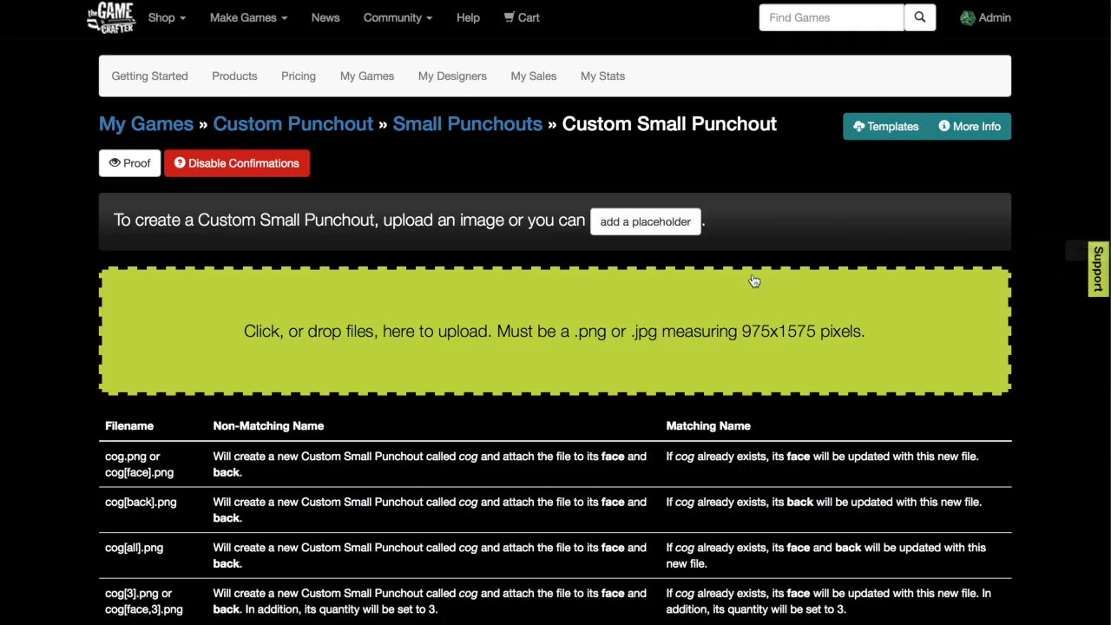
{"action": "mouse_move", "coordinate": [492, 313]}
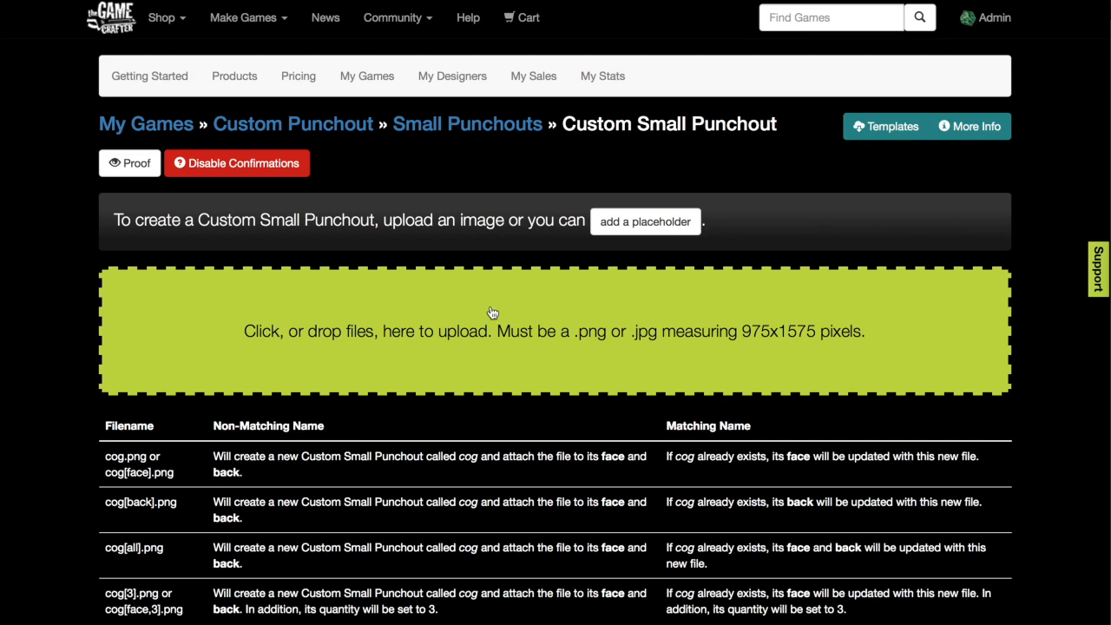
Step: Upload monster-face-01.png to create the monster-face-01 punchout
{"action": "left_click", "coordinate": [492, 331]}
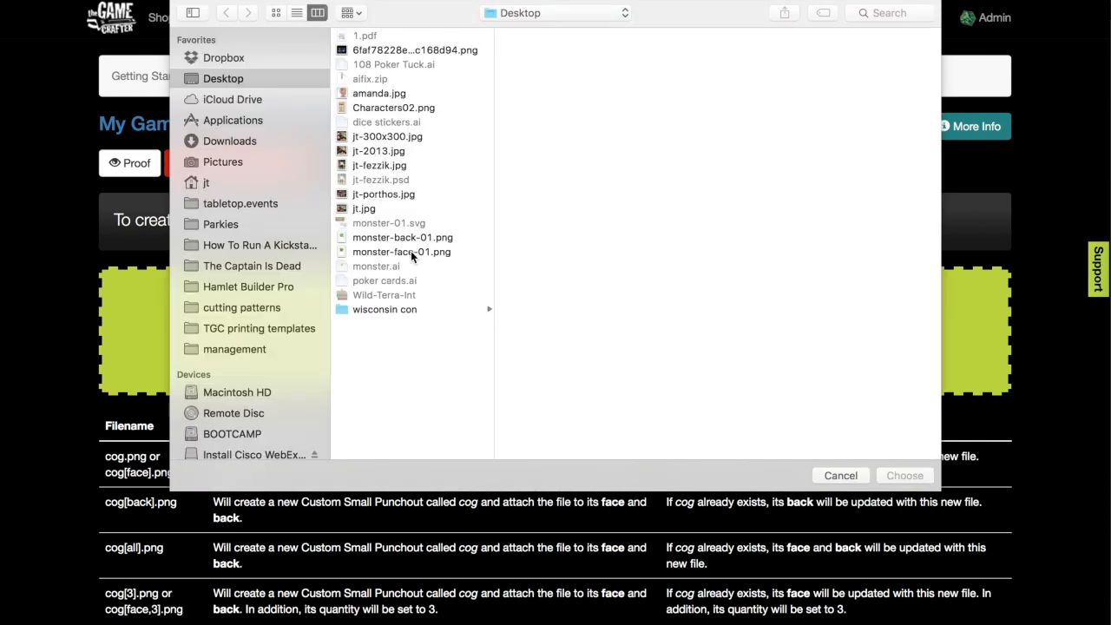
{"action": "left_click", "coordinate": [401, 252]}
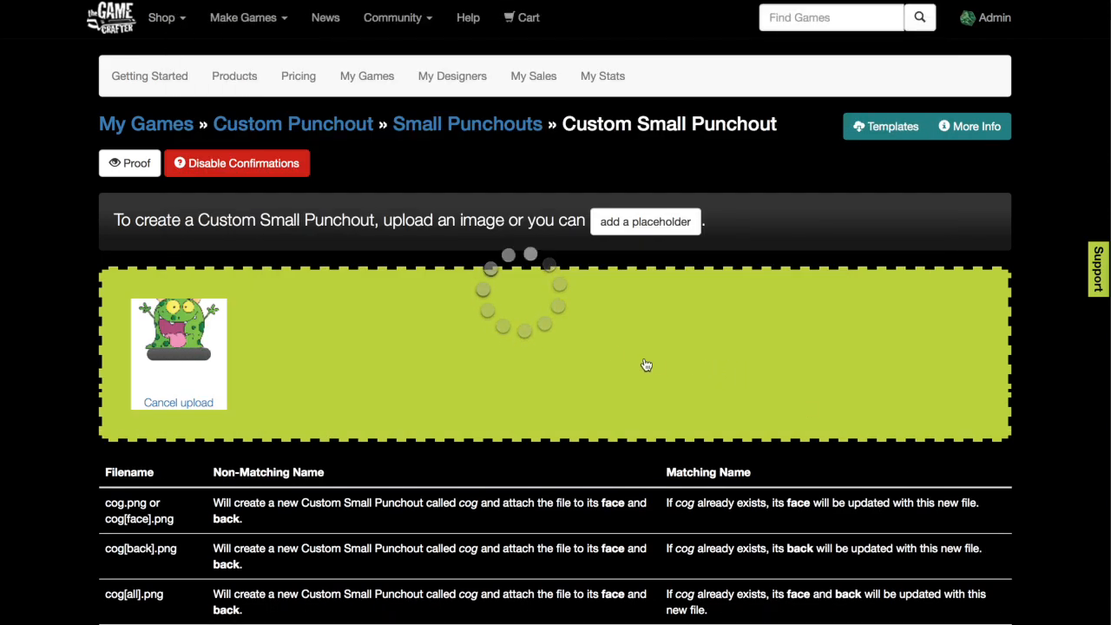
{"action": "left_click", "coordinate": [178, 402]}
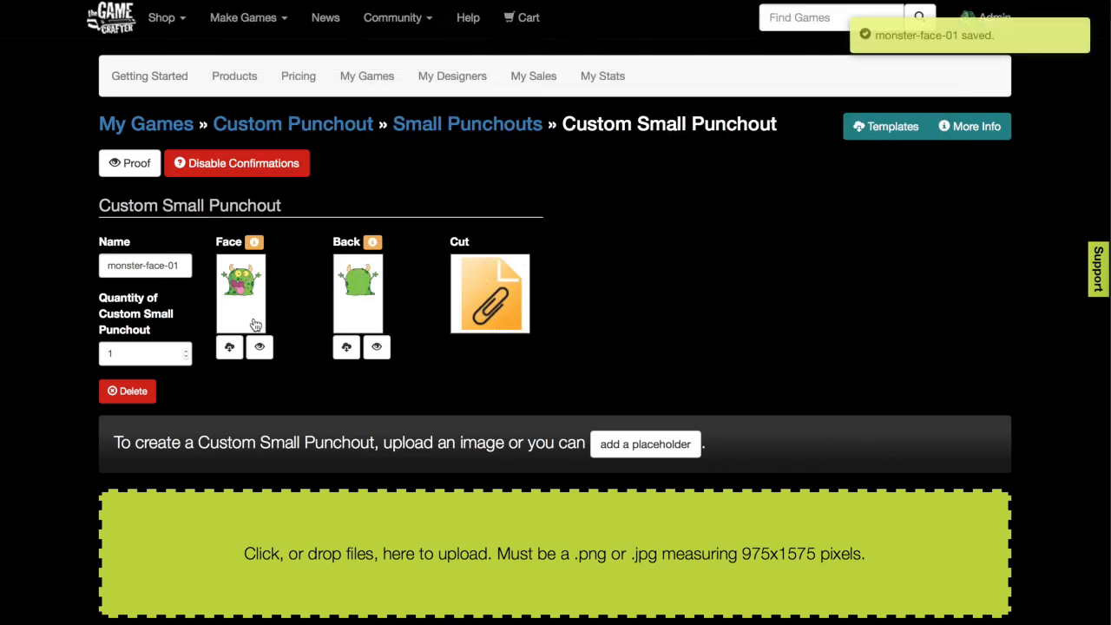
{"action": "mouse_move", "coordinate": [464, 297]}
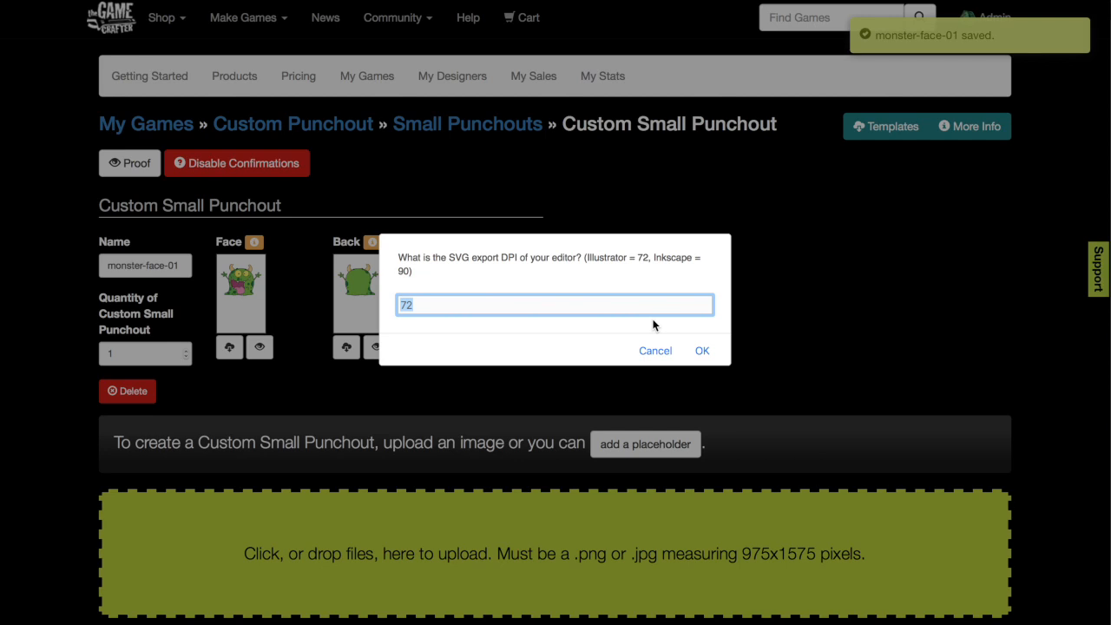
{"action": "mouse_move", "coordinate": [685, 268]}
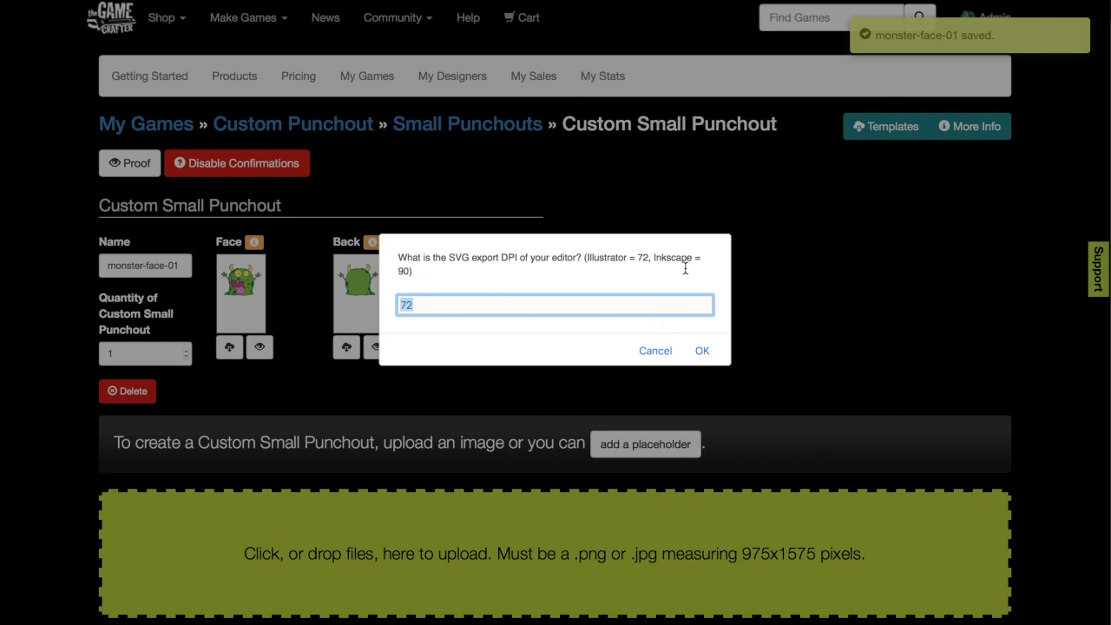
{"action": "mouse_move", "coordinate": [625, 358]}
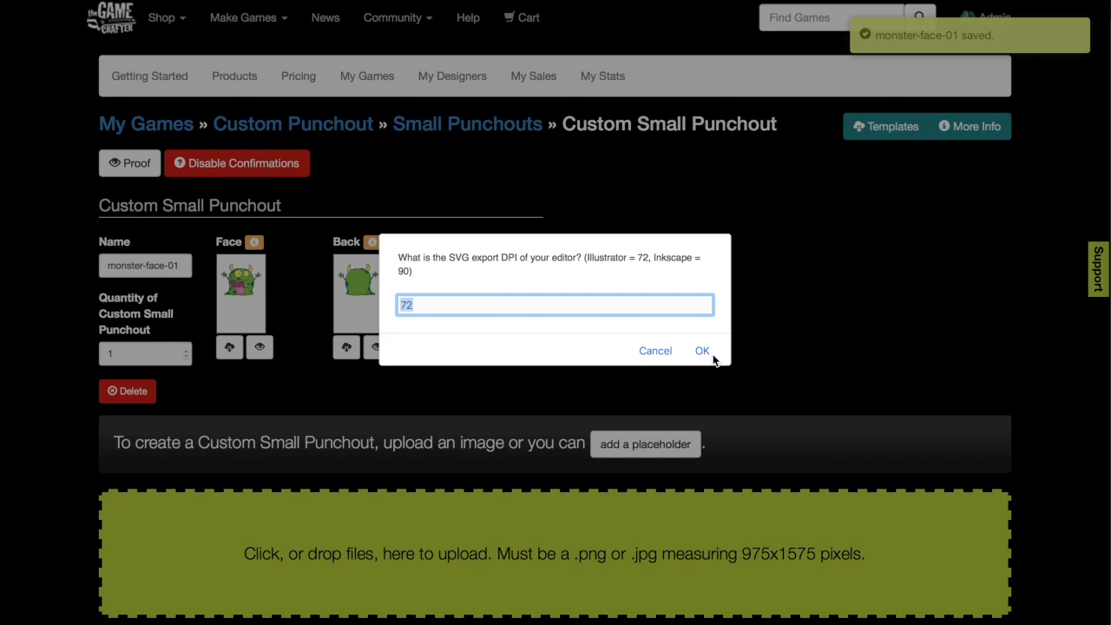
Step: Accept 72 as the export DPI for the uploaded SVG cut outline
{"action": "left_click", "coordinate": [701, 350]}
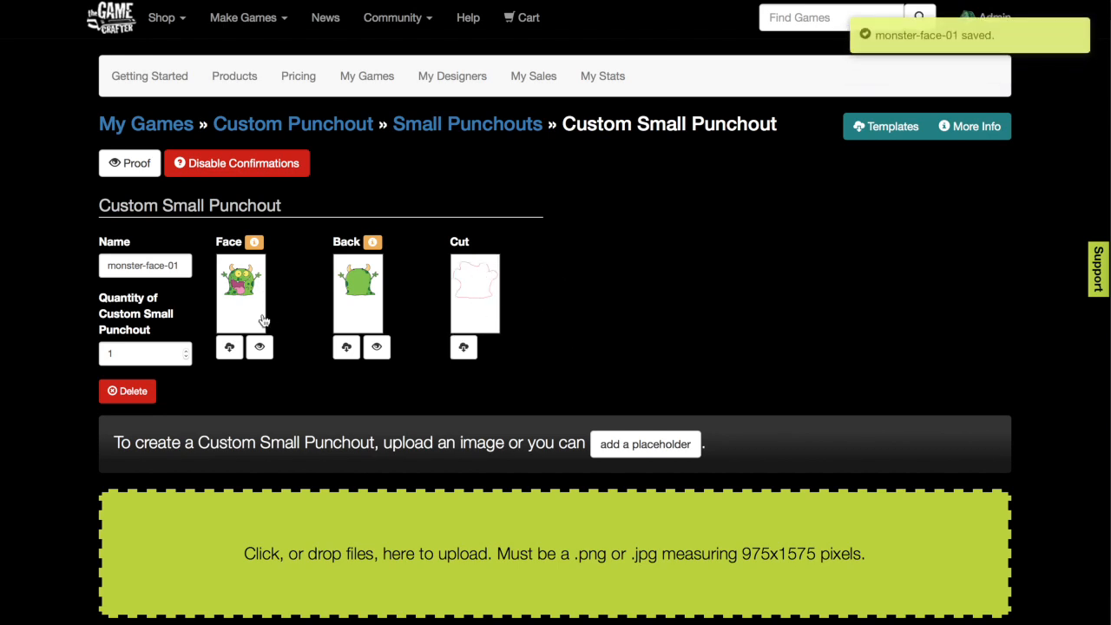
Step: Proof monster-face-01's face and back with the cut line, approve, and finish proofing
{"action": "left_click", "coordinate": [129, 163]}
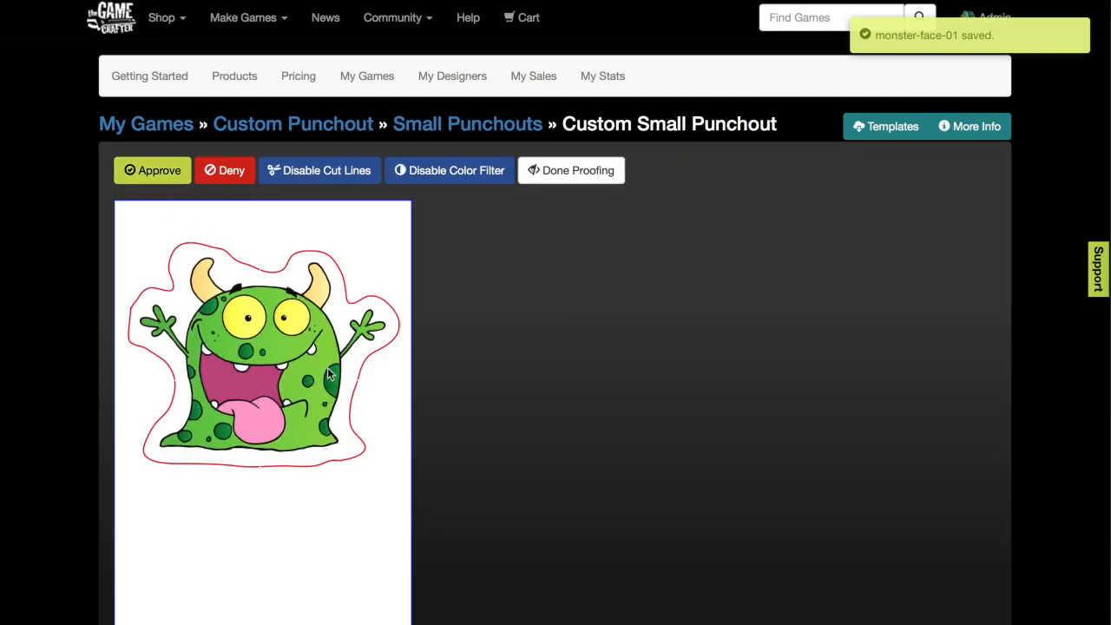
{"action": "mouse_move", "coordinate": [266, 310]}
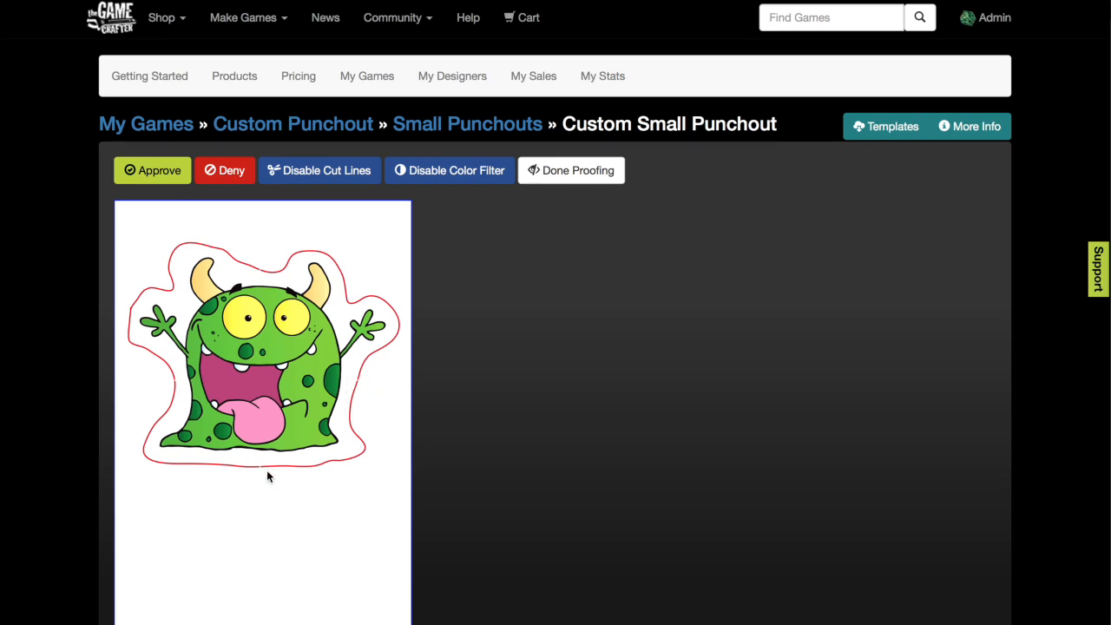
{"action": "mouse_move", "coordinate": [302, 305]}
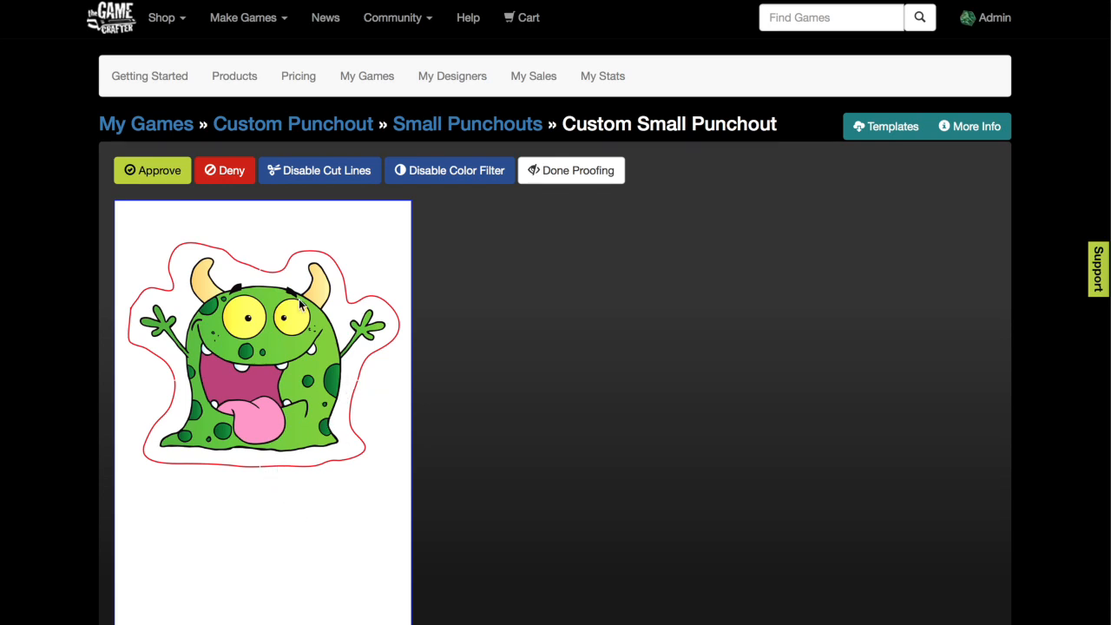
{"action": "left_click", "coordinate": [152, 170]}
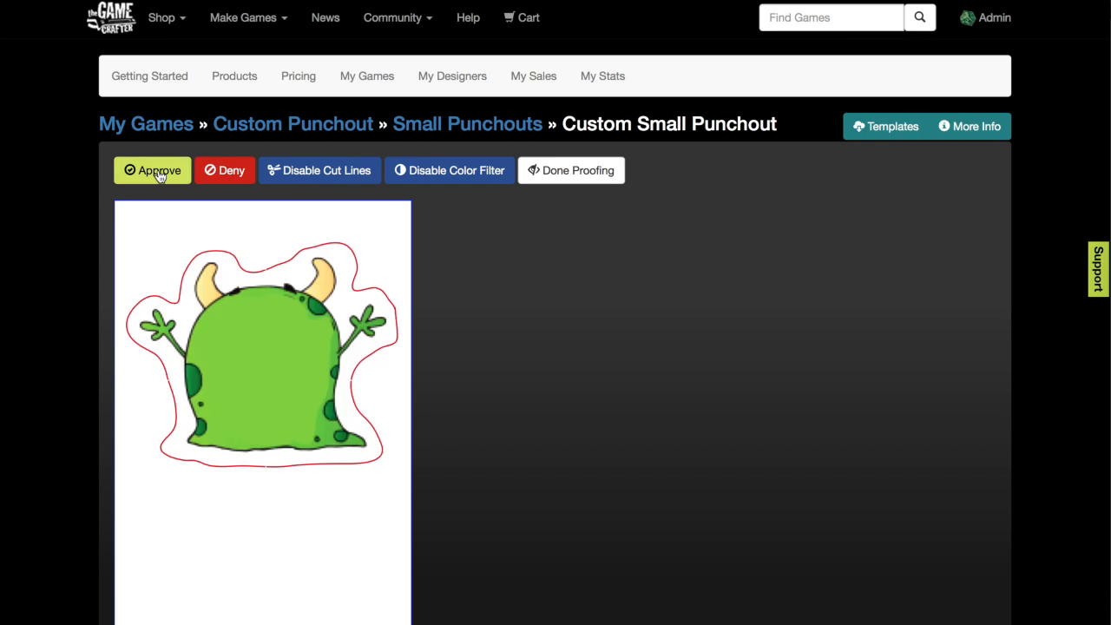
{"action": "left_click", "coordinate": [152, 171]}
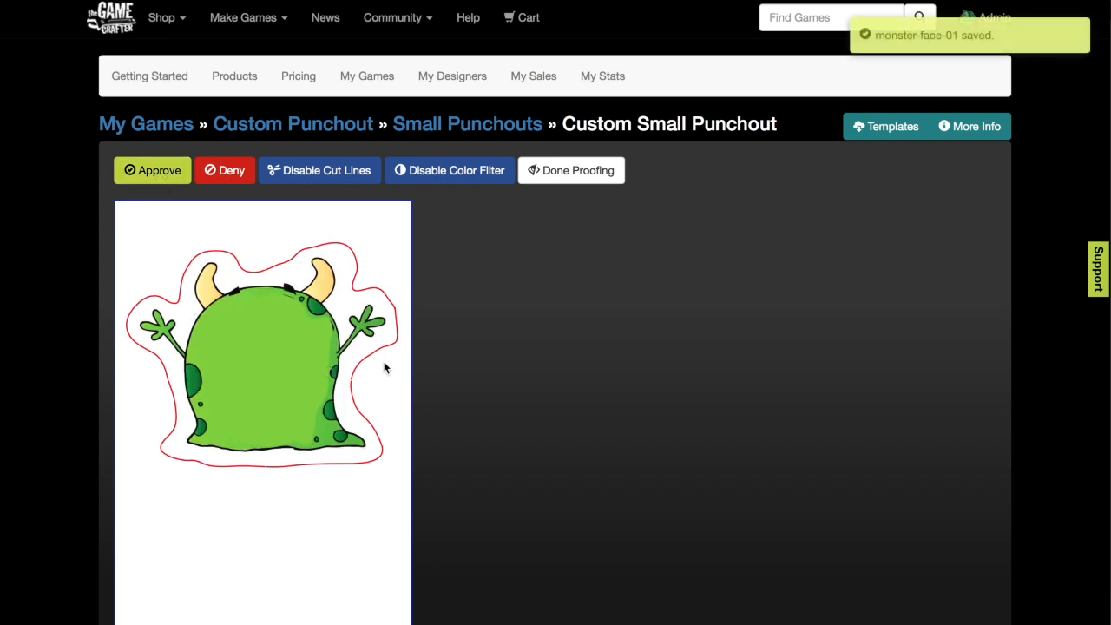
{"action": "mouse_move", "coordinate": [347, 390]}
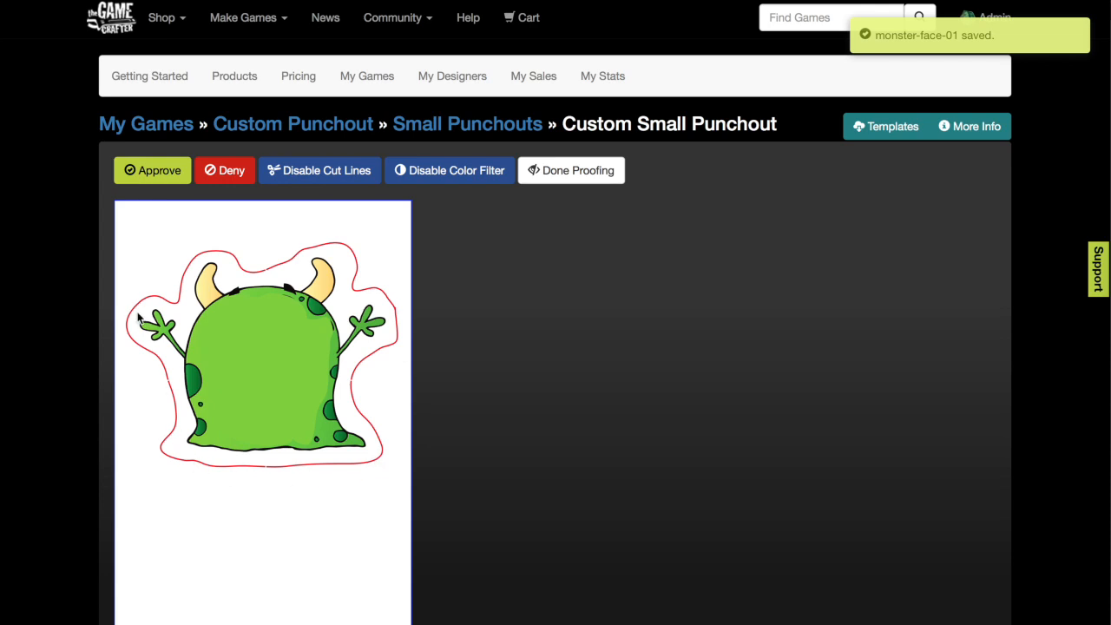
{"action": "mouse_move", "coordinate": [203, 264]}
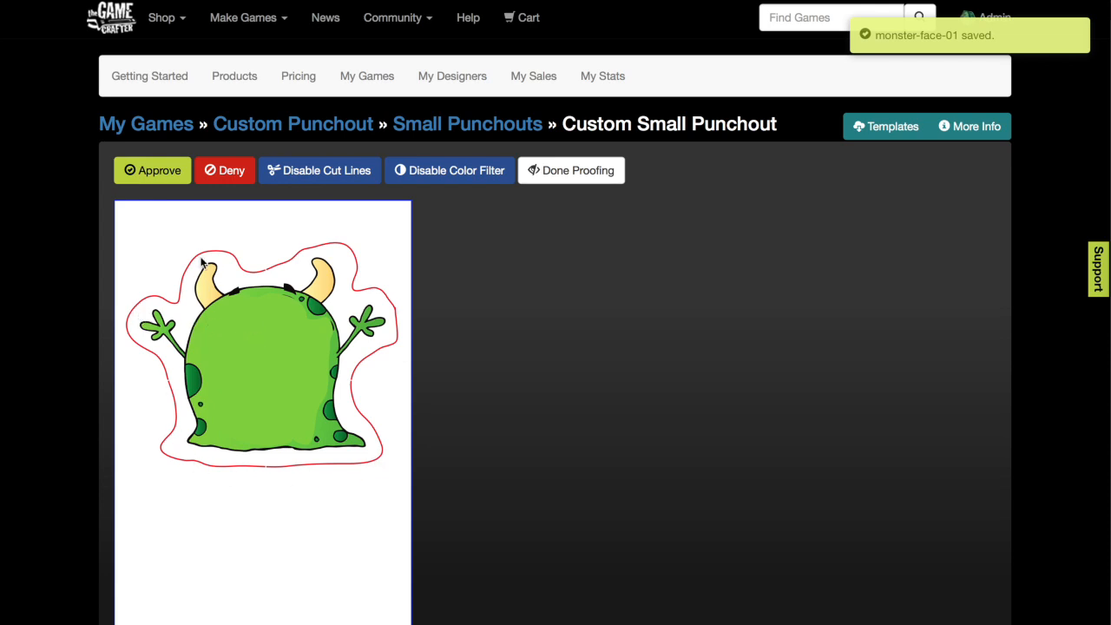
{"action": "left_click", "coordinate": [571, 170]}
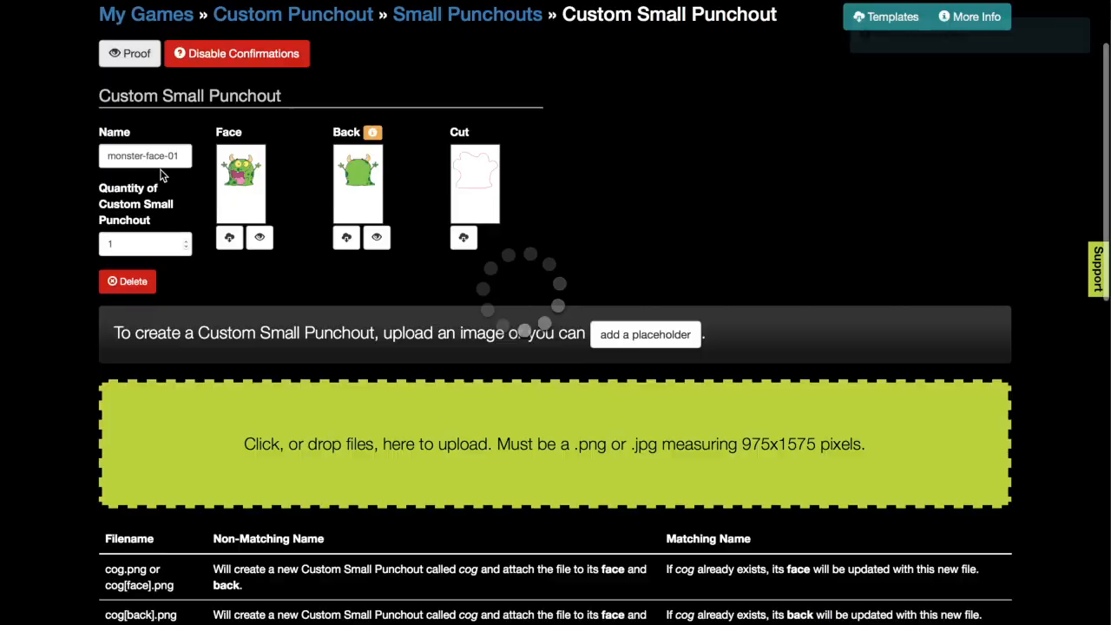